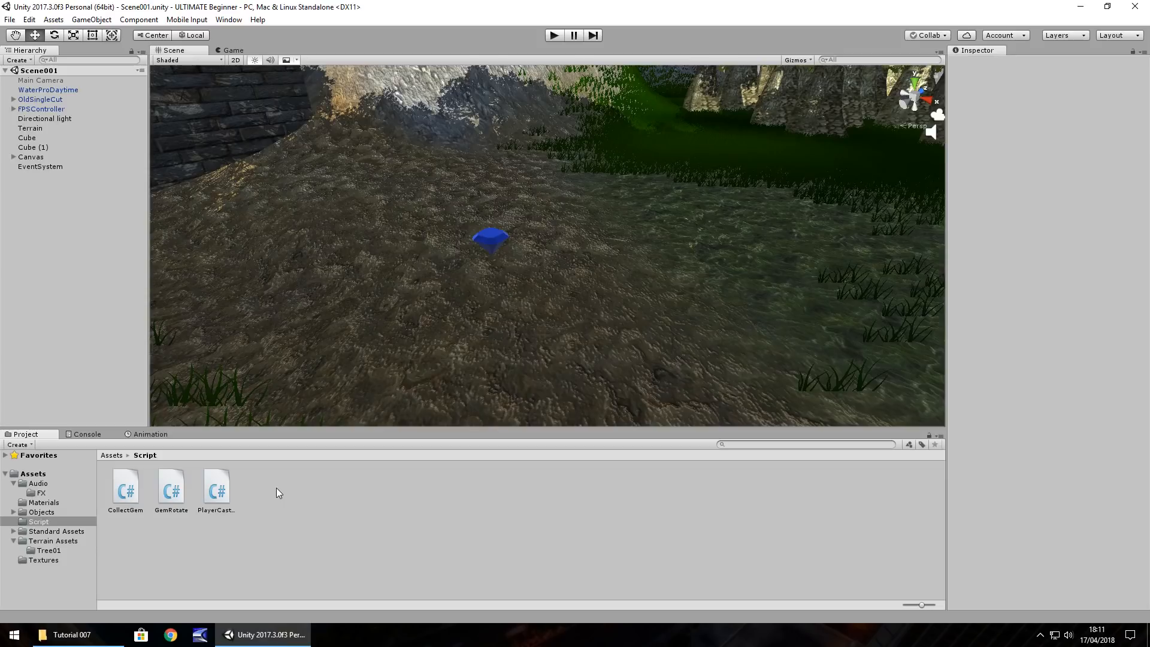
{"action": "mouse_move", "coordinate": [234, 482]}
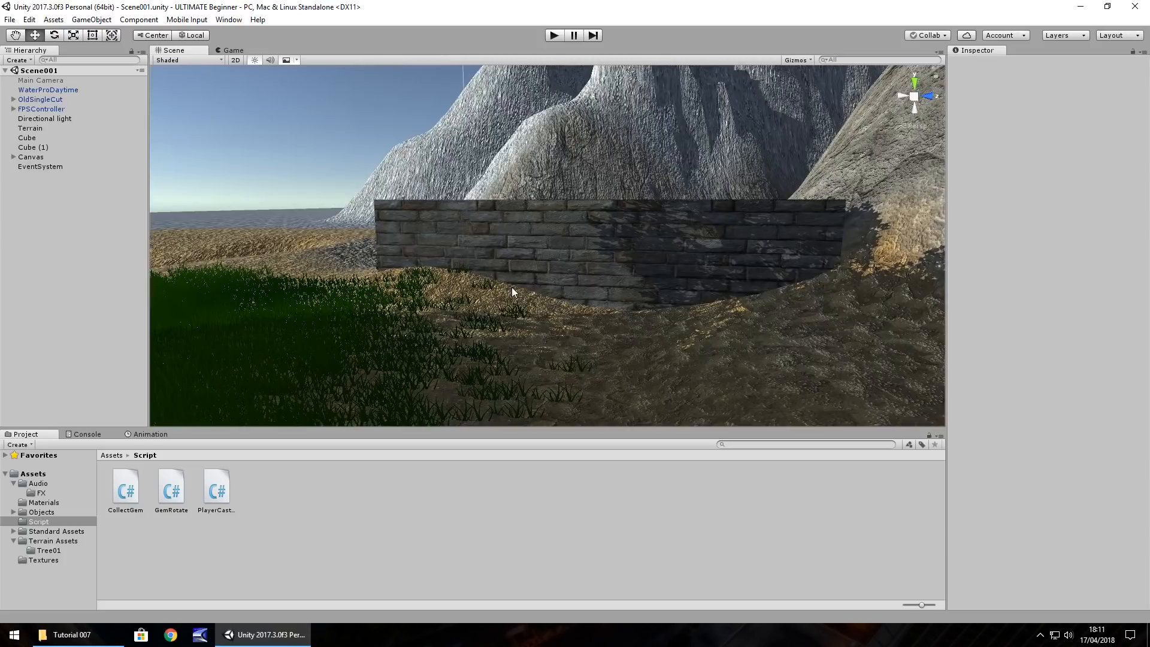
{"action": "mouse_move", "coordinate": [47, 515]}
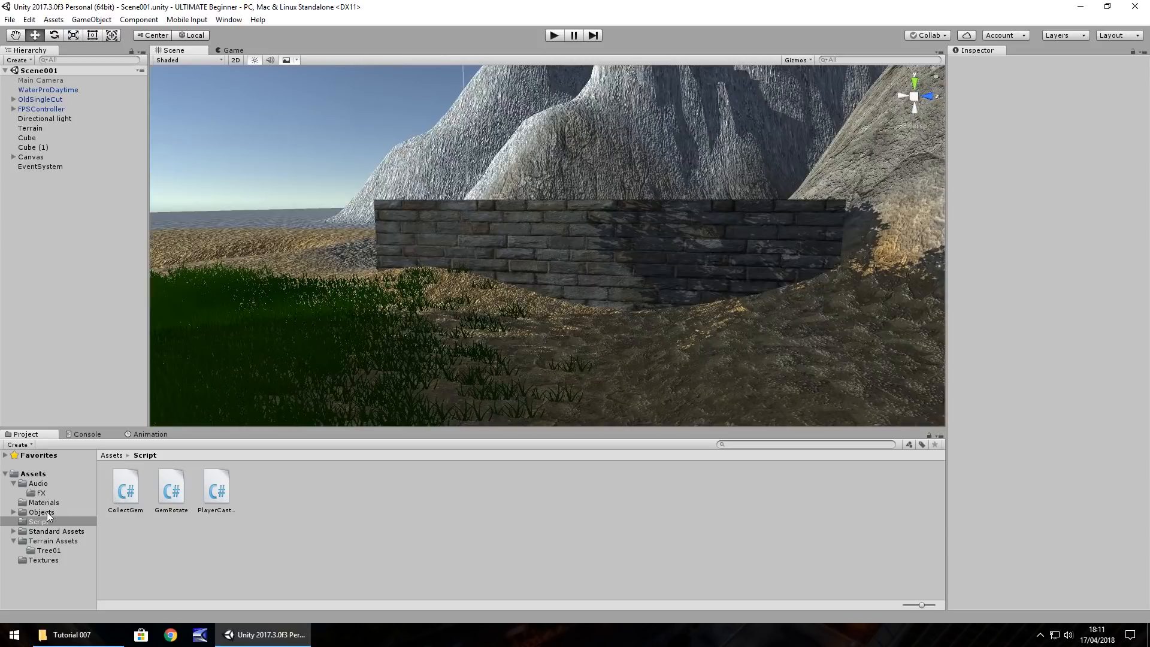
Step: Drag the Fence folder from File Explorer into the project's Assets/Objects folder
{"action": "left_click", "coordinate": [70, 634]}
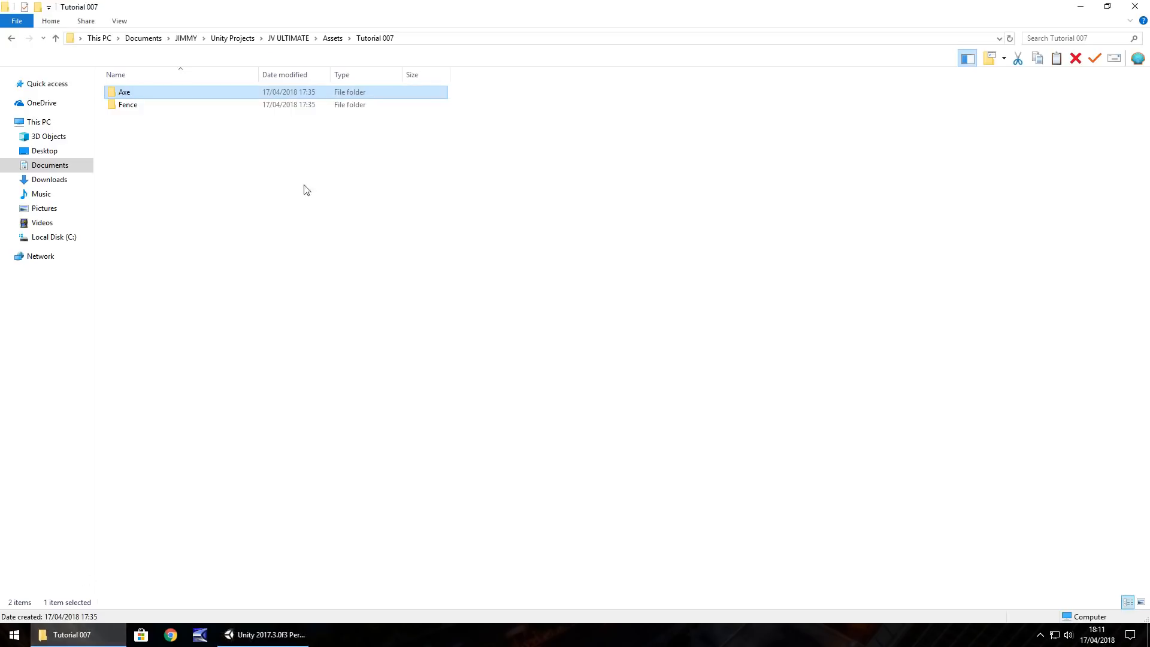
{"action": "left_click", "coordinate": [267, 634]}
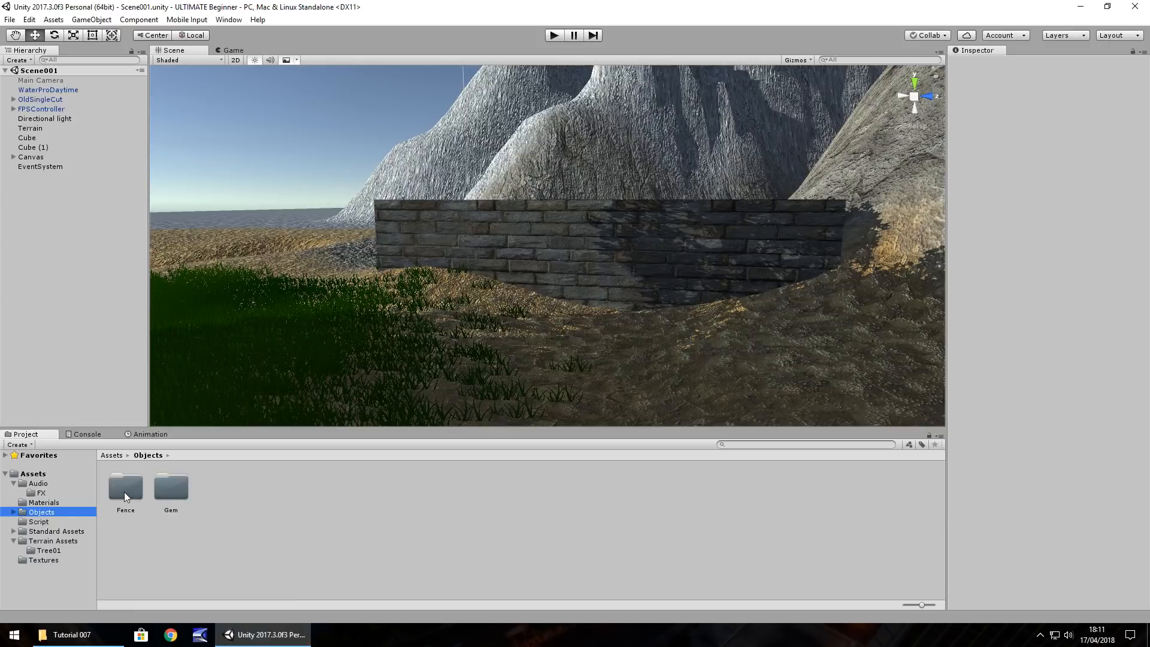
Step: Place wall_wood_straight from the Fence folder beside the stone wall at scale 200 and add a component
{"action": "double_click", "coordinate": [125, 487]}
{"action": "type", "text": "anima"}
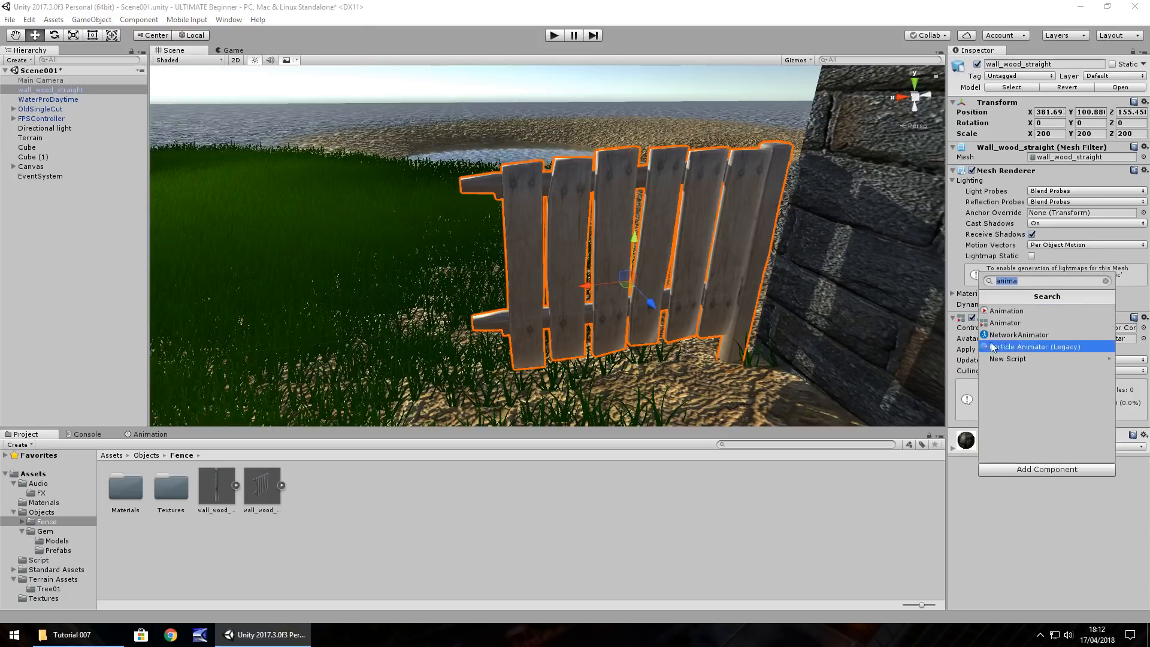
{"action": "left_click", "coordinate": [1106, 281]}
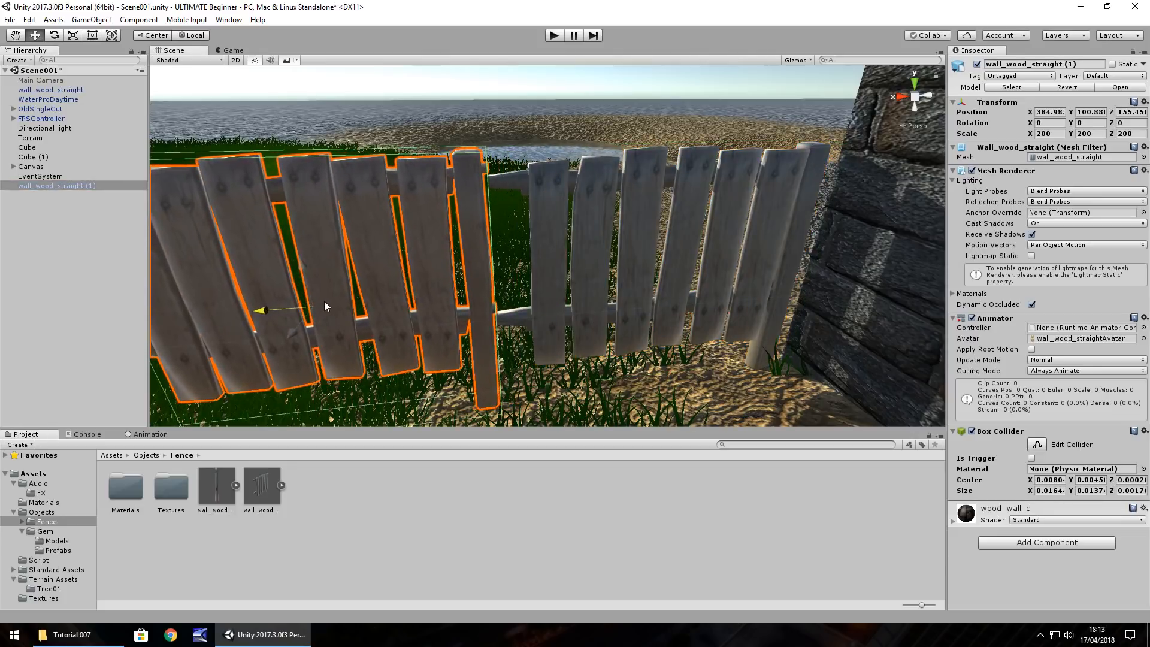
Step: Duplicate the fence section twice along the line, then play-test walking up to it
{"action": "left_click", "coordinate": [30, 138]}
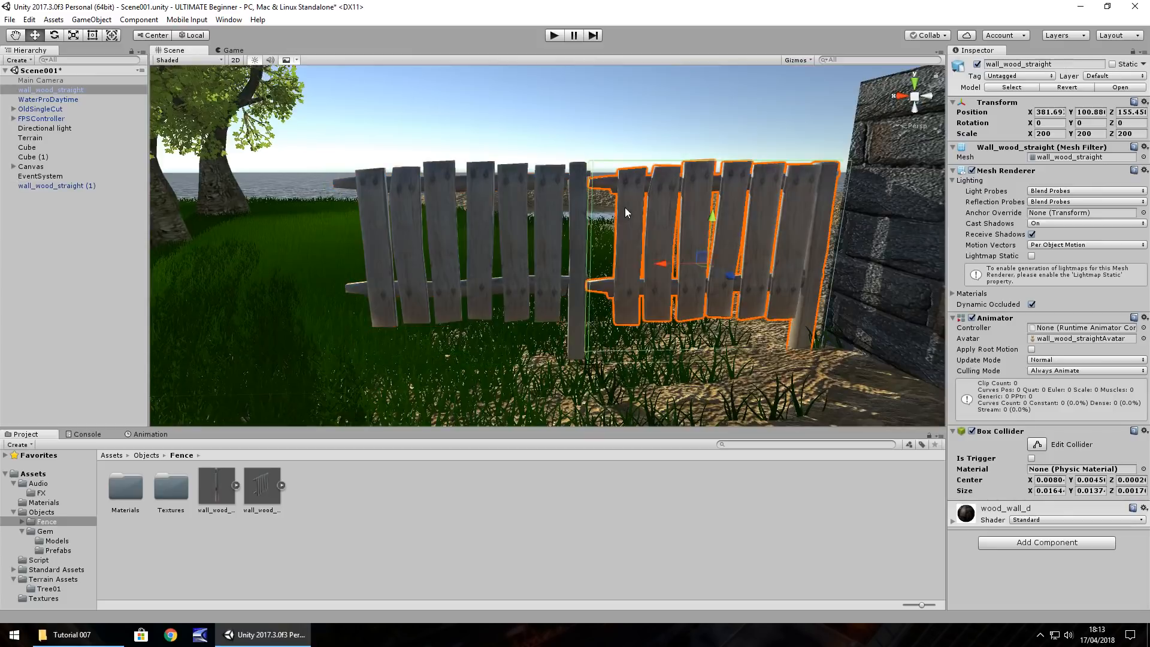
{"action": "mouse_move", "coordinate": [528, 216]}
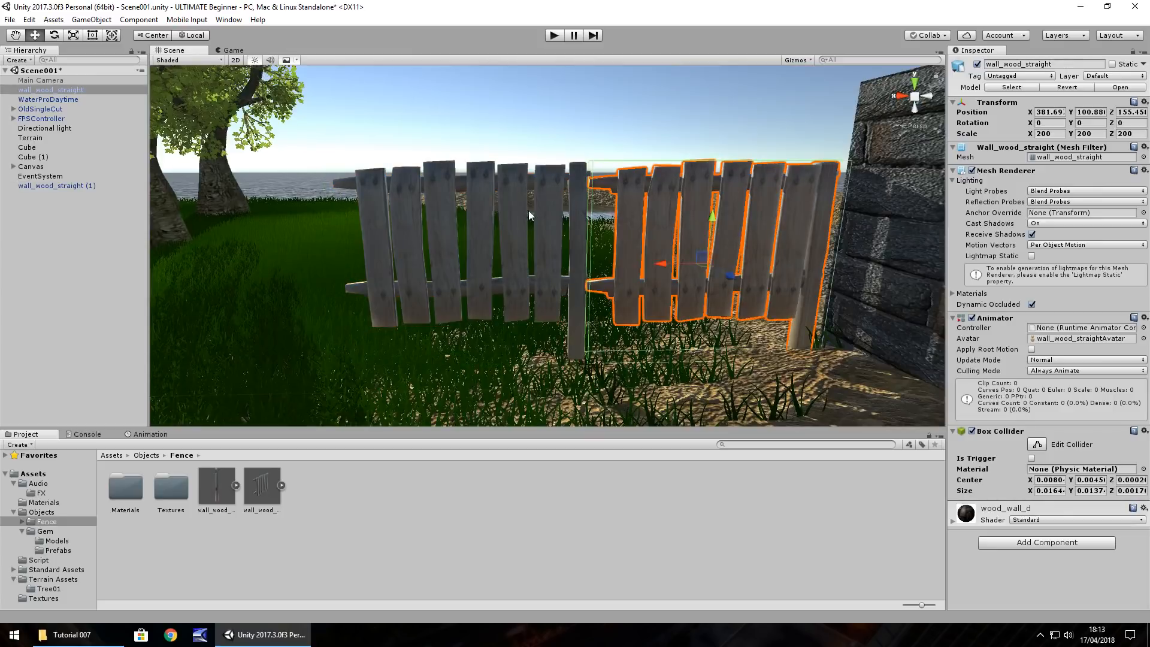
{"action": "left_click", "coordinate": [56, 186]}
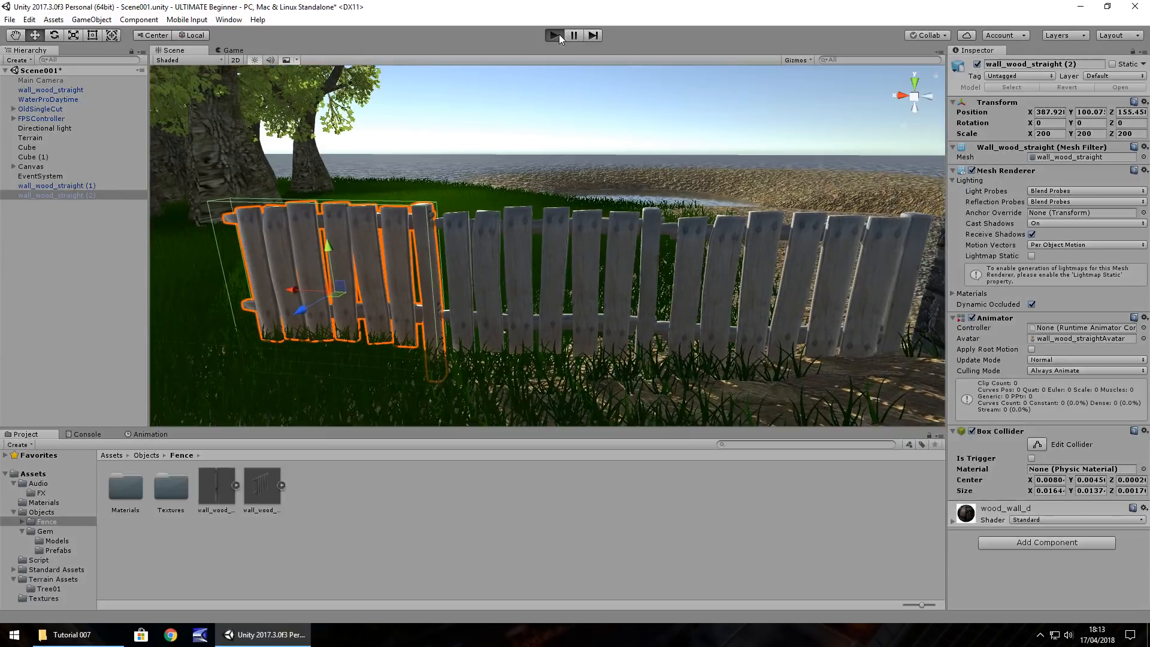
{"action": "left_click", "coordinate": [553, 34]}
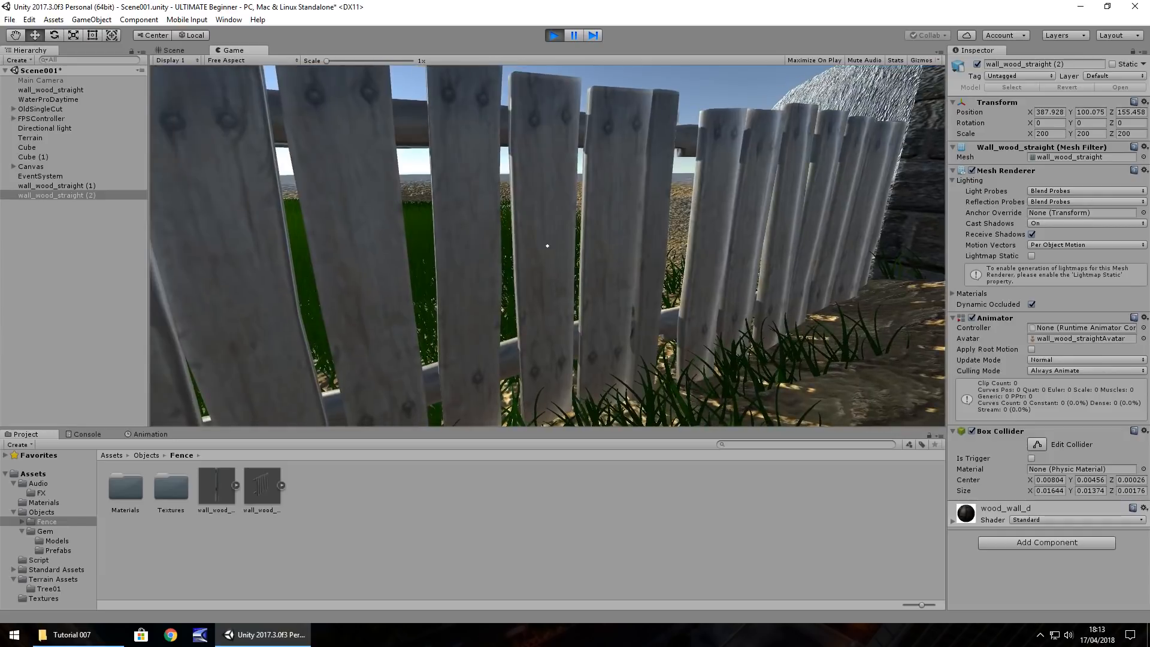
{"action": "left_click", "coordinate": [174, 50]}
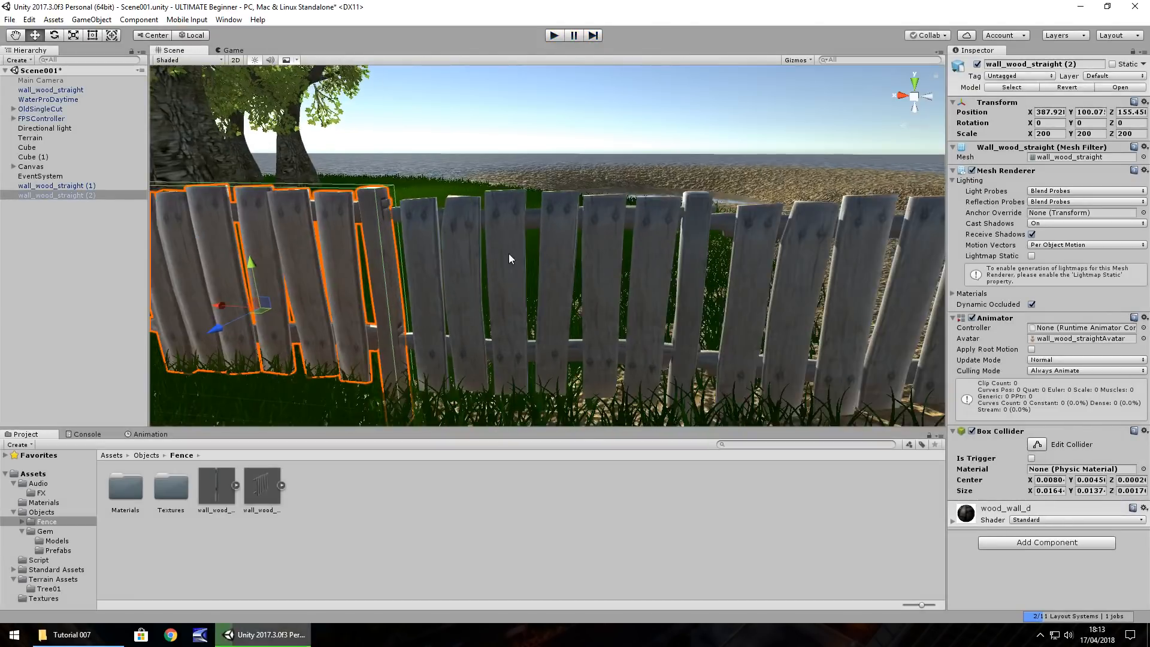
Step: Check wood_wall_n in Fence/Textures, then pick it as the Normal Map of the wood_wall_d material
{"action": "left_click", "coordinate": [170, 487]}
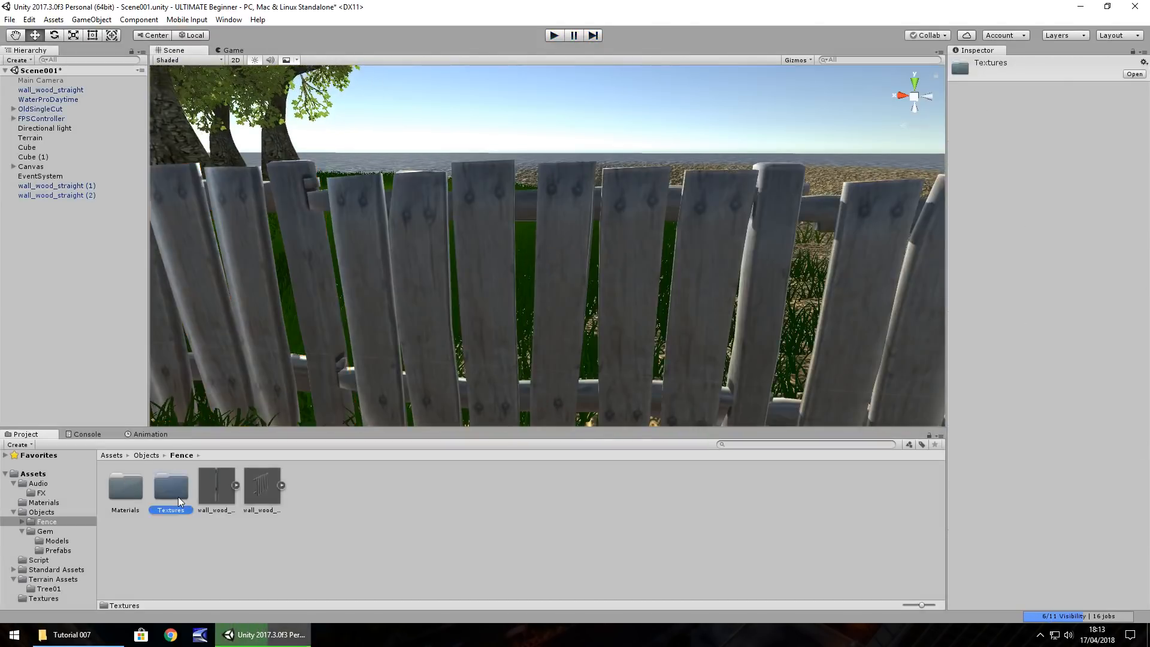
{"action": "double_click", "coordinate": [171, 485]}
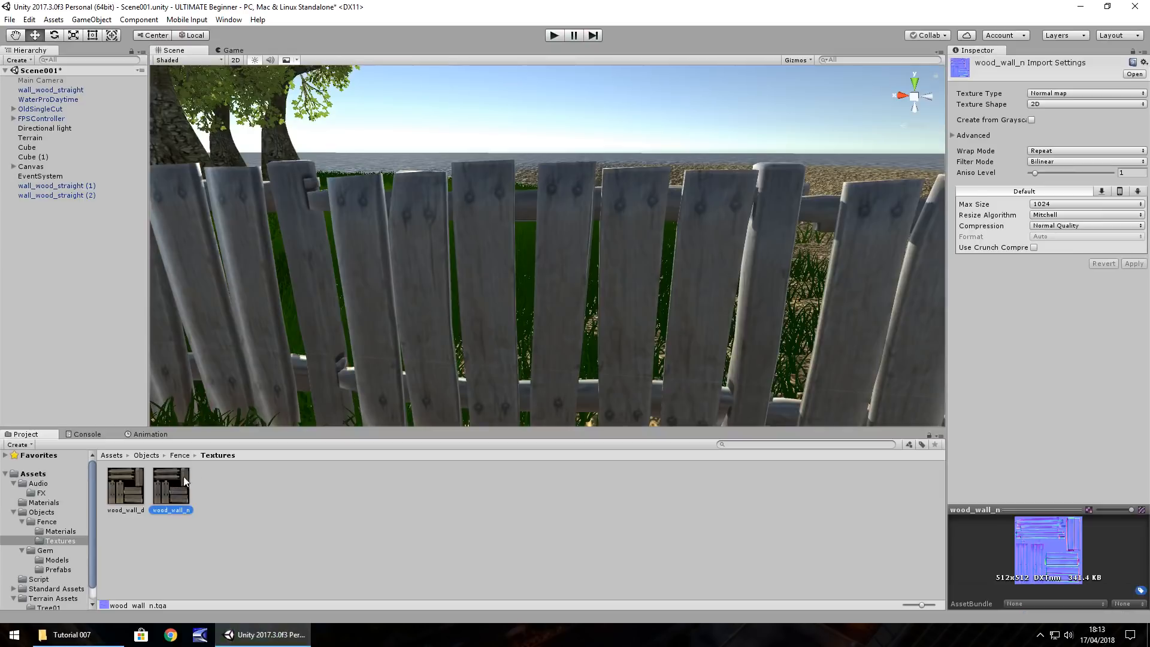
{"action": "mouse_move", "coordinate": [1064, 87]}
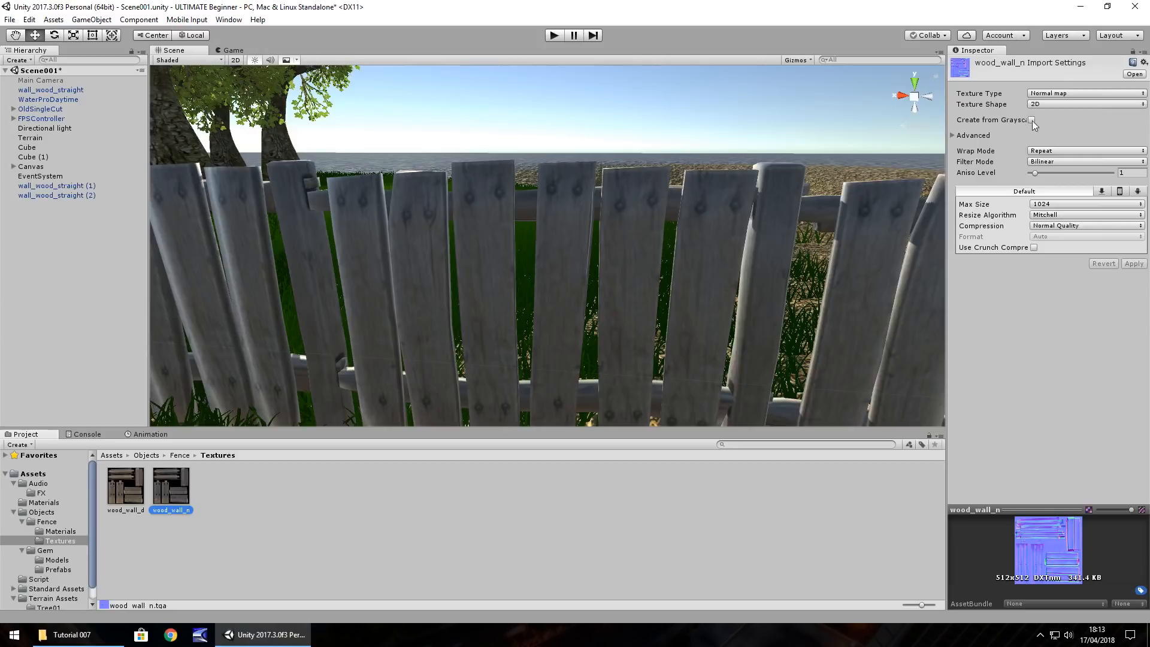
{"action": "left_click", "coordinate": [59, 531]}
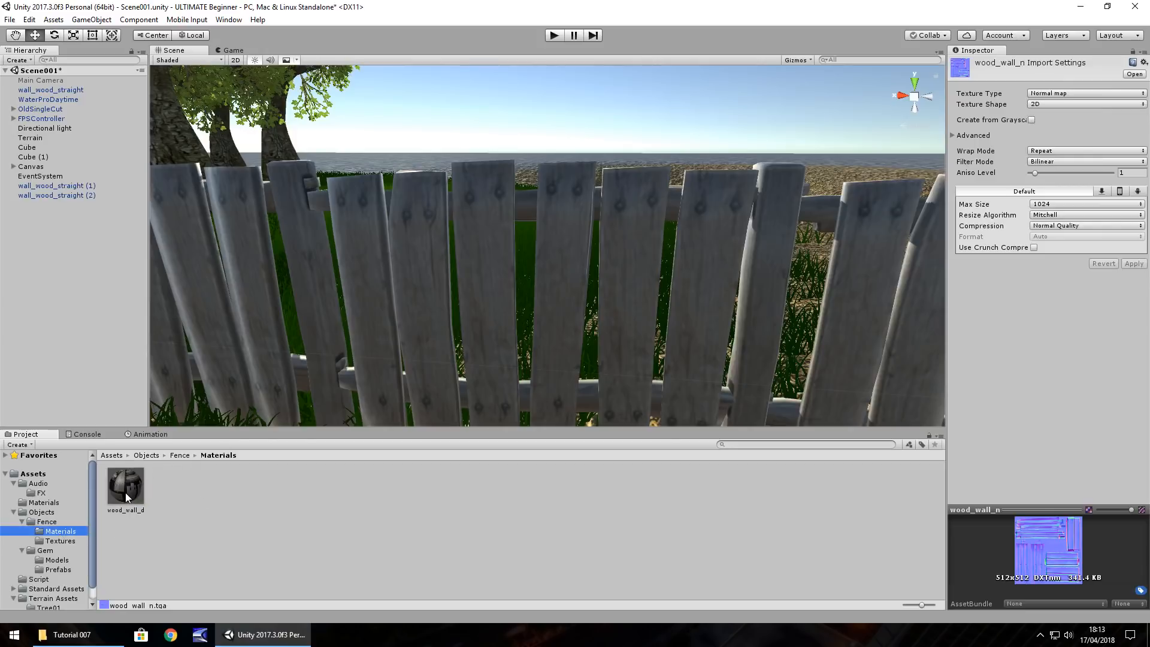
{"action": "left_click", "coordinate": [59, 541]}
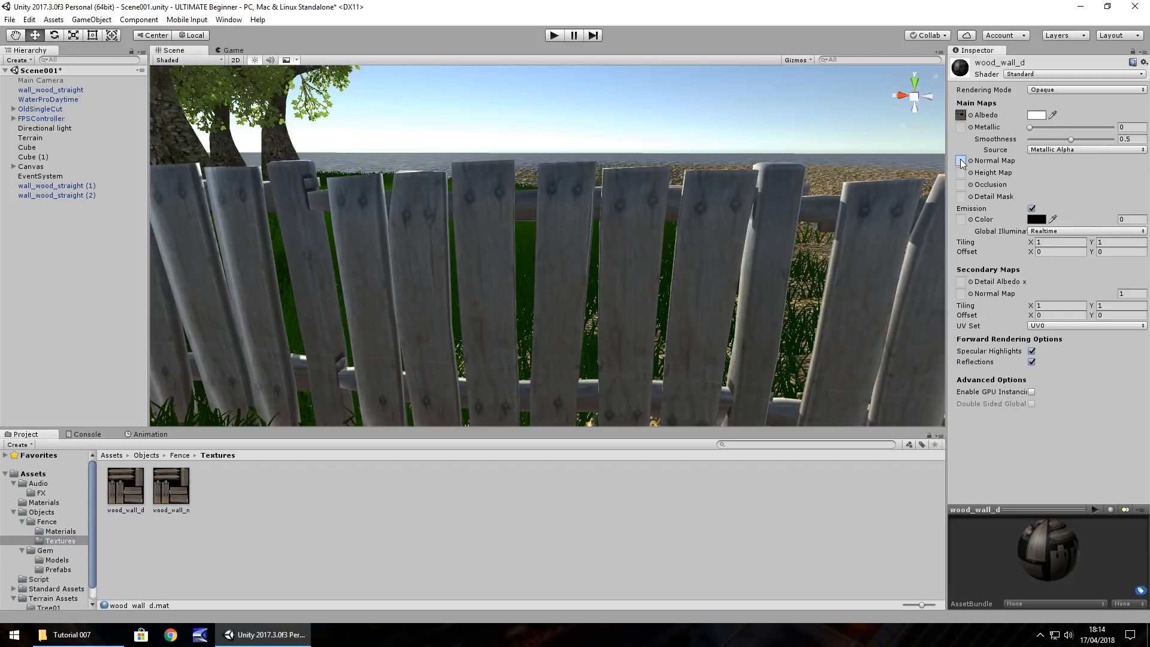
{"action": "left_click", "coordinate": [962, 161]}
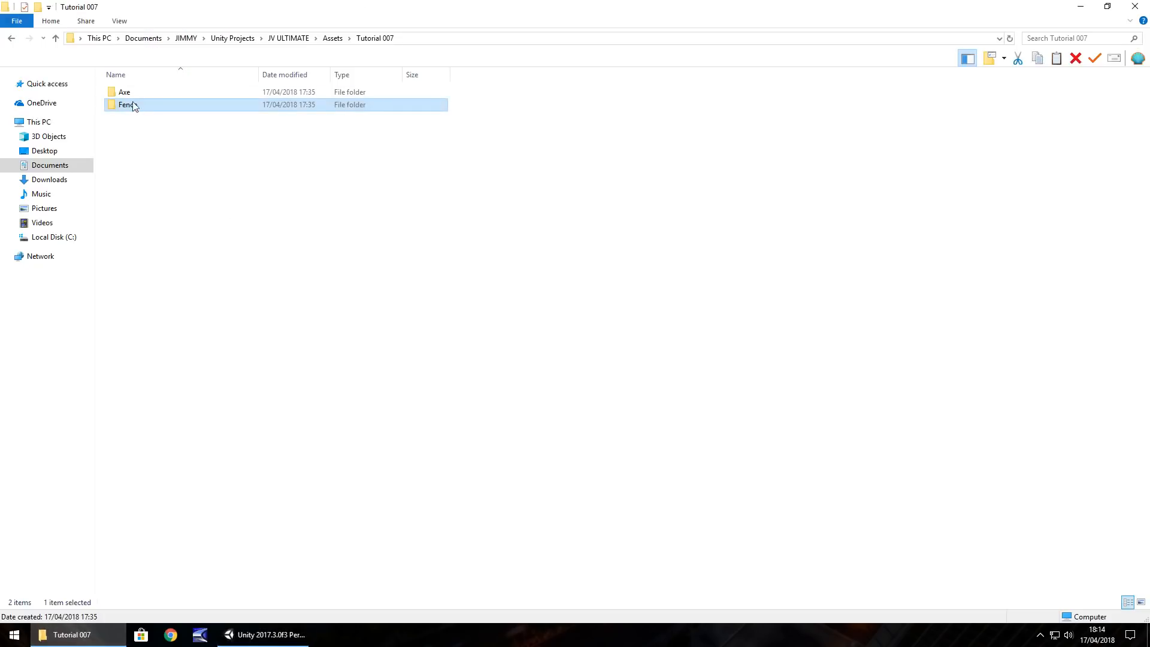
Step: Drag the Axe folder from File Explorer into the project's Assets/Objects folder
{"action": "left_click", "coordinate": [124, 92]}
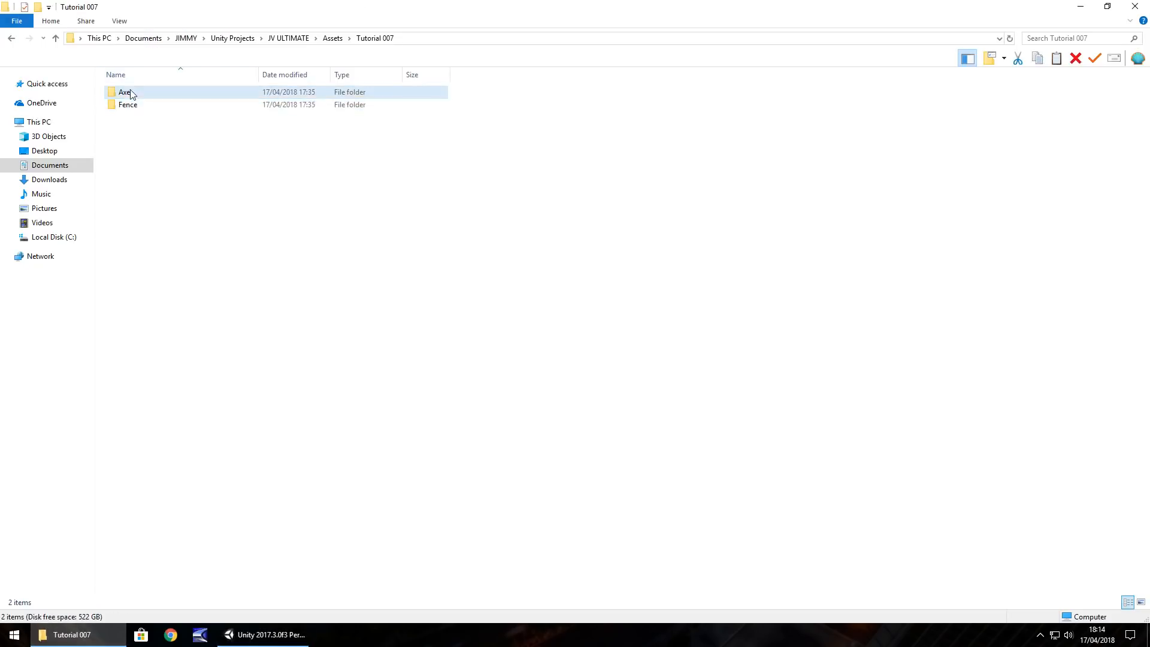
{"action": "left_click", "coordinate": [264, 635]}
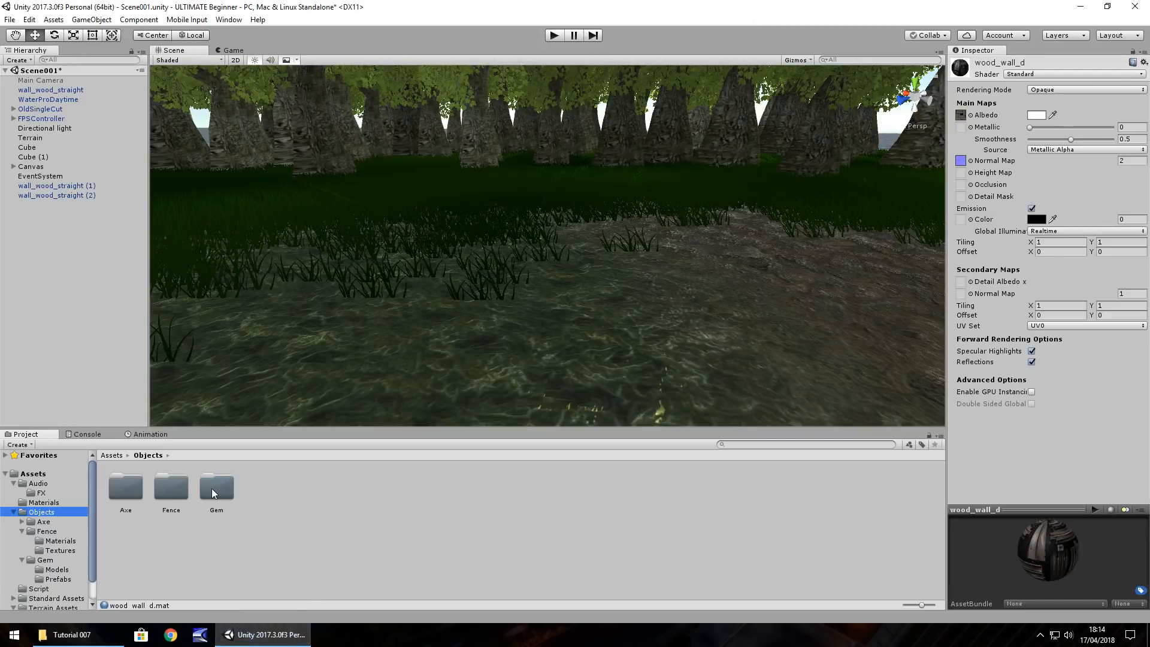
Step: Parent the axe model to FPSController at position 0,0,0, scale 0.05 and Y rotation 90
{"action": "double_click", "coordinate": [125, 487]}
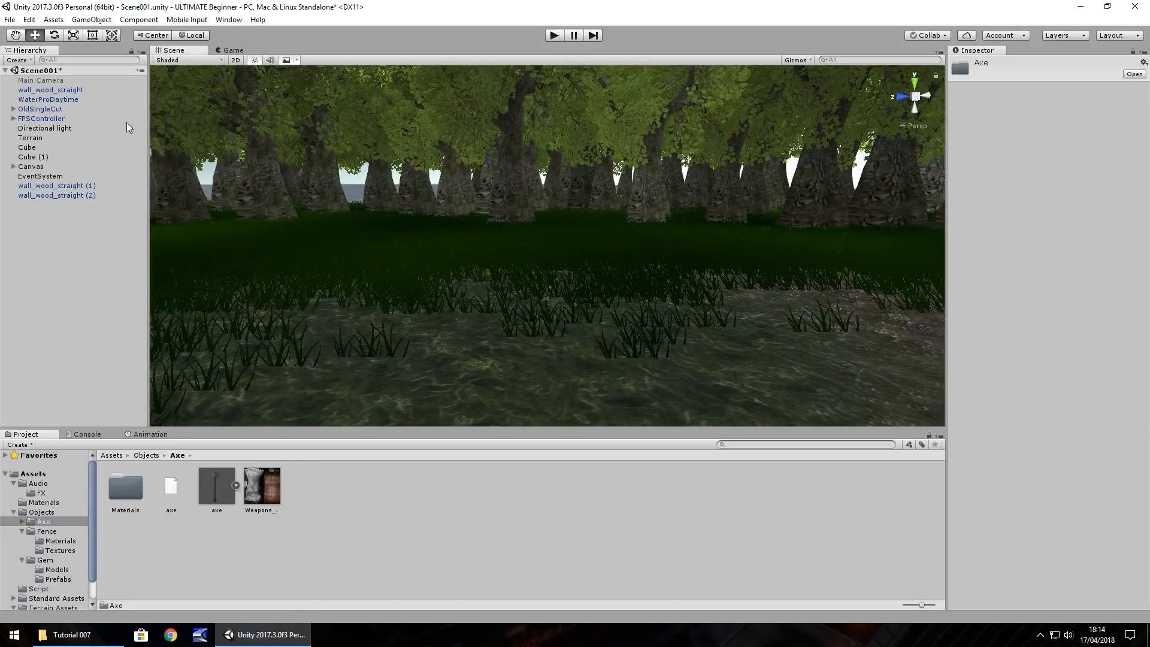
{"action": "left_click", "coordinate": [42, 119]}
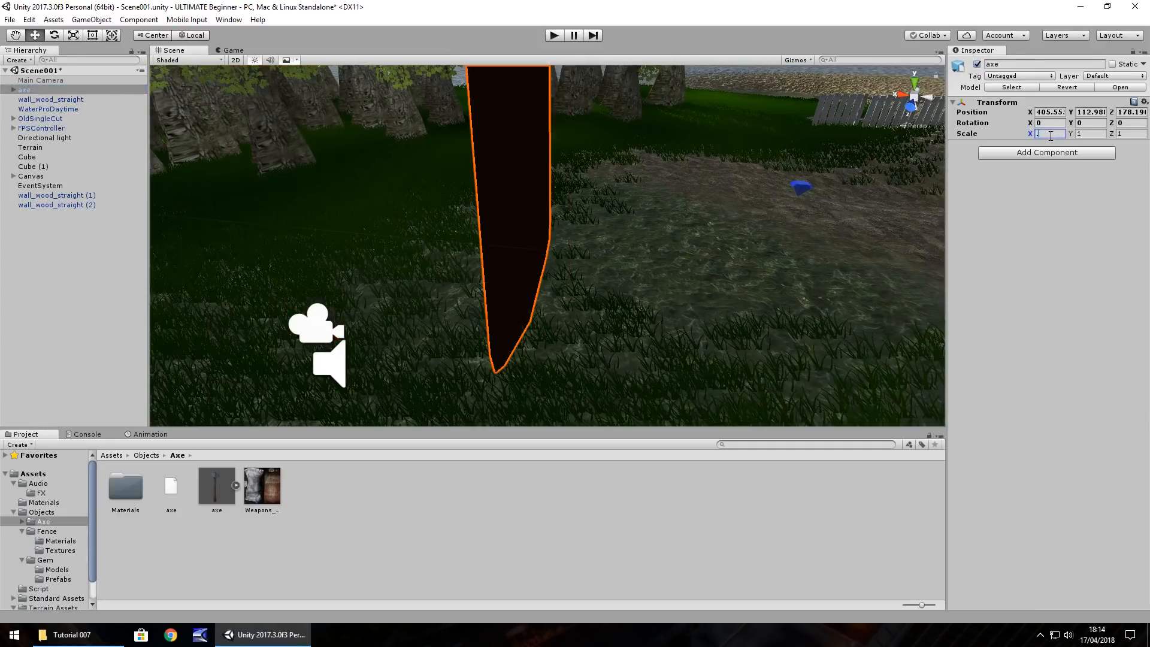
{"action": "type", "text": ".05"}
{"action": "left_click", "coordinate": [1091, 122]}
{"action": "type", "text": "90"}
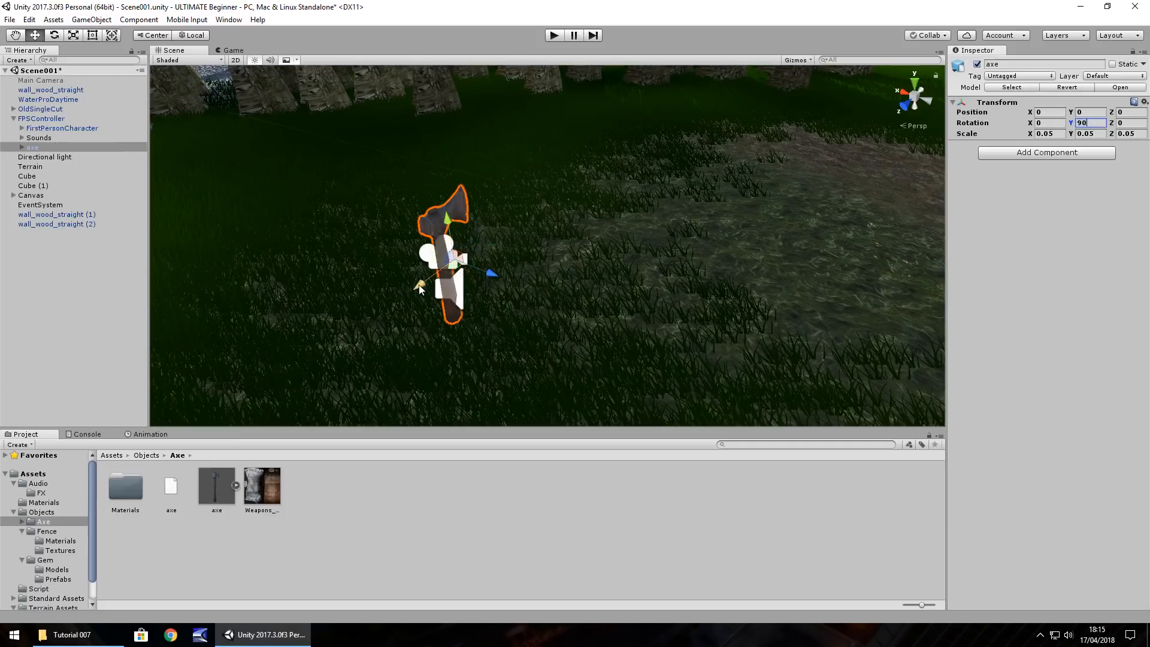
Step: Play-test the axe view, then move the axe under FirstPersonCharacter
{"action": "left_click", "coordinate": [554, 34]}
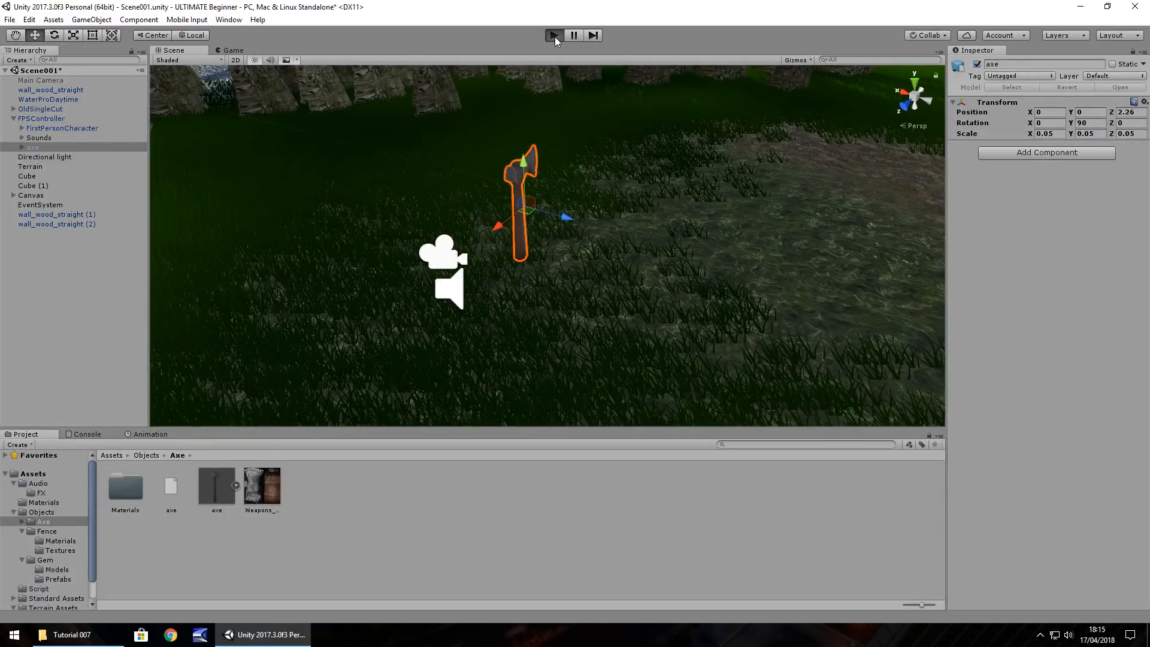
{"action": "left_click", "coordinate": [554, 35]}
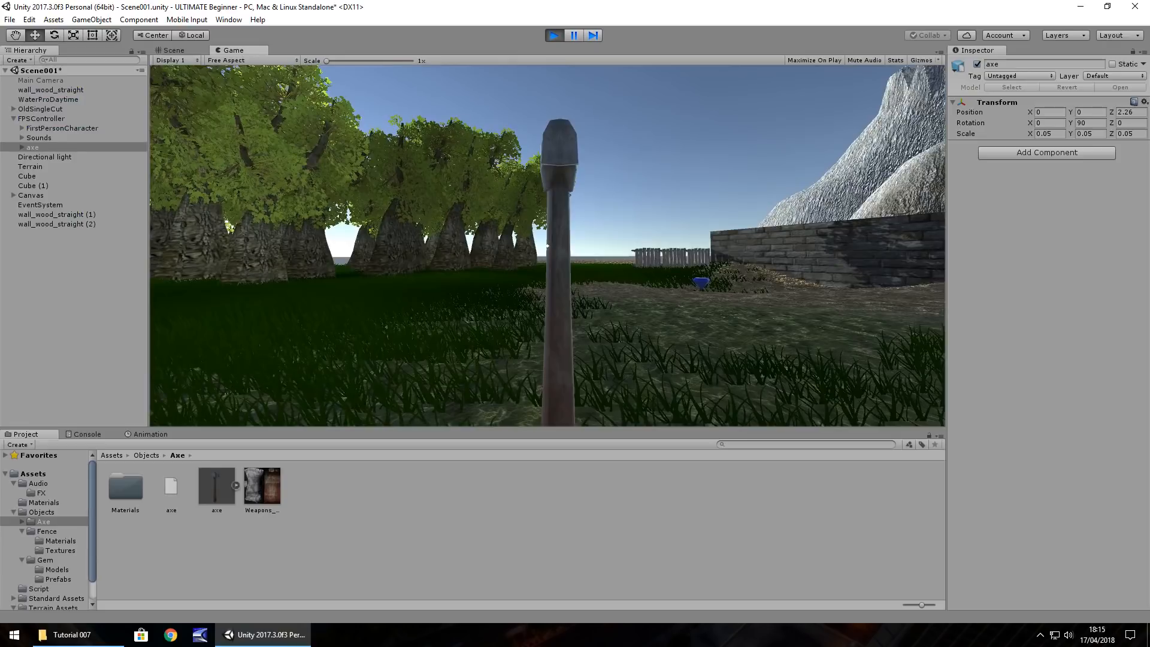
{"action": "left_click", "coordinate": [172, 50]}
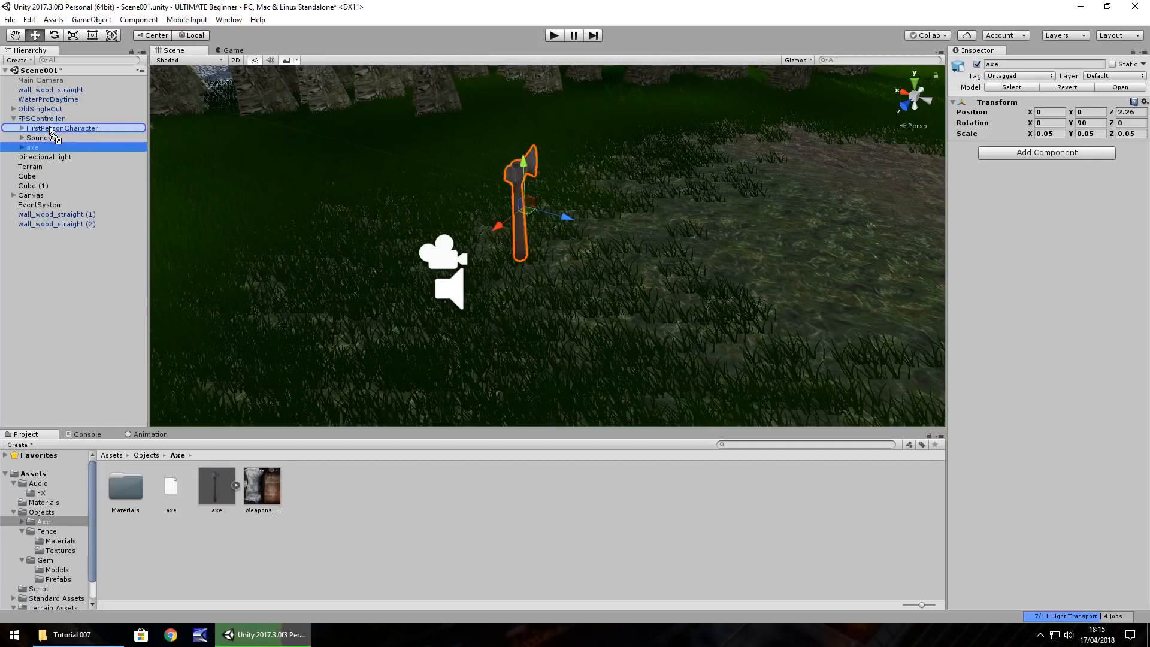
{"action": "left_click", "coordinate": [22, 128]}
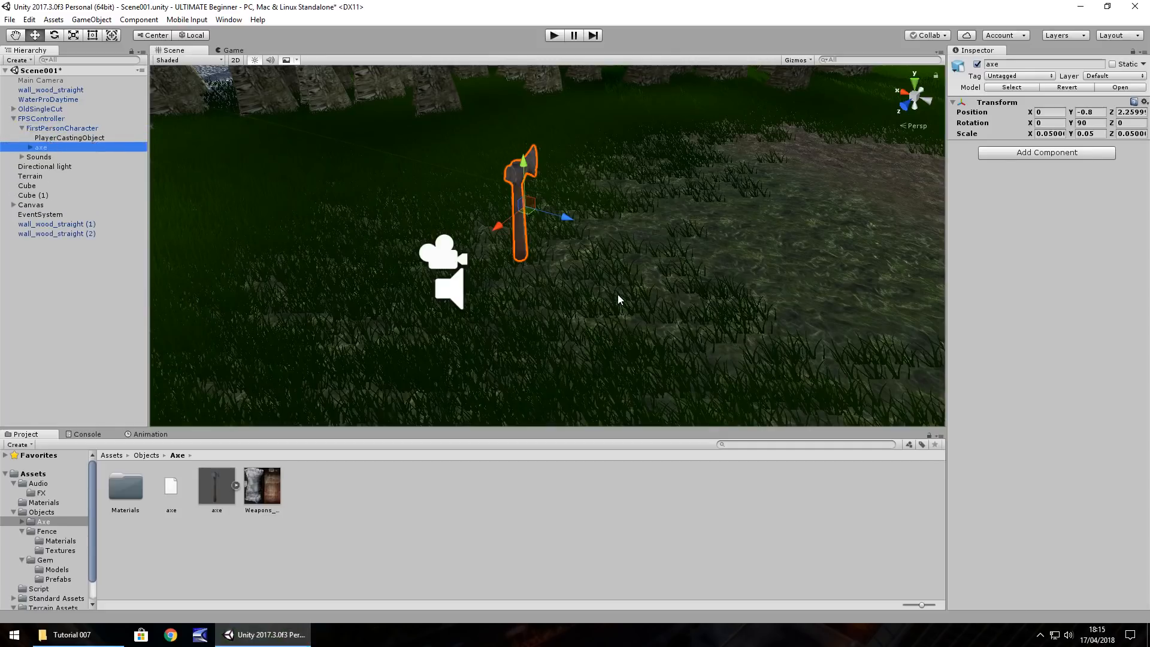
{"action": "mouse_move", "coordinate": [524, 124]}
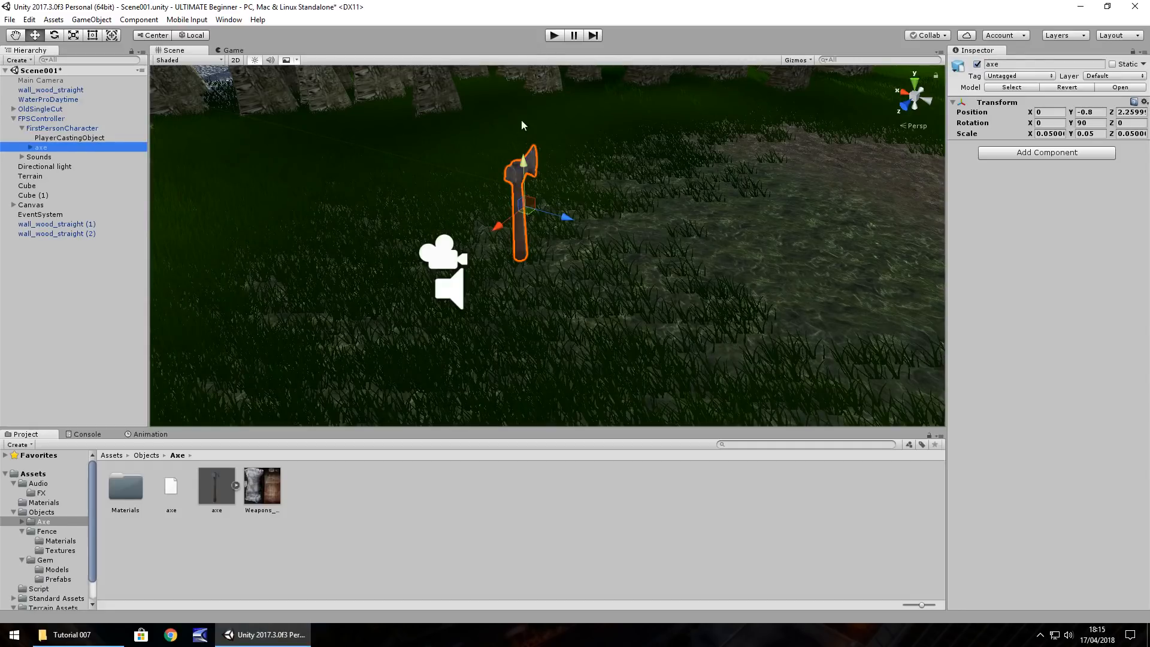
{"action": "mouse_move", "coordinate": [445, 217]}
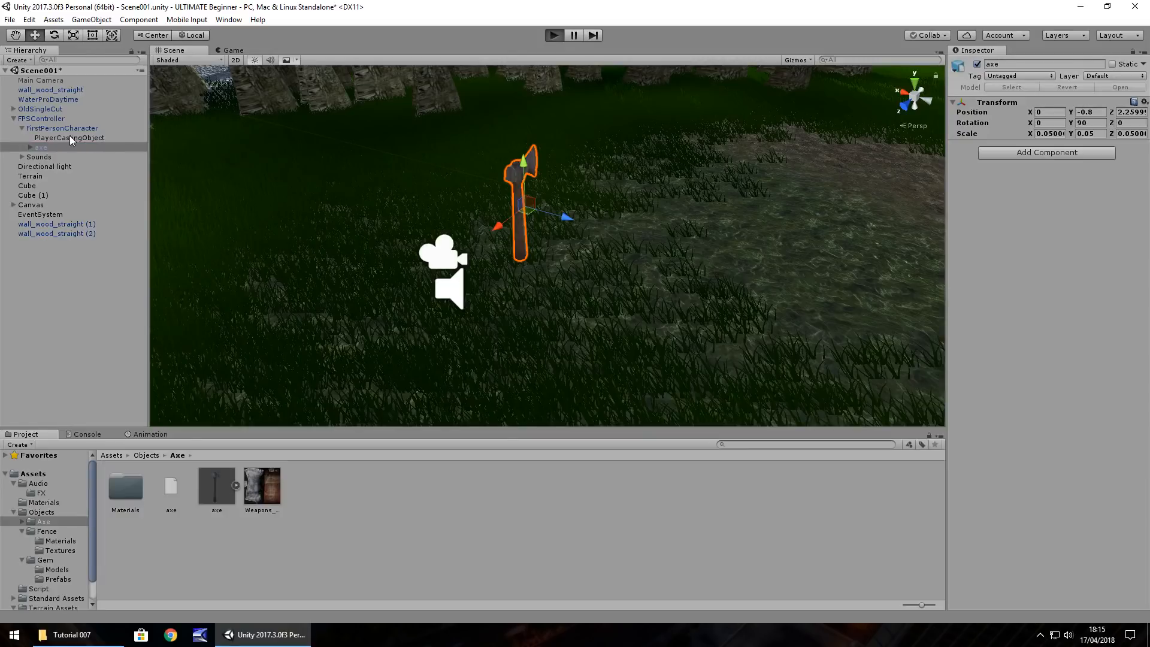
Step: Set the axe to position 1.1, -0.8, 2.26 and Y rotation 65.75 and check it in play mode
{"action": "left_click", "coordinate": [554, 35]}
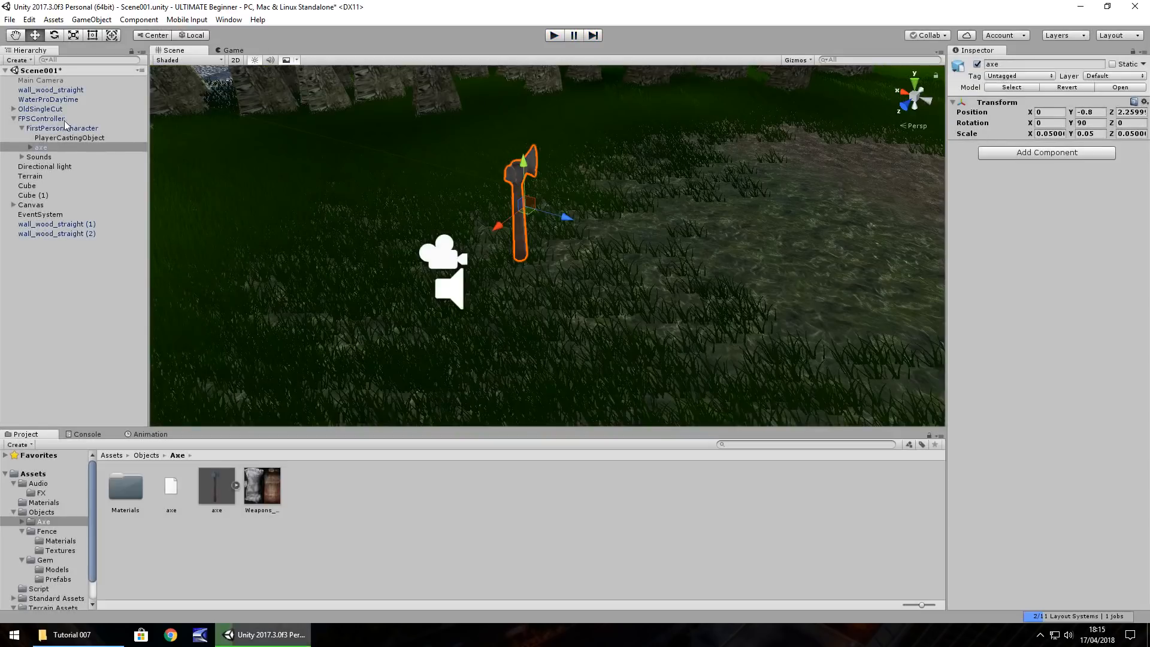
{"action": "left_click", "coordinate": [40, 146]}
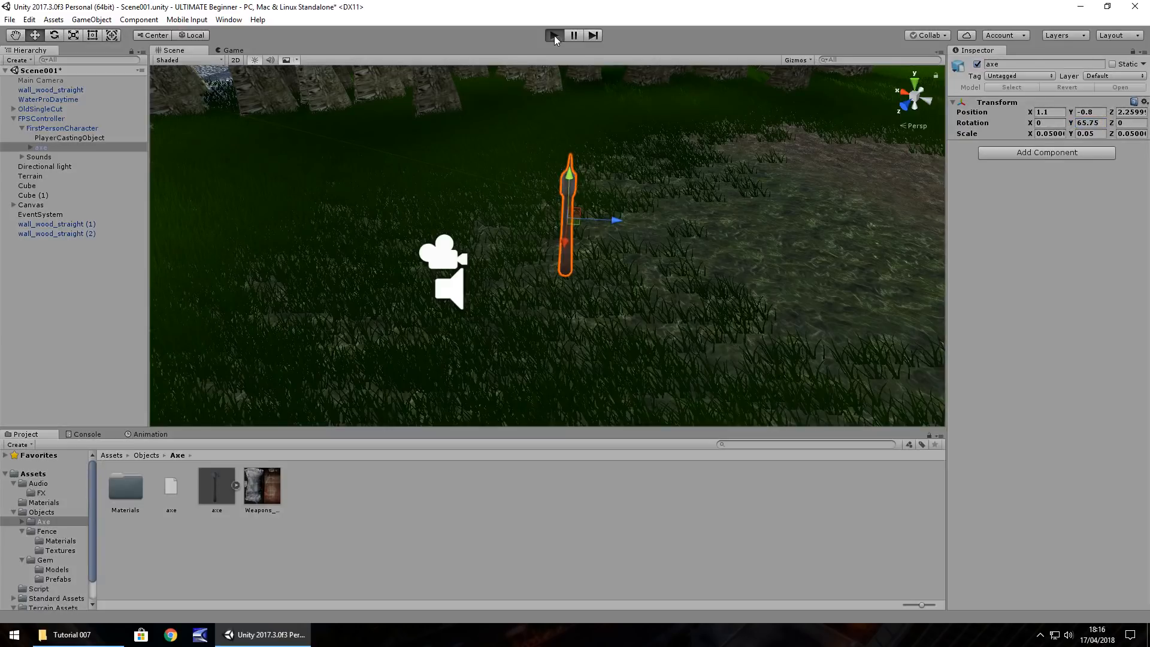
Step: Play-test the held axe, then shrink it to scale 0.04 on all axes
{"action": "left_click", "coordinate": [554, 35]}
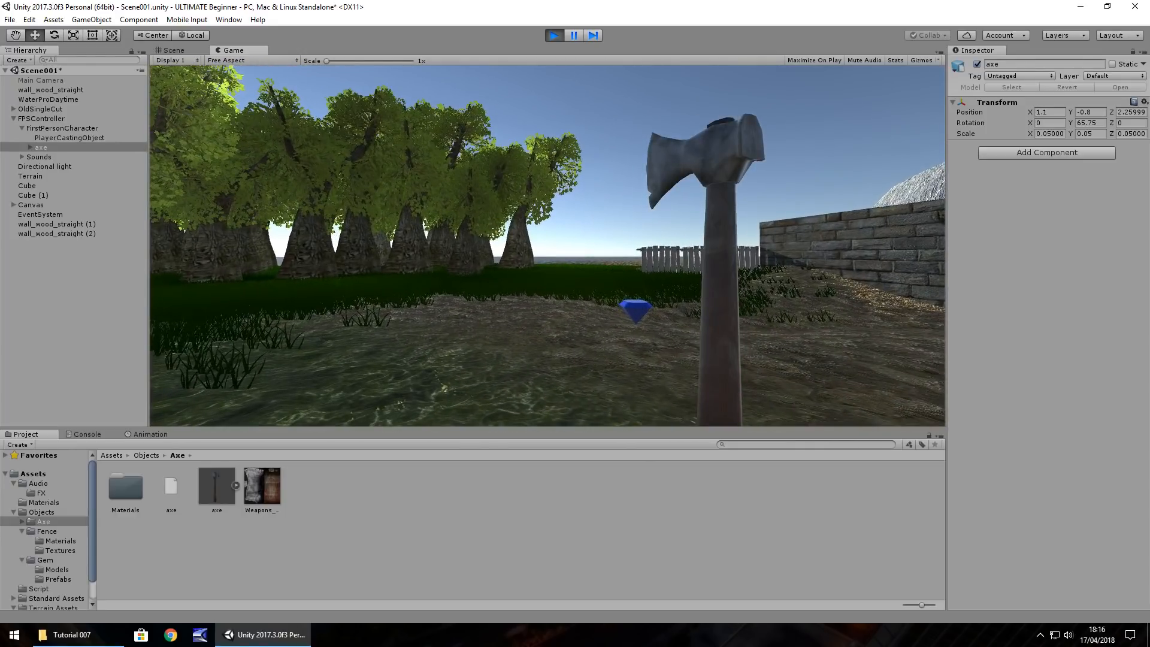
{"action": "left_click", "coordinate": [174, 50]}
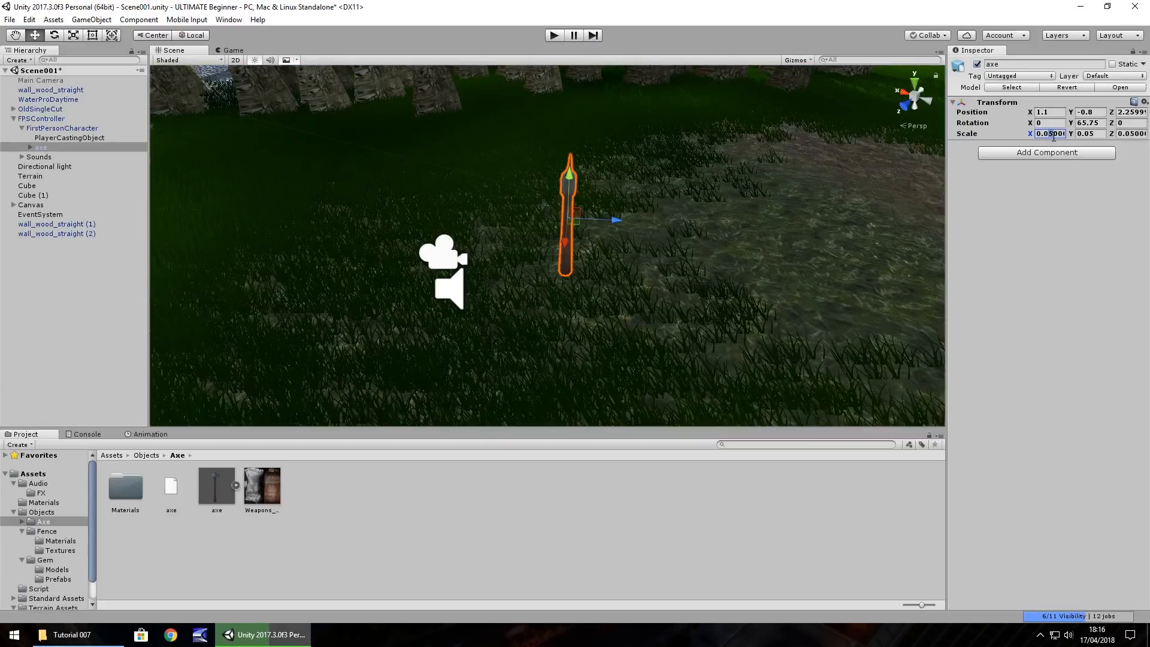
{"action": "type", "text": "0.04"}
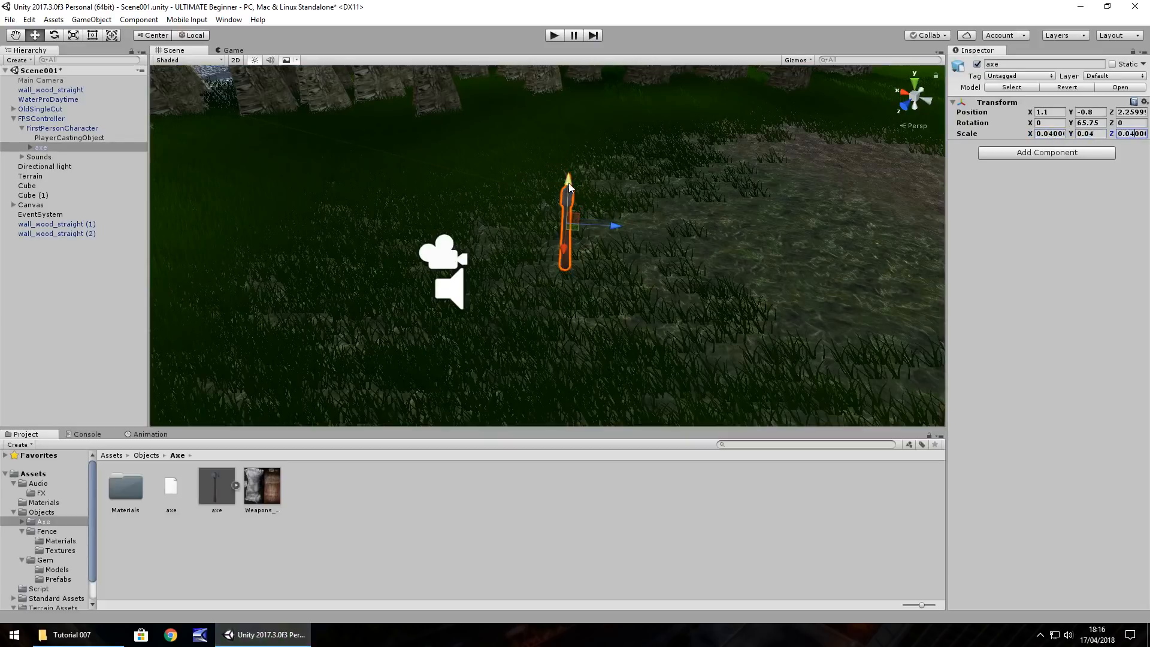
{"action": "left_click", "coordinate": [553, 35]}
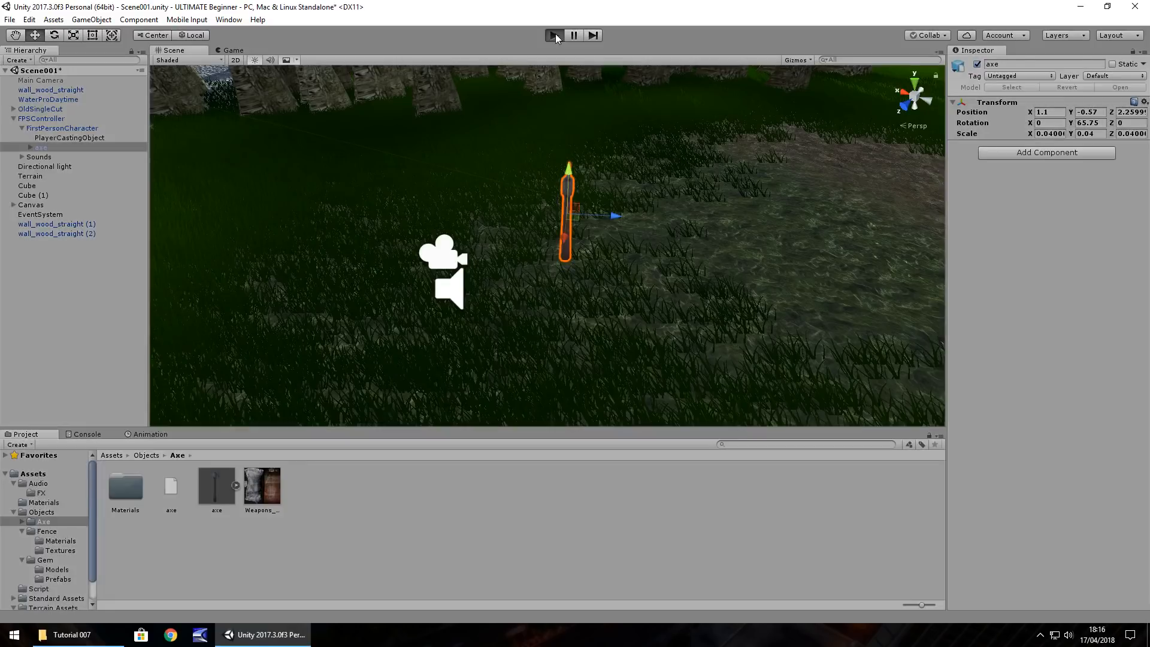
Step: Lower the axe to Y -1.09 and play-test the smaller, lowered axe
{"action": "left_click", "coordinate": [553, 34]}
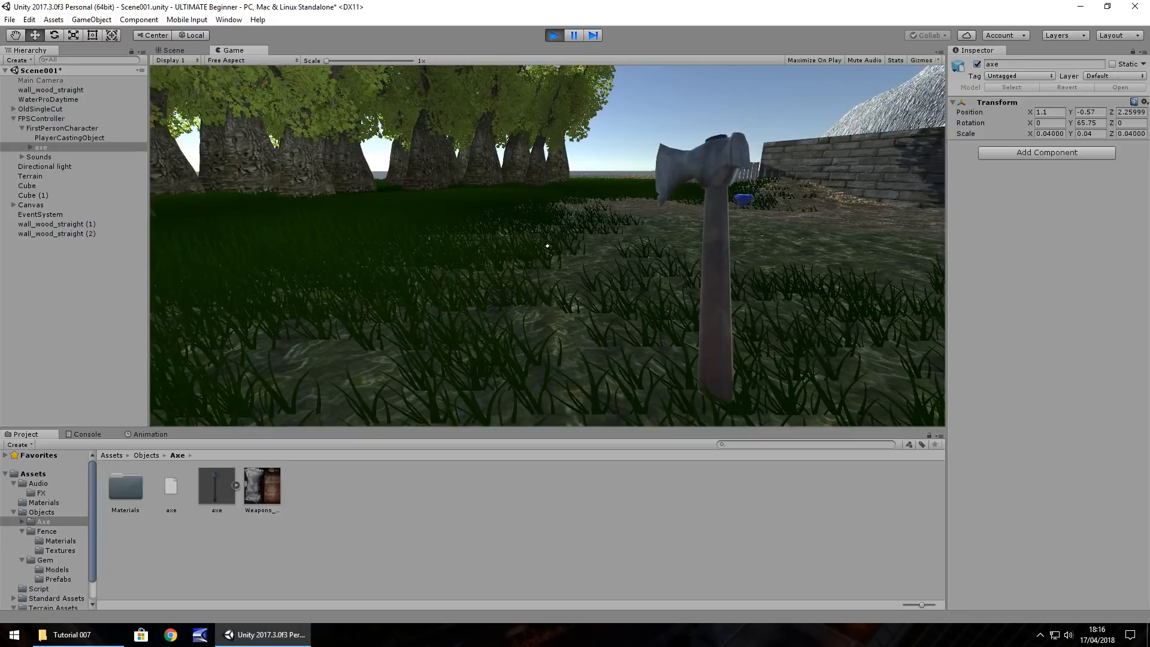
{"action": "left_click", "coordinate": [172, 50]}
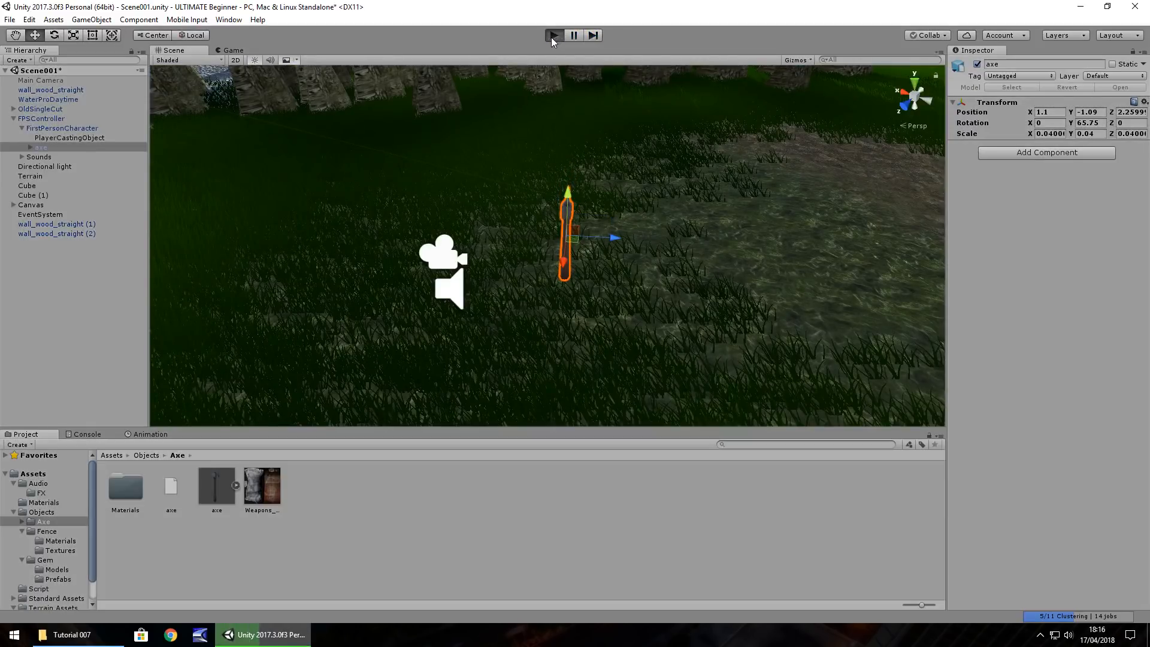
{"action": "left_click", "coordinate": [553, 35]}
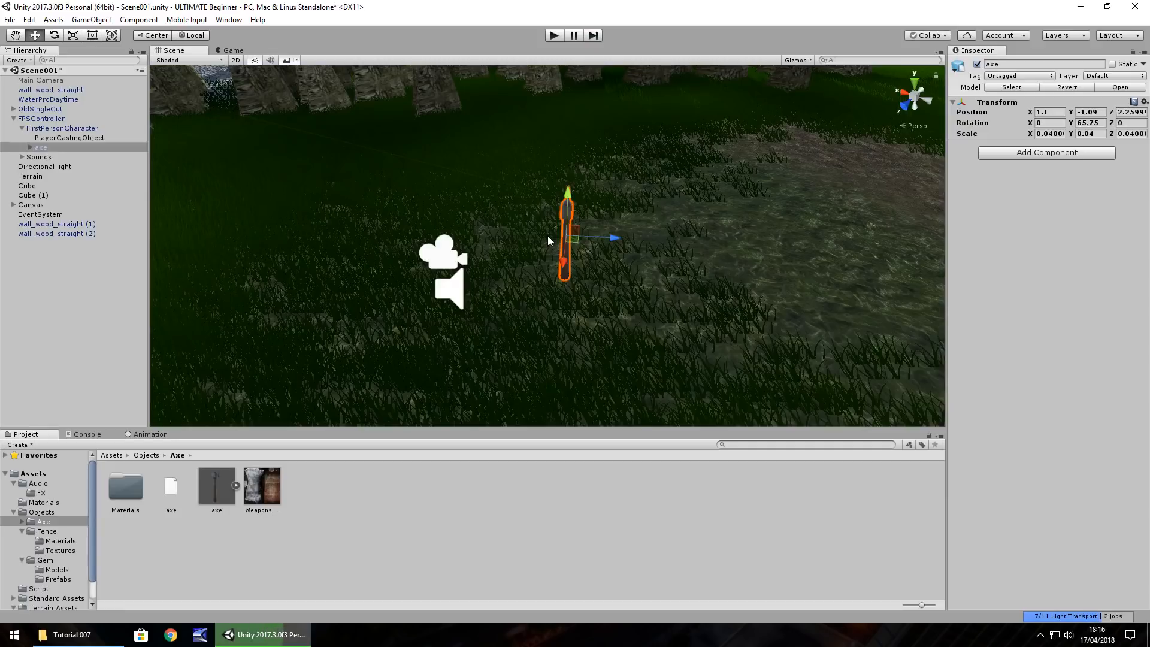
{"action": "mouse_move", "coordinate": [595, 272]}
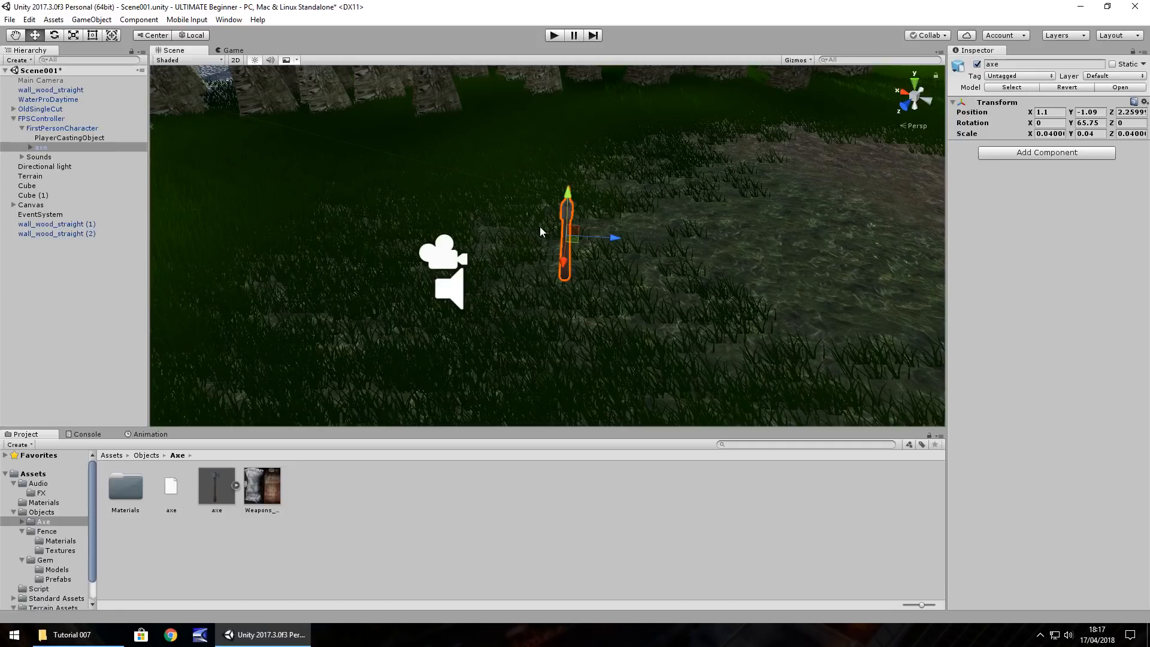
{"action": "mouse_move", "coordinate": [285, 514]}
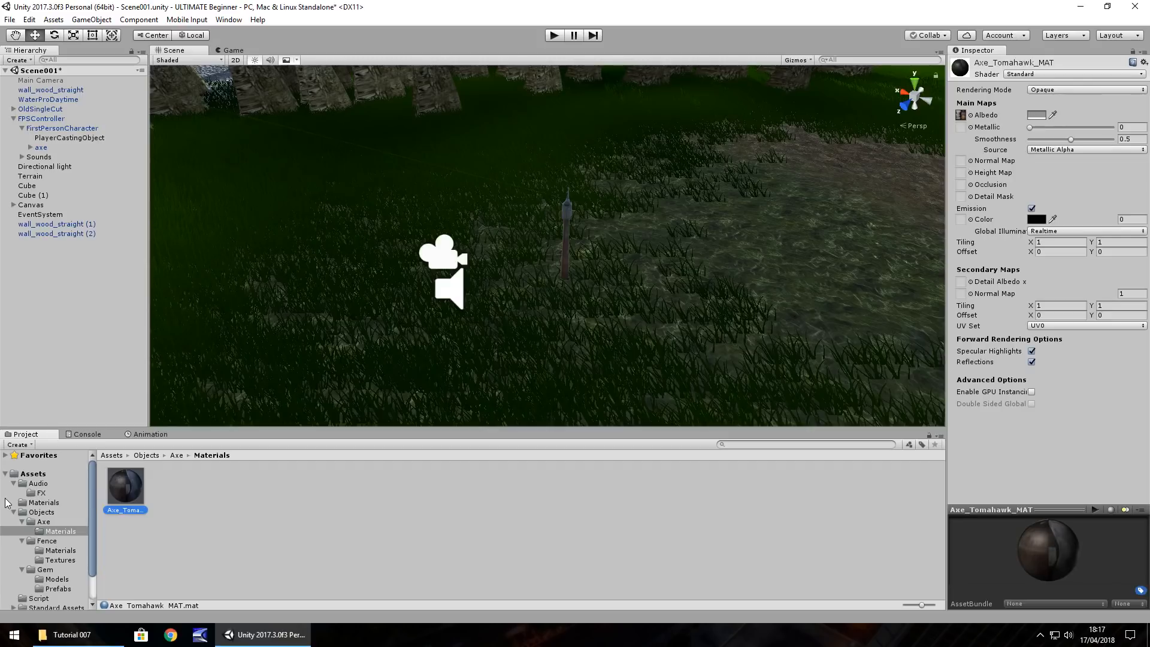
Step: Make a copy of the axe texture a Normal map and assign it to Axe_Tomahawk_MAT's Normal Map slot
{"action": "left_click", "coordinate": [262, 484]}
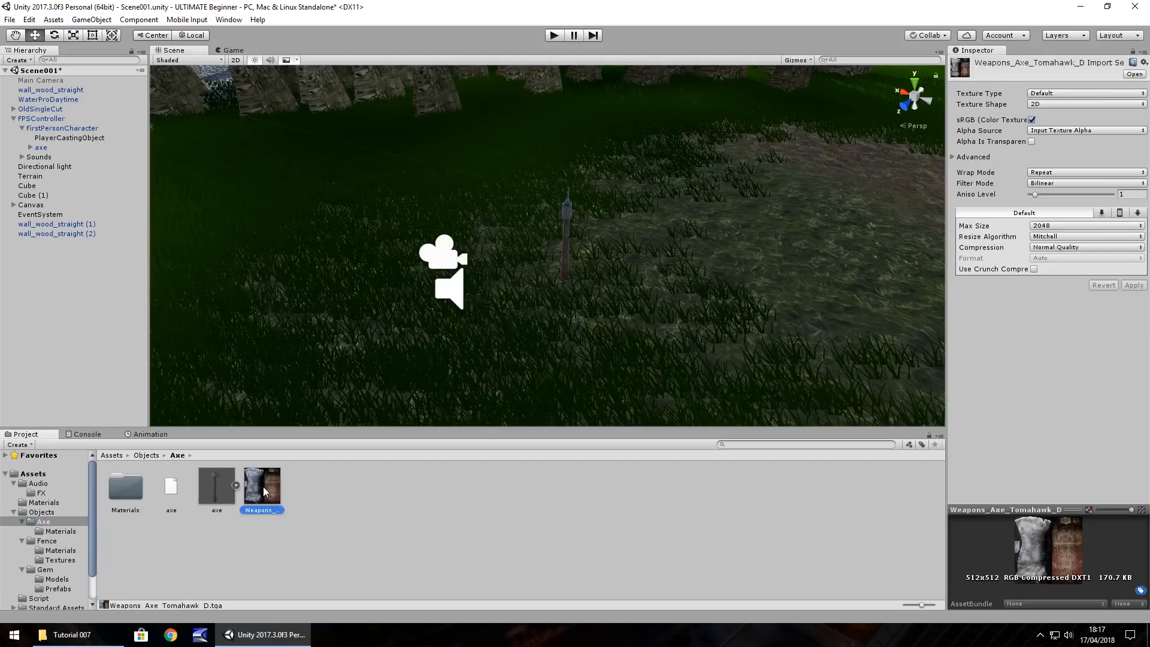
{"action": "mouse_move", "coordinate": [261, 482]}
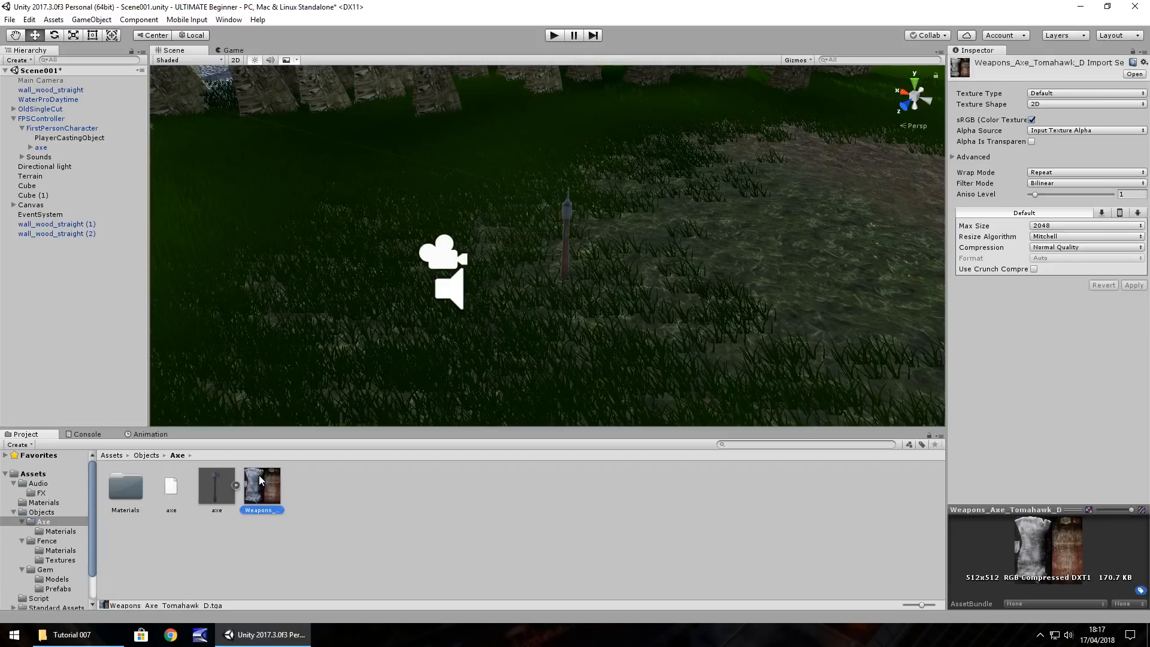
{"action": "left_click", "coordinate": [1081, 94]}
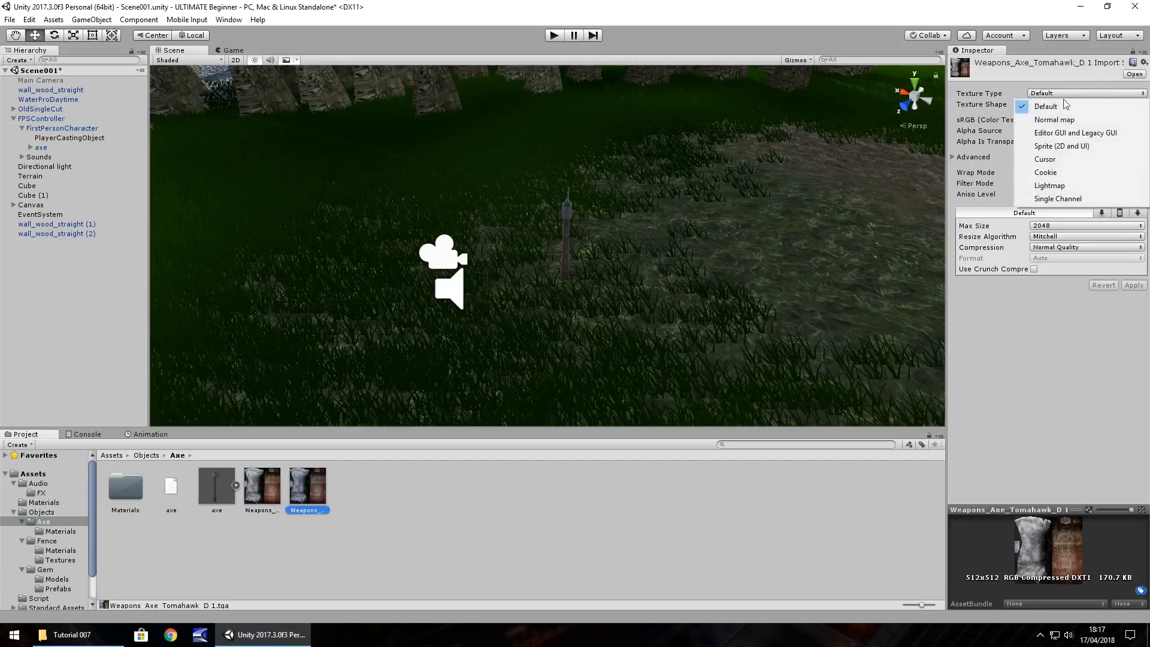
{"action": "left_click", "coordinate": [1054, 120]}
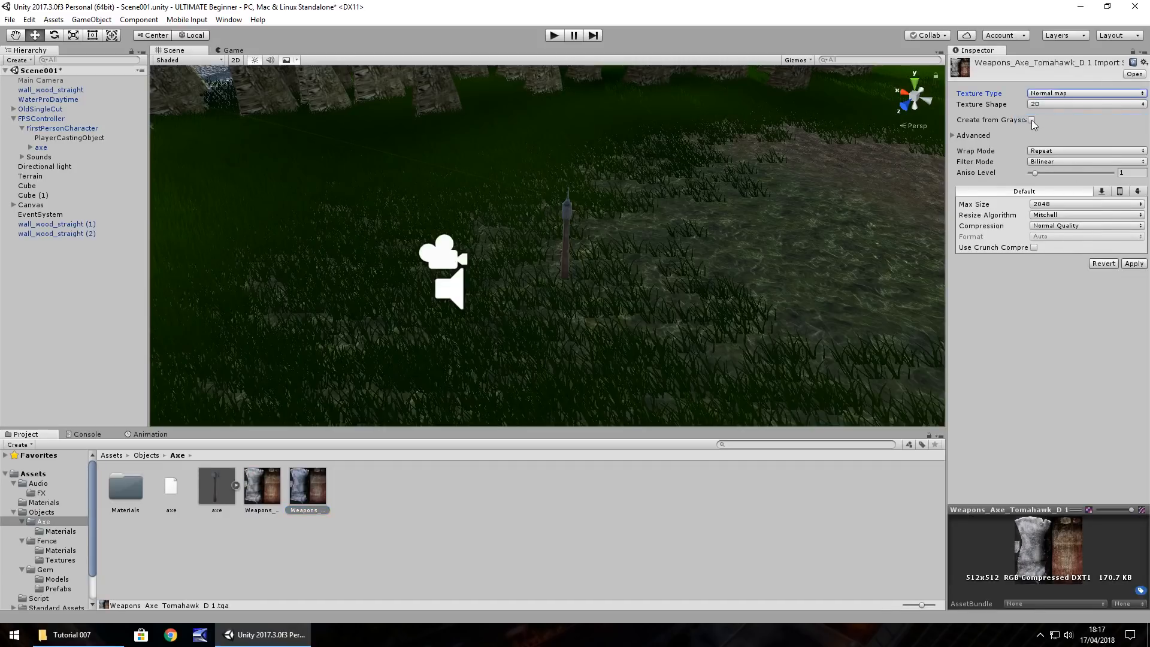
{"action": "left_click", "coordinate": [1032, 120]}
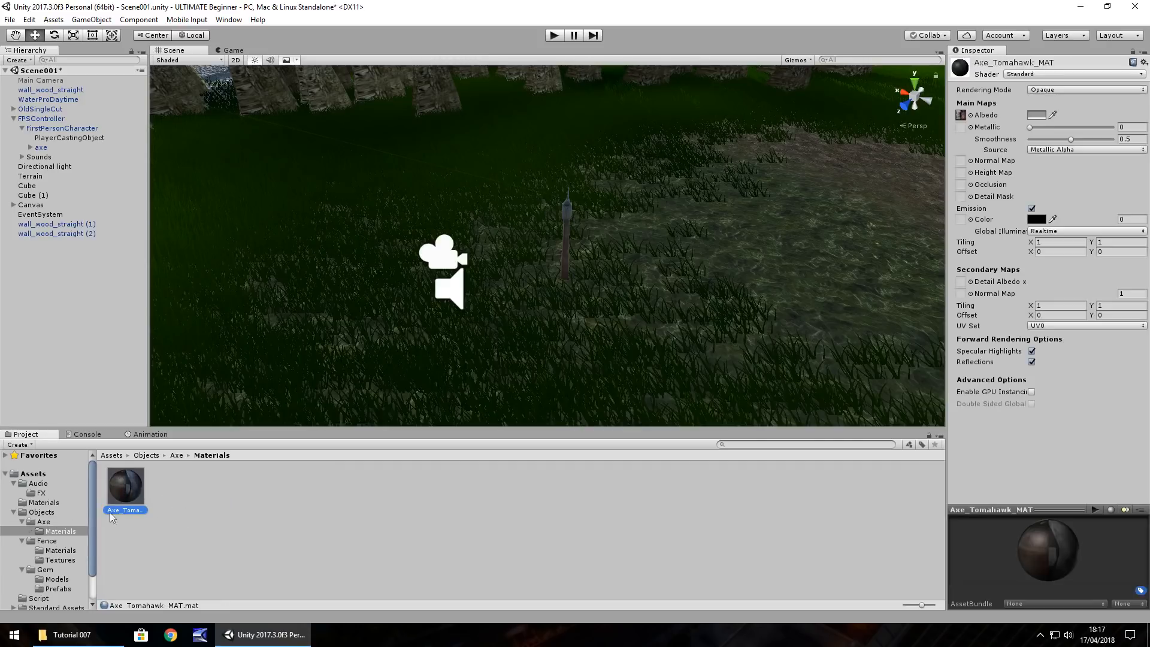
{"action": "left_click", "coordinate": [176, 455]}
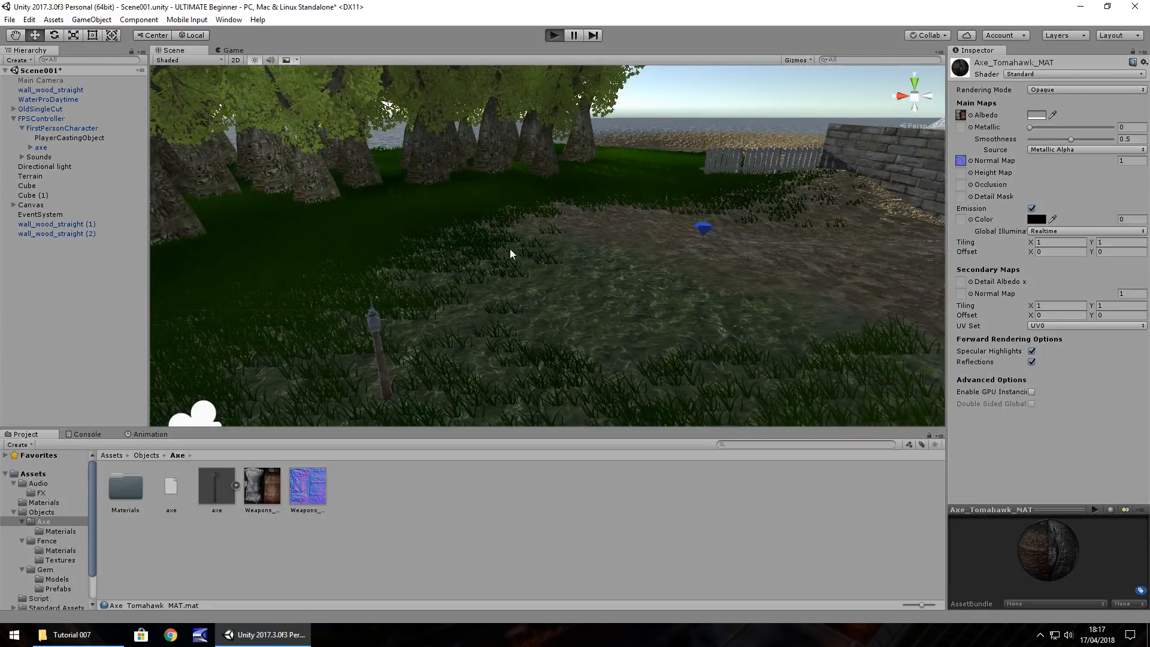
Step: Apply the normal map import settings and play-test the normal-mapped axe
{"action": "left_click", "coordinate": [554, 34]}
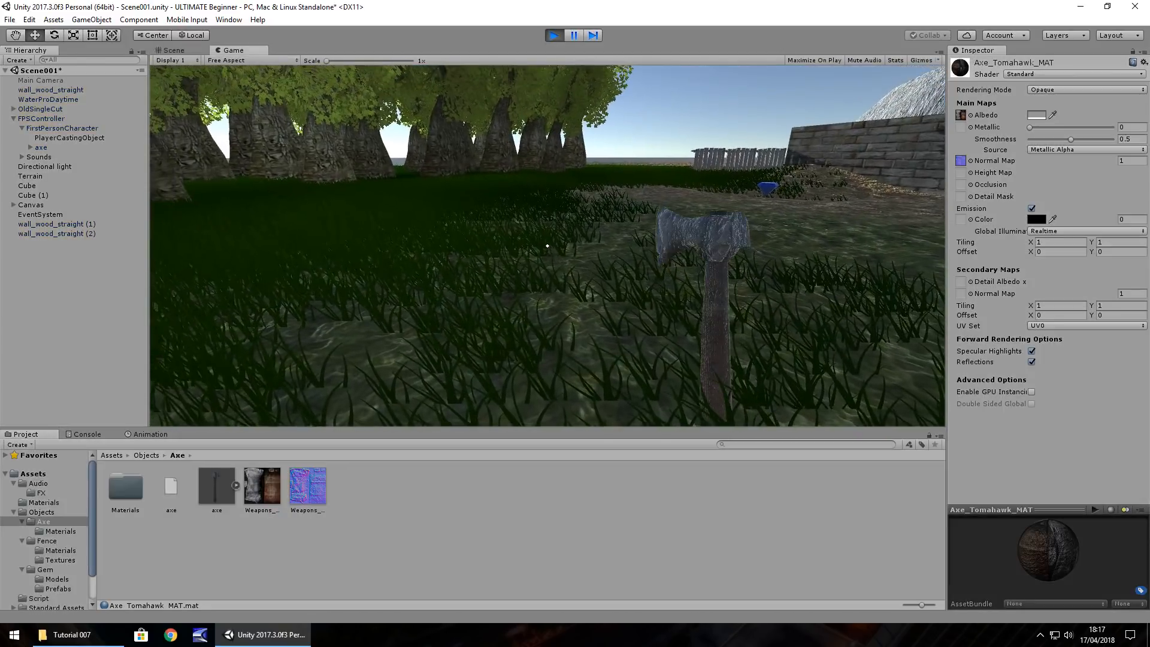
{"action": "left_click", "coordinate": [305, 485]}
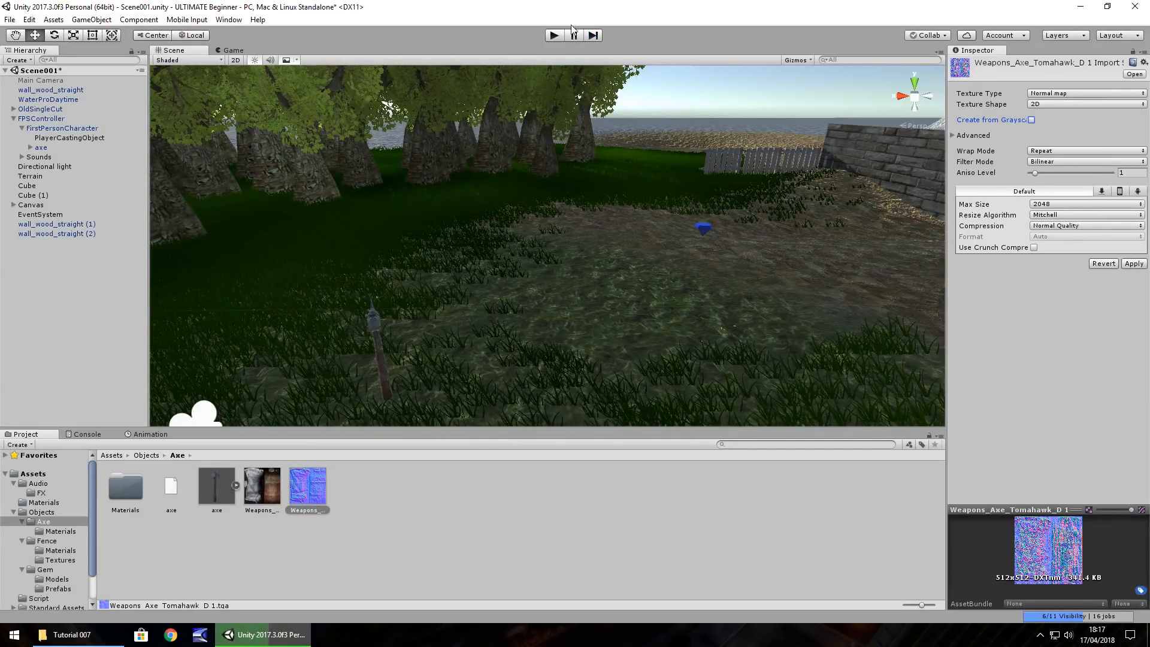
{"action": "left_click", "coordinate": [553, 35]}
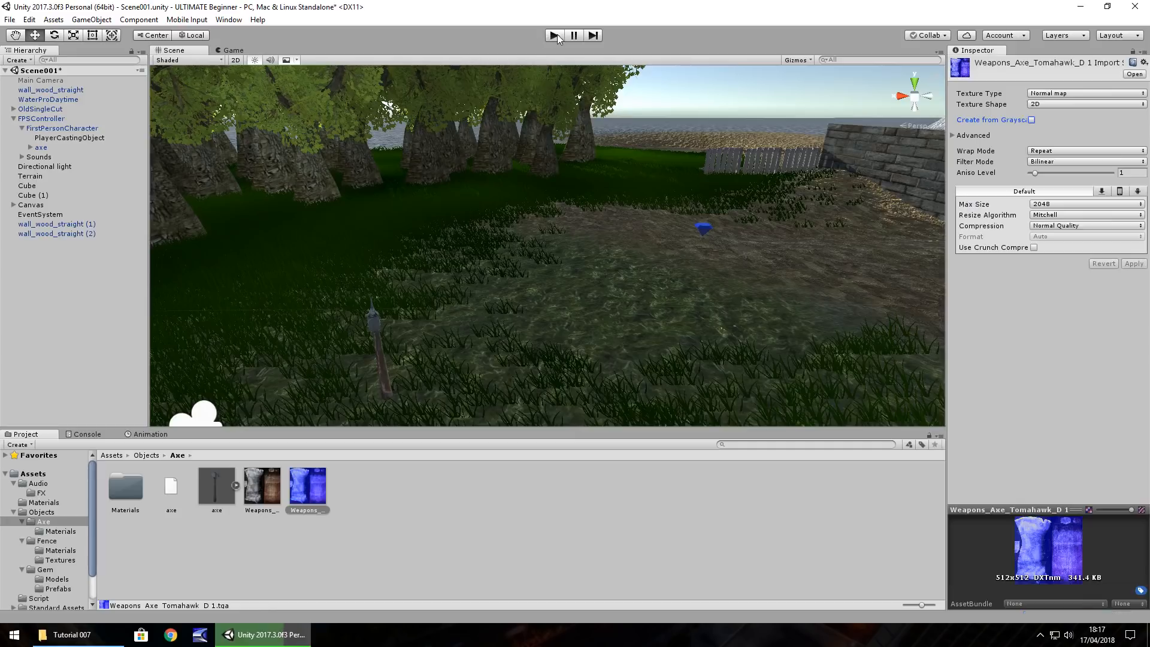
{"action": "left_click", "coordinate": [553, 34]}
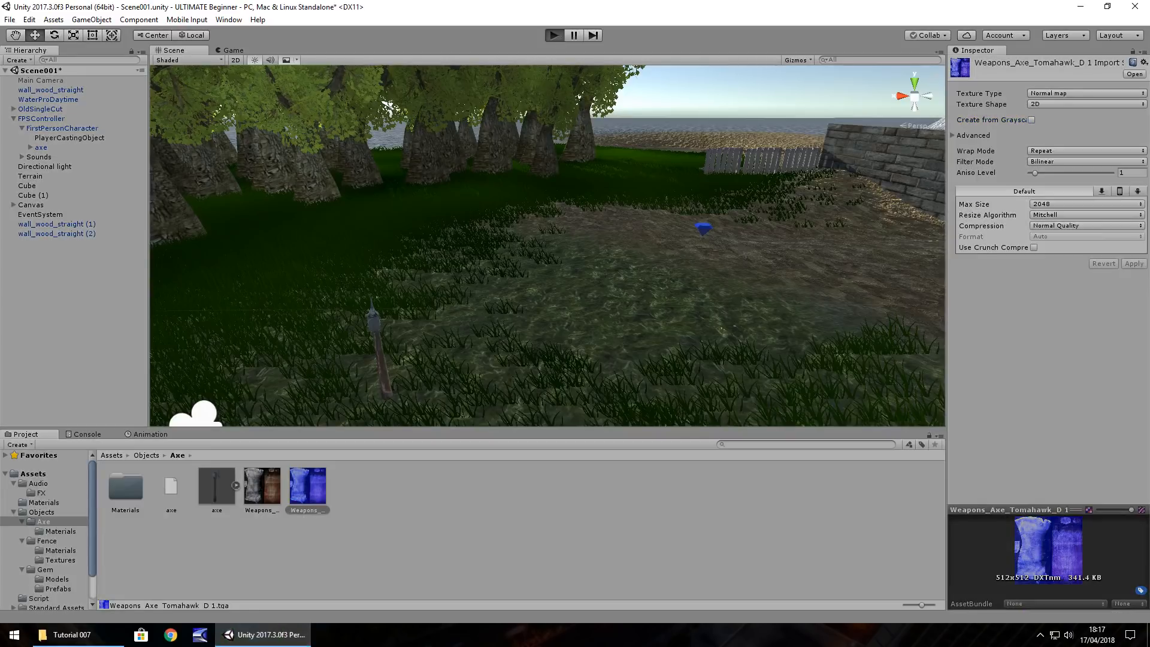
{"action": "left_click", "coordinate": [553, 35]}
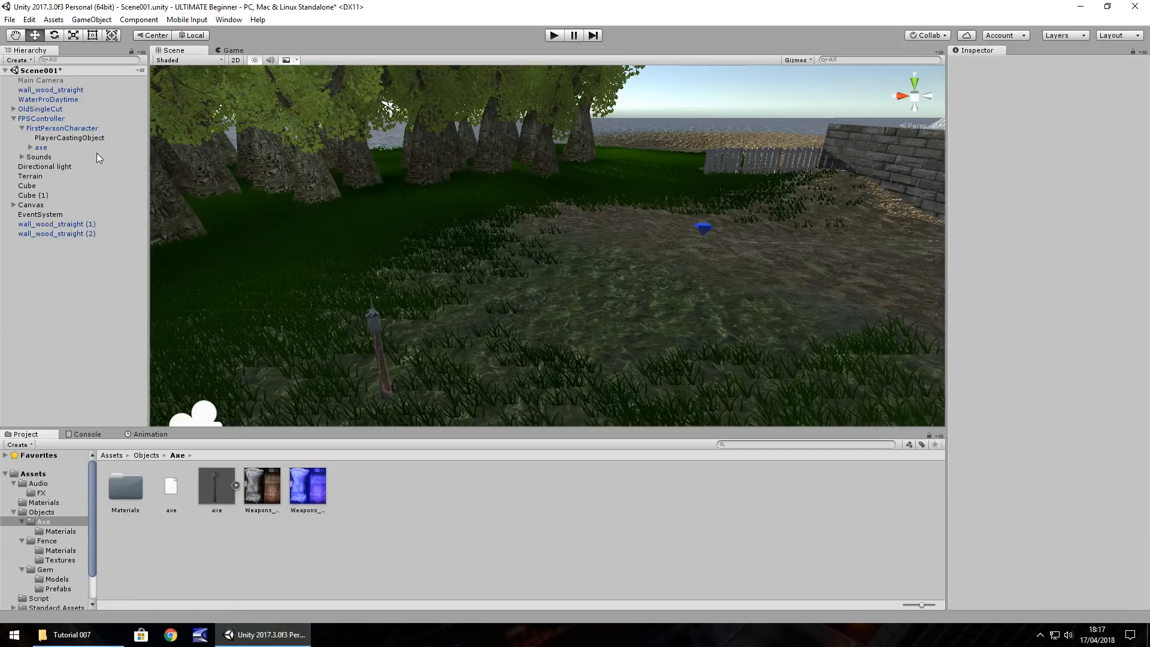
{"action": "mouse_move", "coordinate": [64, 210]}
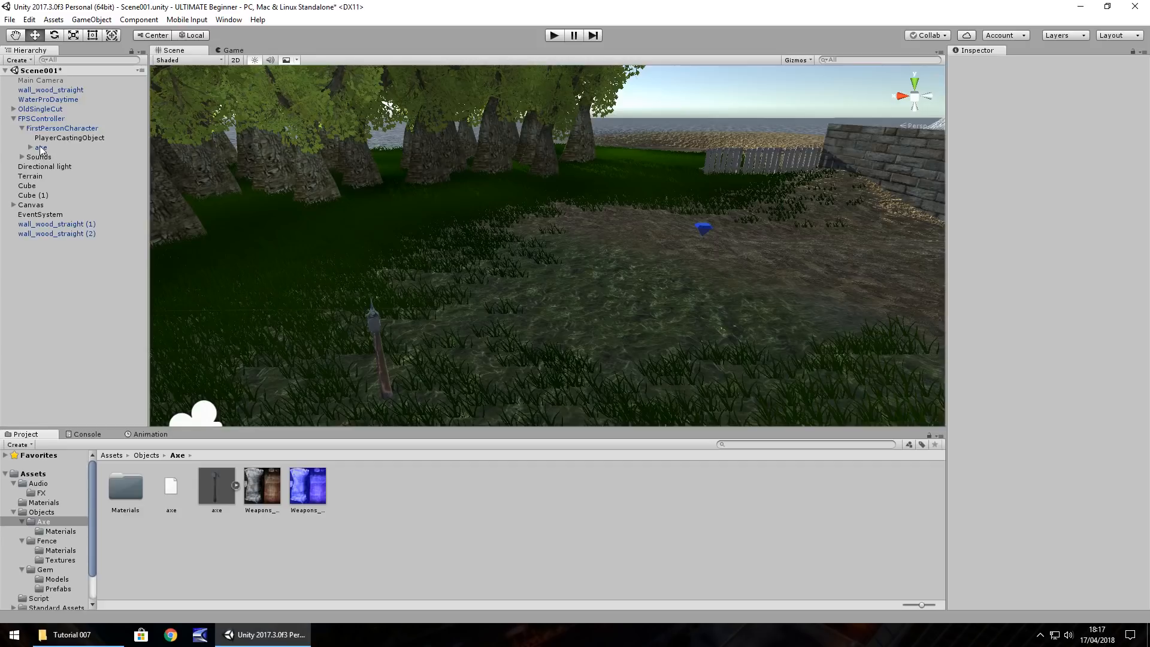
Step: Create a Cube under the axe, move it to the Hierarchy root and set its scale to 0.4
{"action": "right_click", "coordinate": [40, 147]}
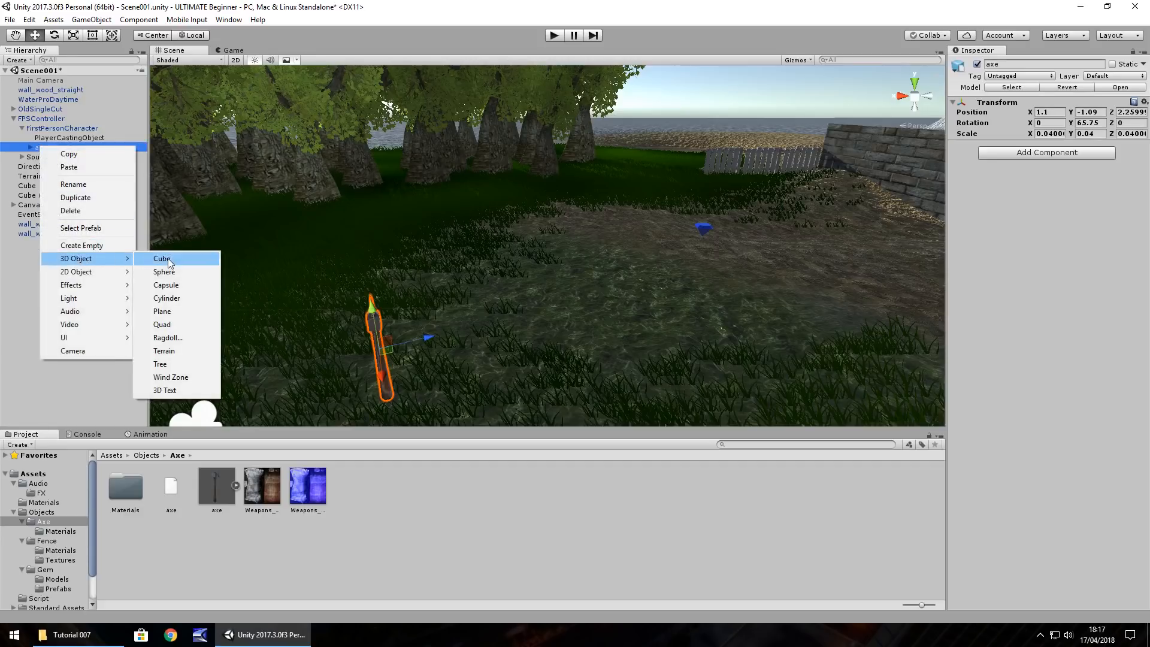
{"action": "left_click", "coordinate": [161, 259]}
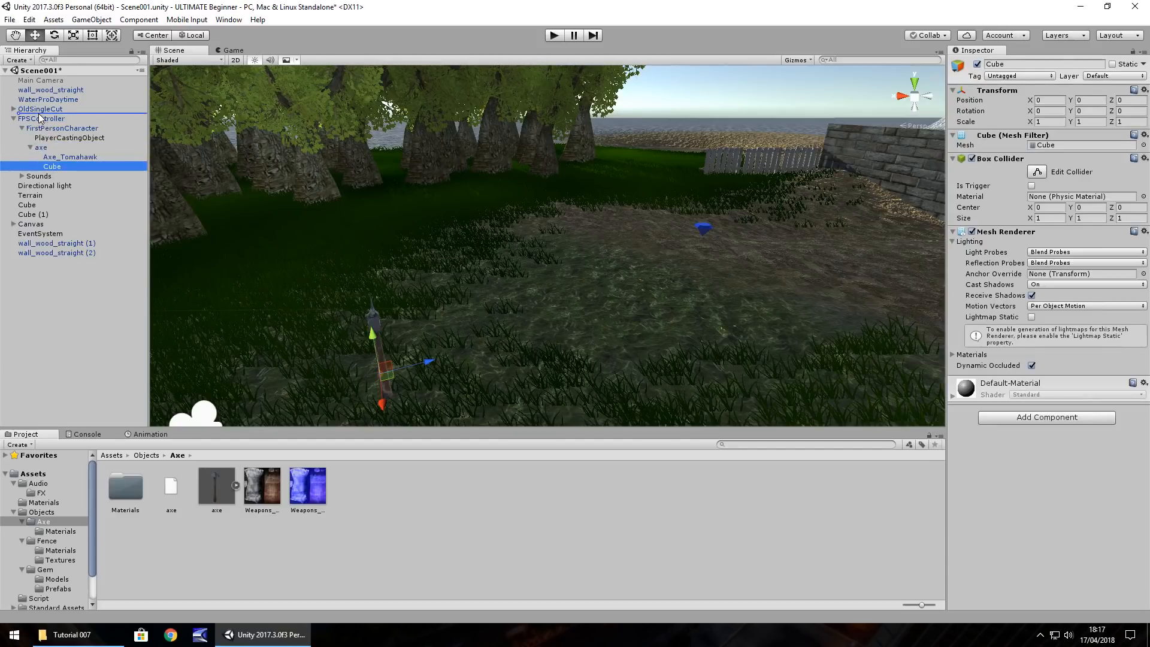
{"action": "left_click", "coordinate": [27, 119]}
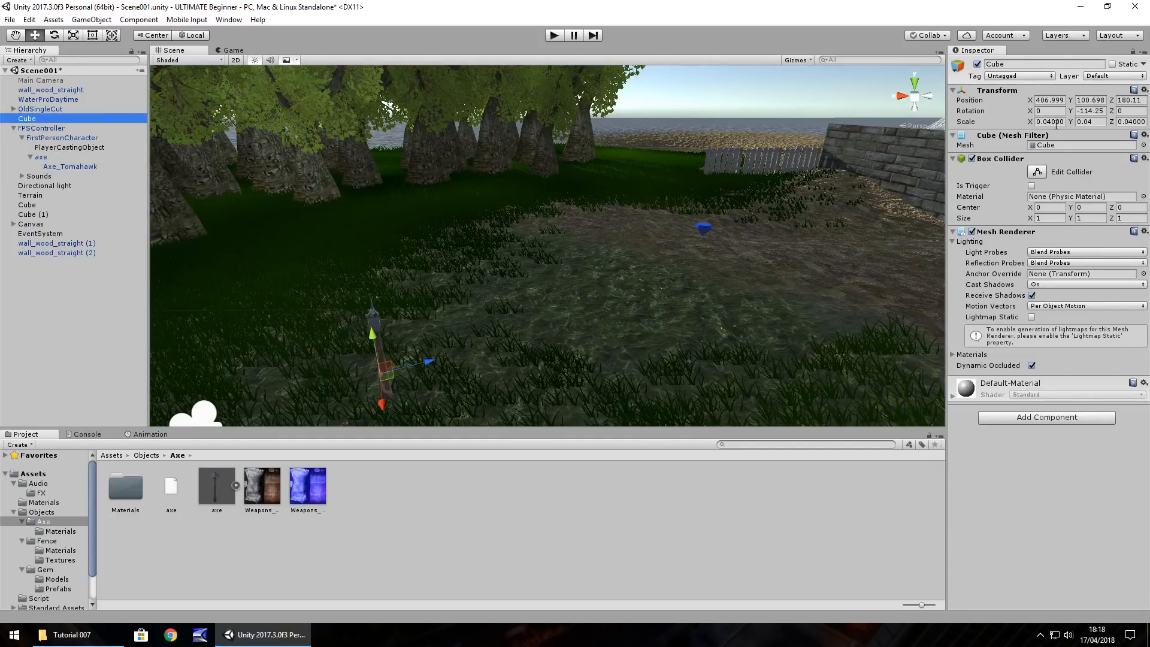
{"action": "triple_click", "coordinate": [1049, 122]}
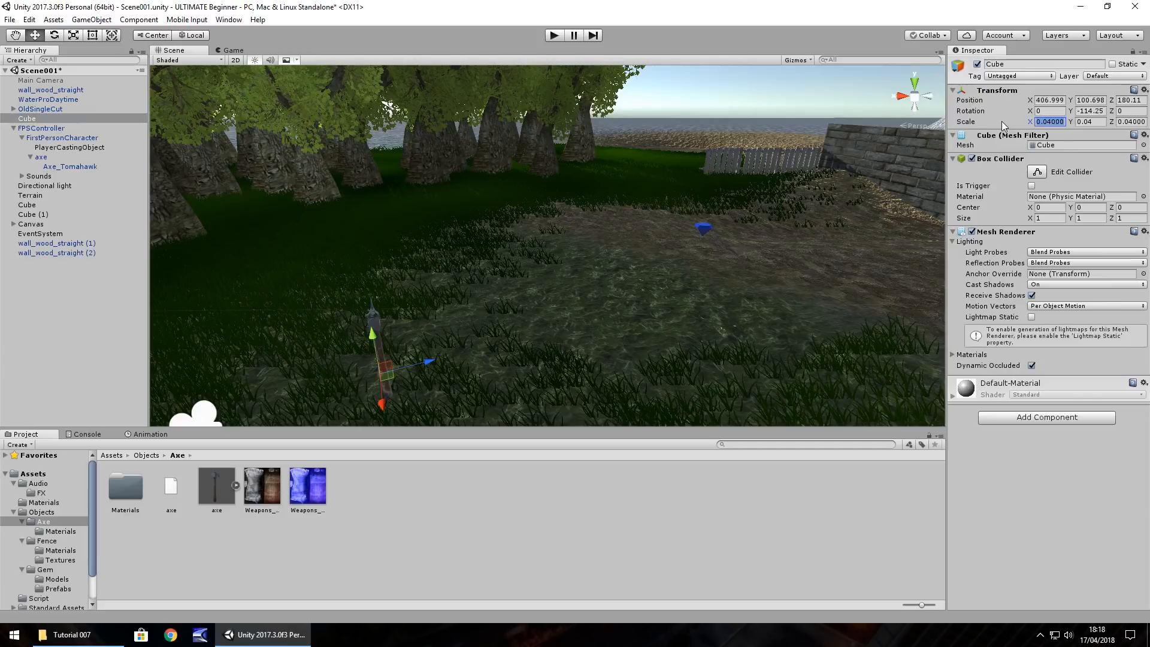
{"action": "mouse_move", "coordinate": [1093, 135]}
{"action": "type", "text": "0.4"}
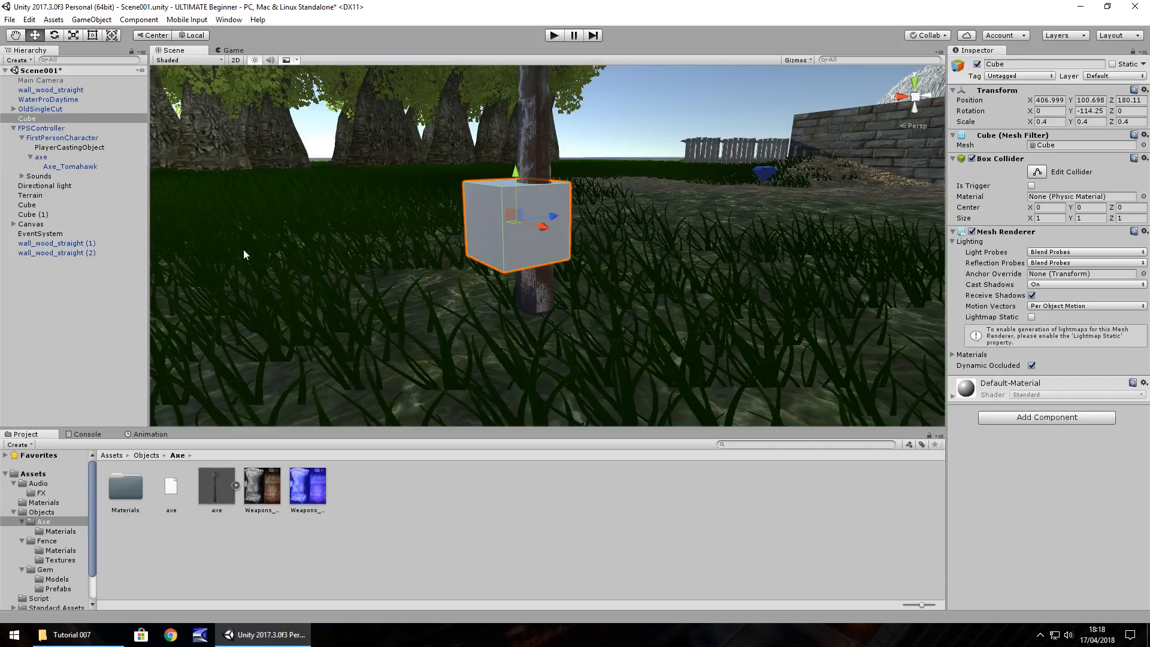
{"action": "mouse_move", "coordinate": [524, 243]}
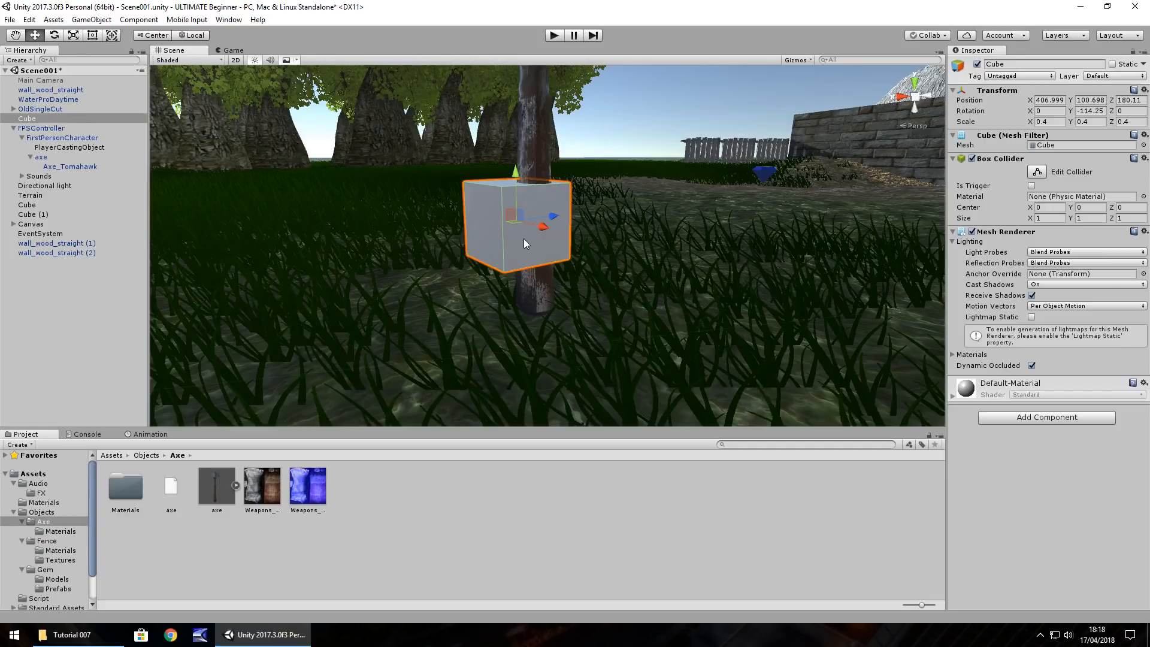
{"action": "mouse_move", "coordinate": [541, 157]}
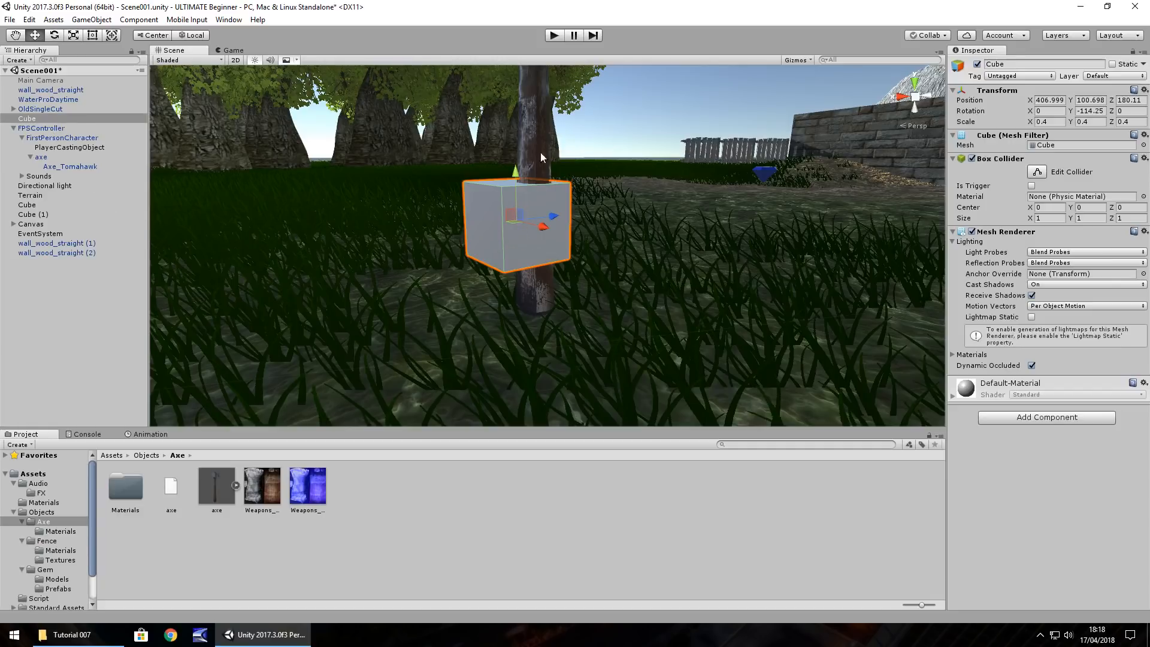
{"action": "mouse_move", "coordinate": [529, 182]}
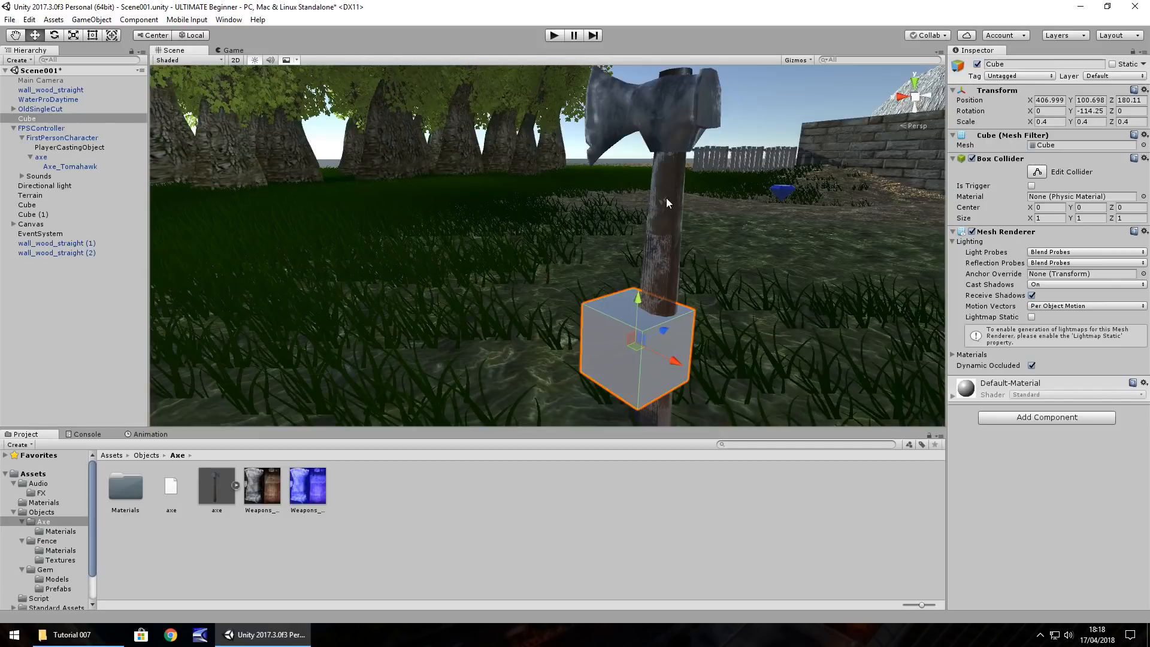
{"action": "mouse_move", "coordinate": [623, 230]}
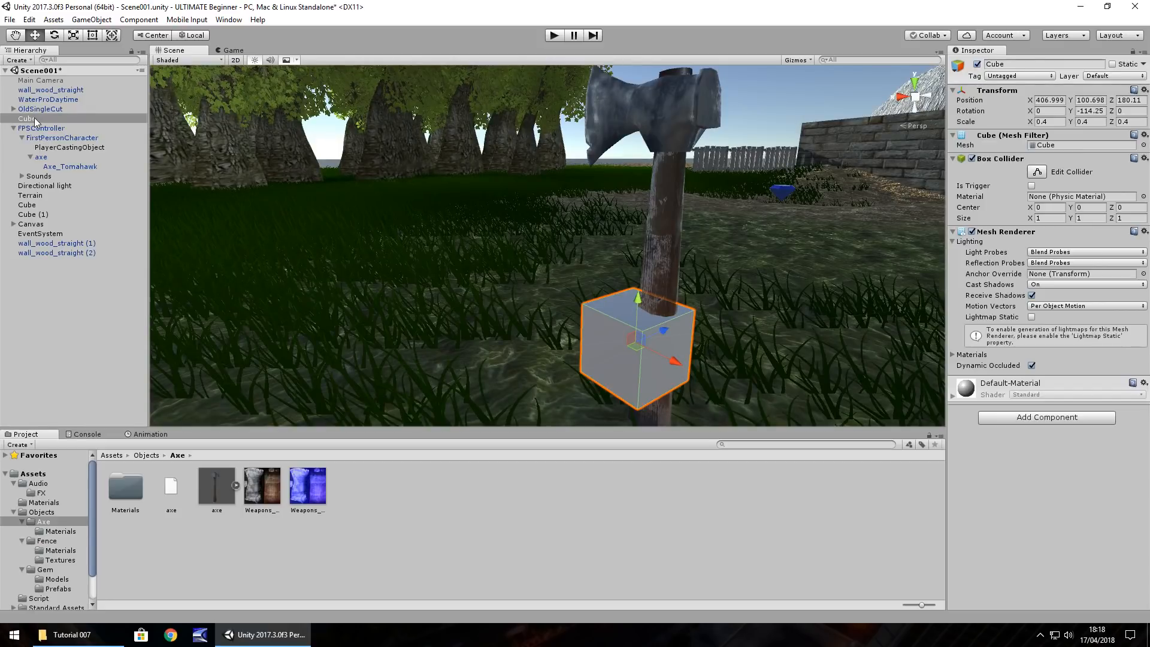
Step: Rename the cube AxeObject, parent the axe model under it, and disable its Mesh Renderer
{"action": "double_click", "coordinate": [27, 119]}
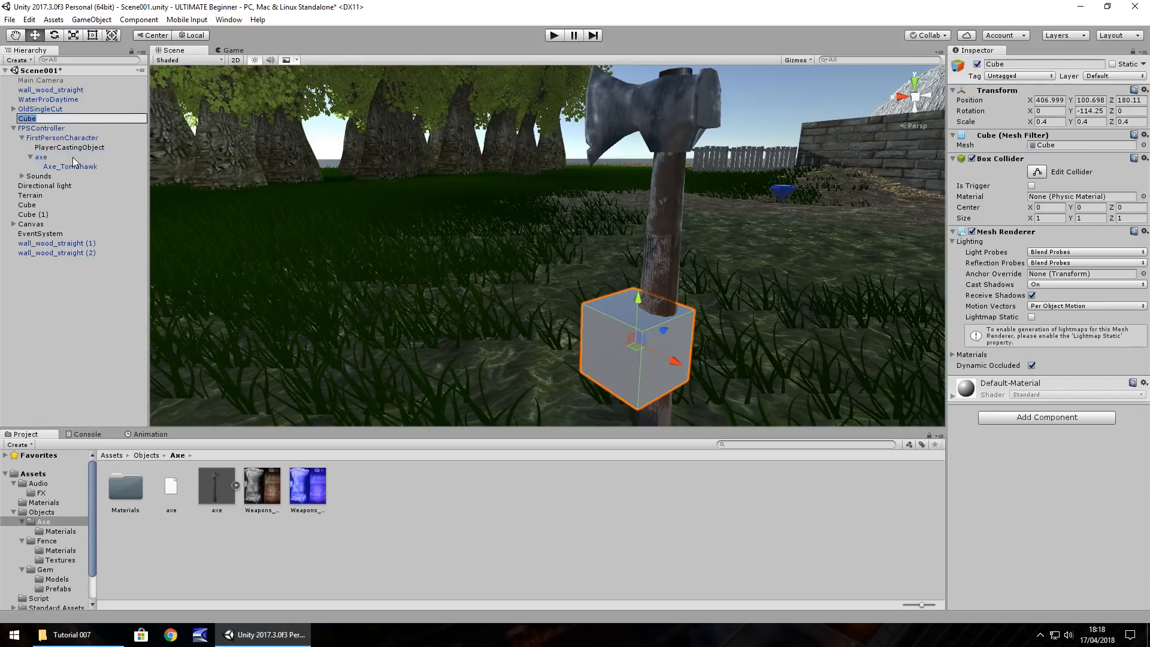
{"action": "type", "text": "AxeObject"}
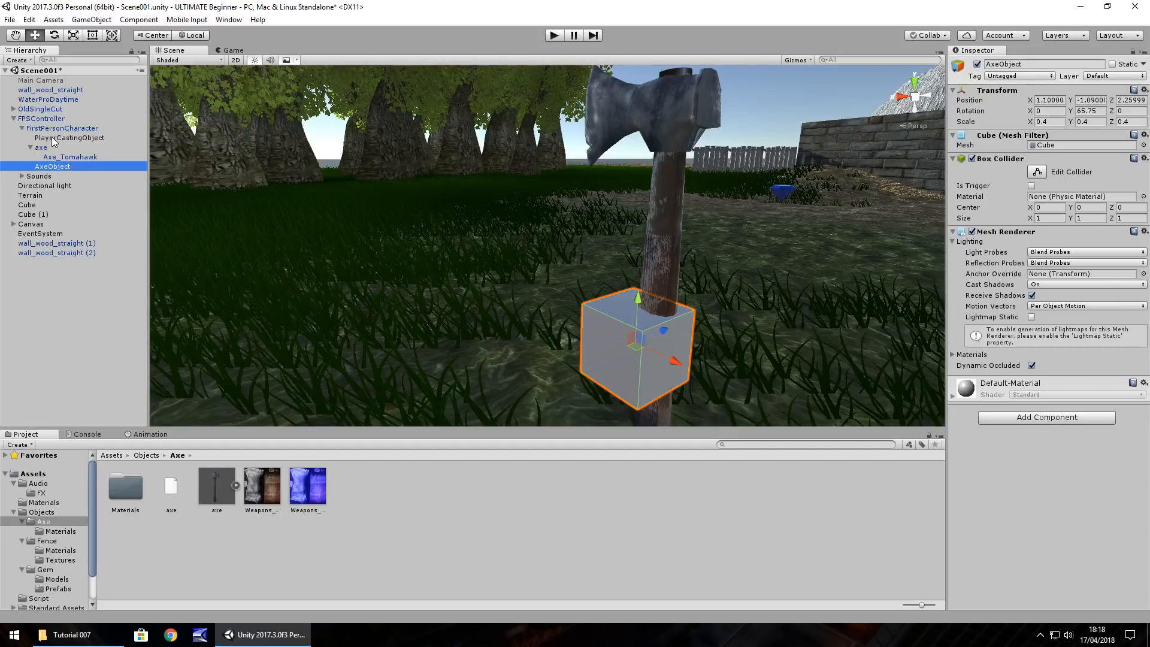
{"action": "left_click", "coordinate": [30, 146]}
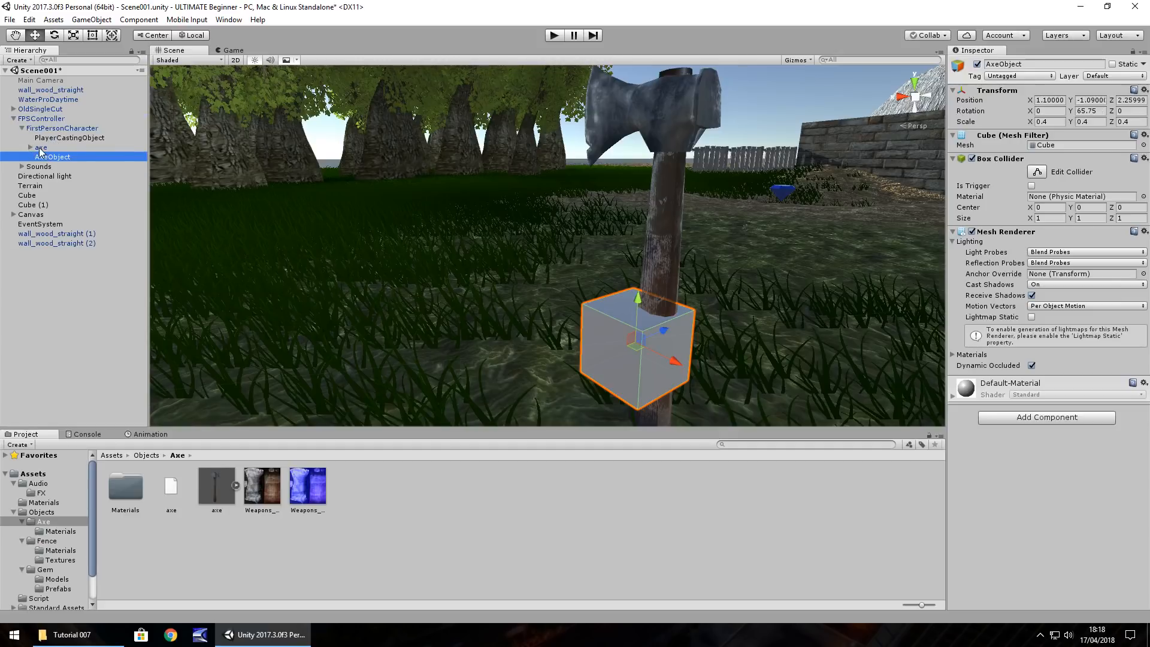
{"action": "left_click", "coordinate": [47, 157]}
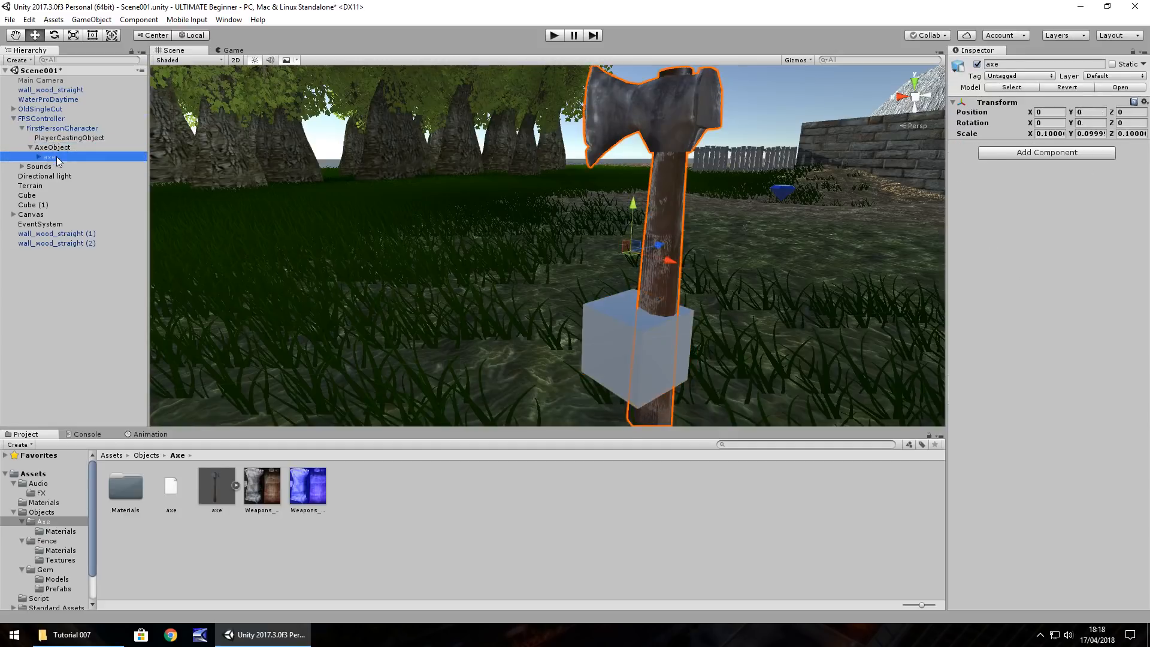
{"action": "left_click", "coordinate": [53, 147]}
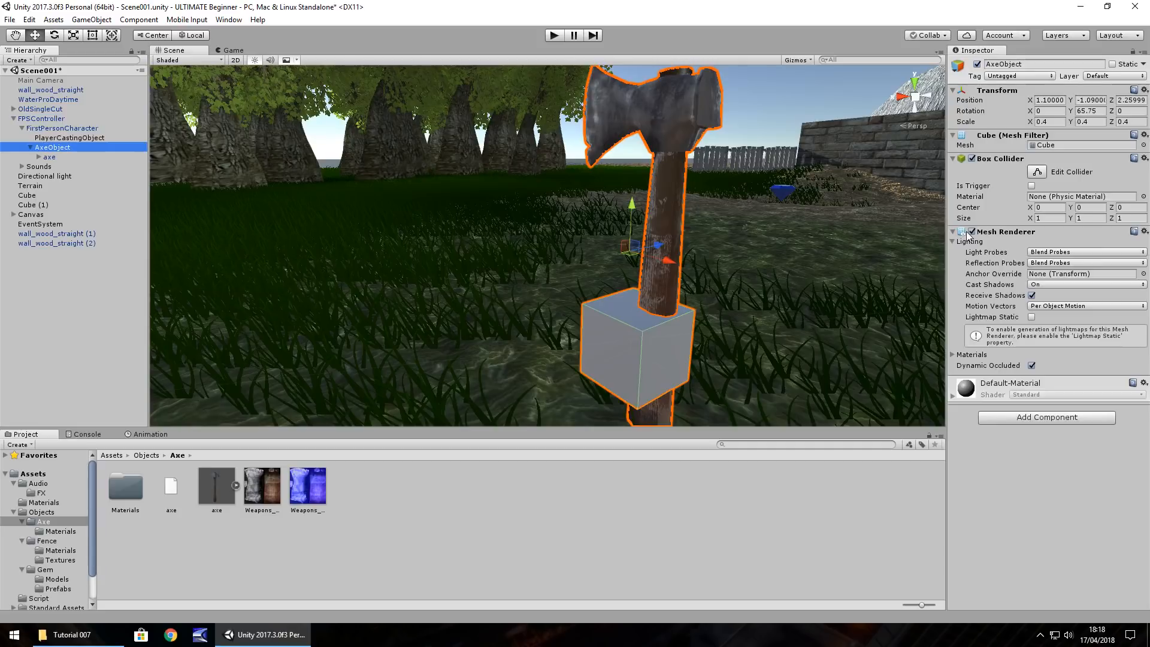
{"action": "left_click", "coordinate": [970, 231]}
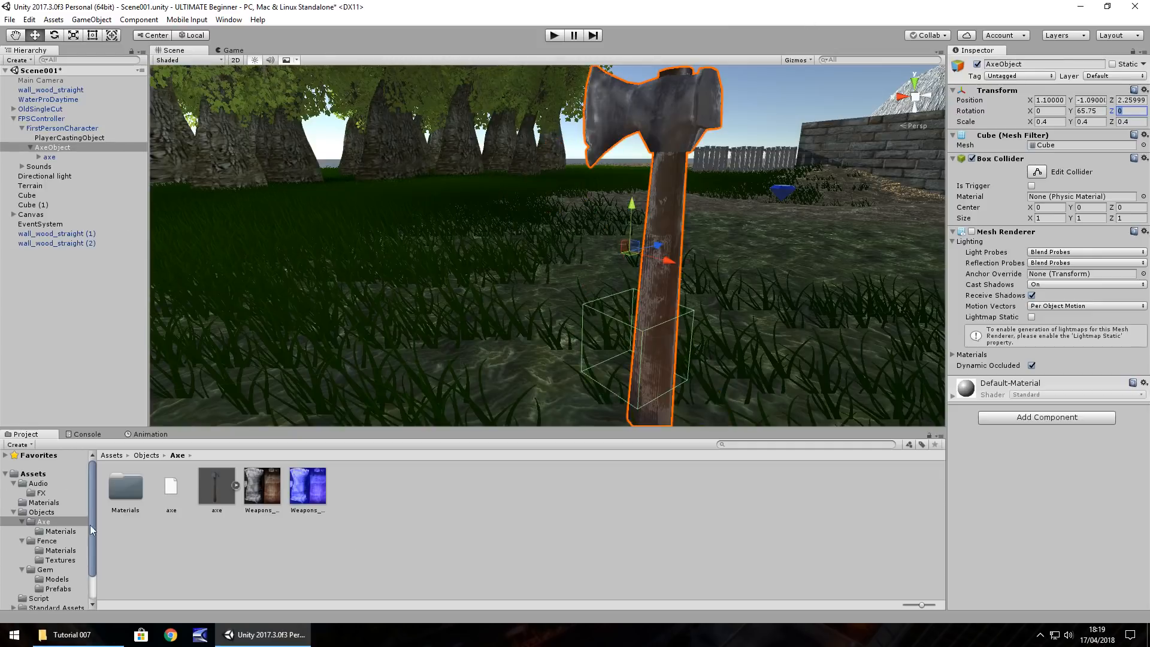
Step: Create an Animations folder under Assets in the Project window, then reselect AxeObject
{"action": "left_click", "coordinate": [148, 434]}
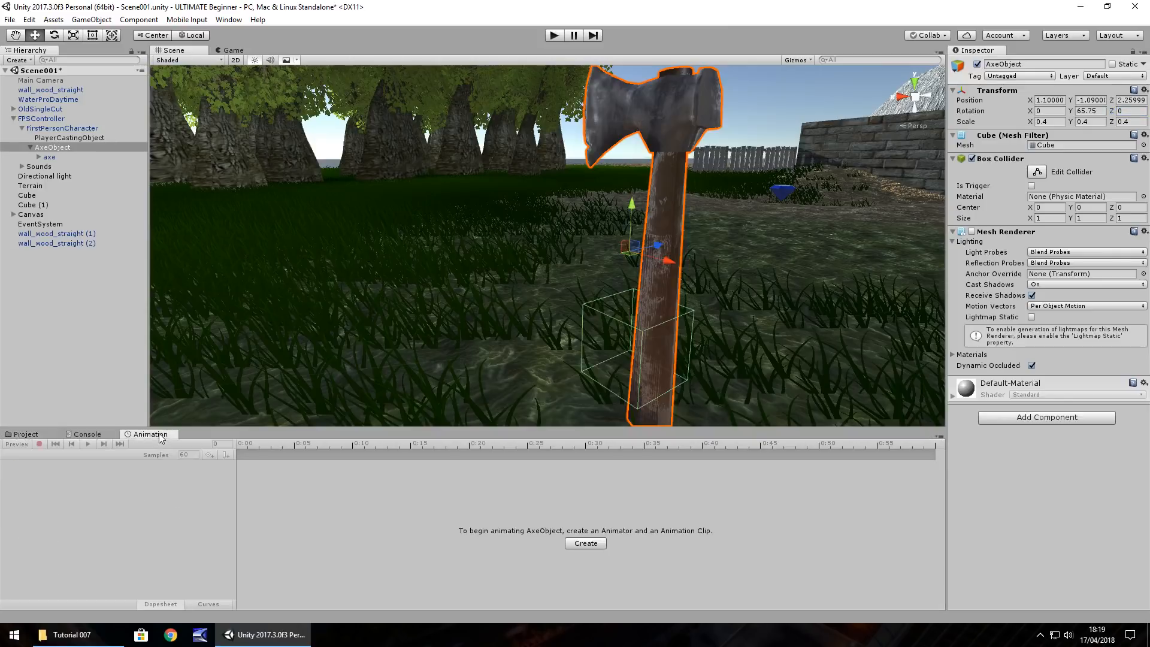
{"action": "mouse_move", "coordinate": [717, 525]}
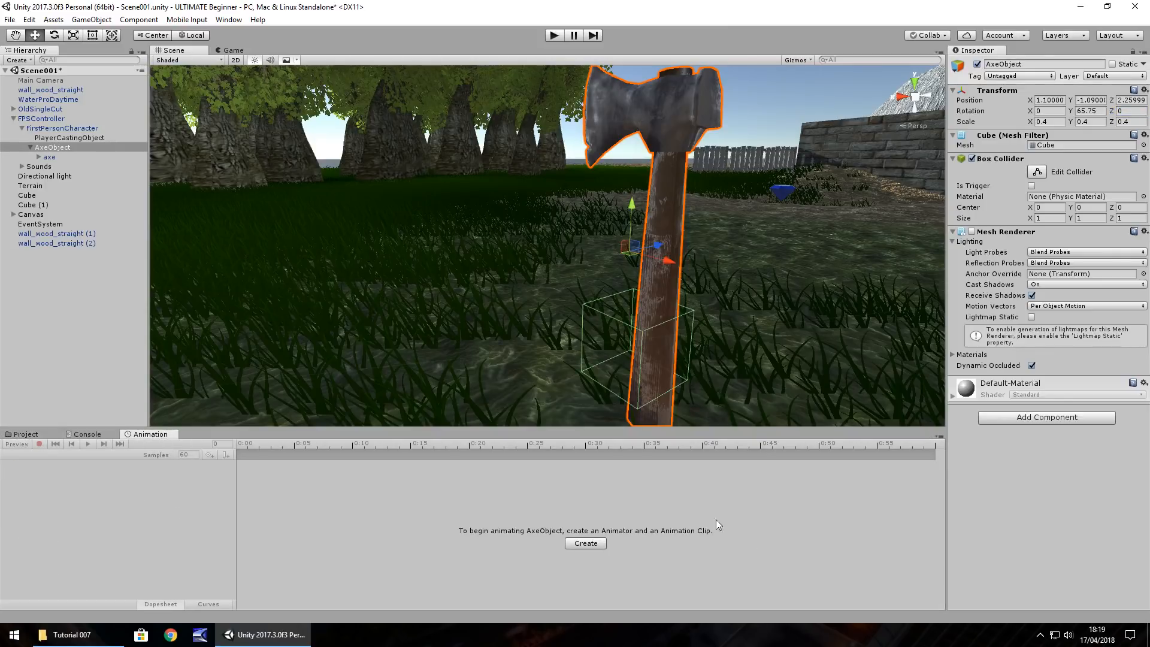
{"action": "mouse_move", "coordinate": [115, 555]}
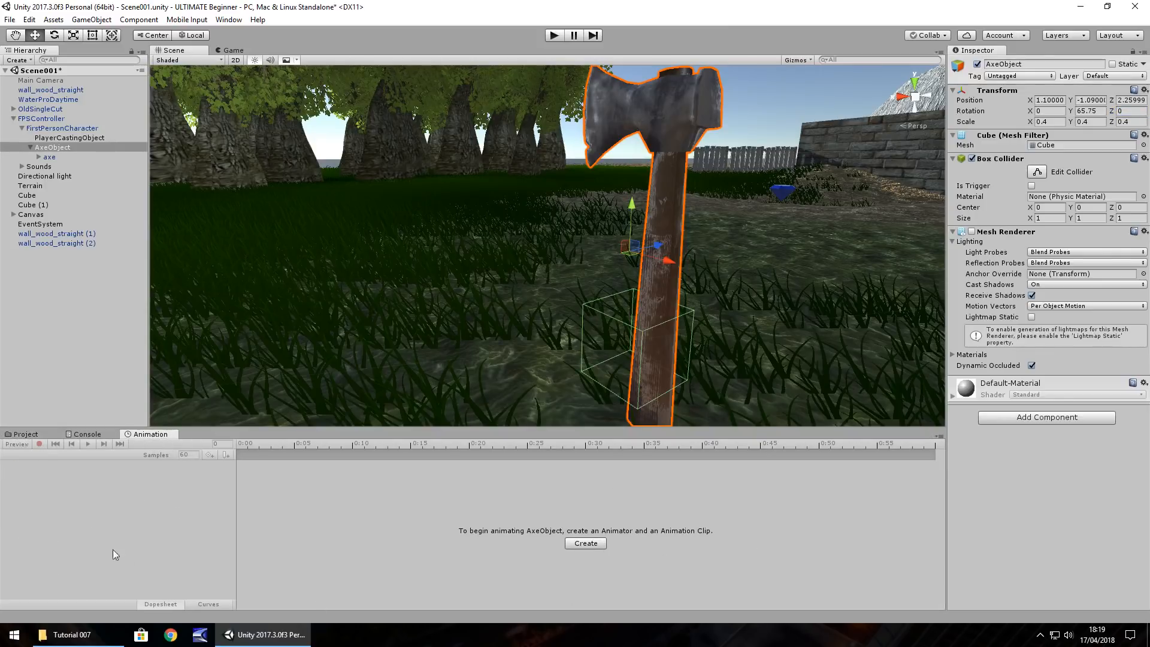
{"action": "mouse_move", "coordinate": [96, 495]}
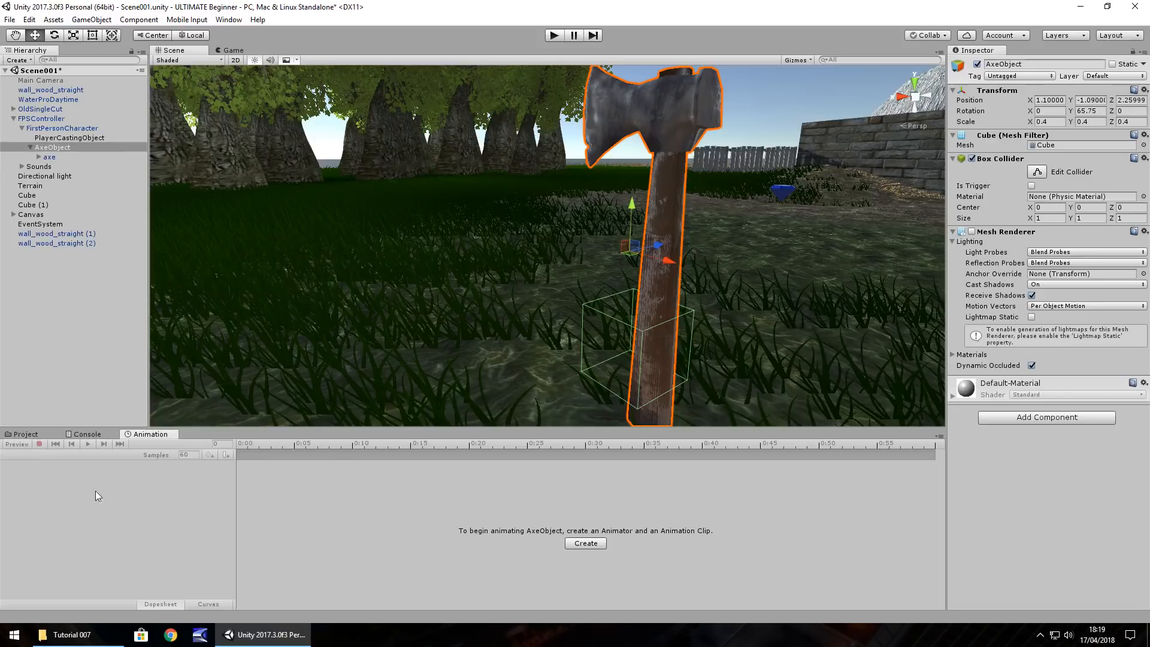
{"action": "mouse_move", "coordinate": [308, 541]}
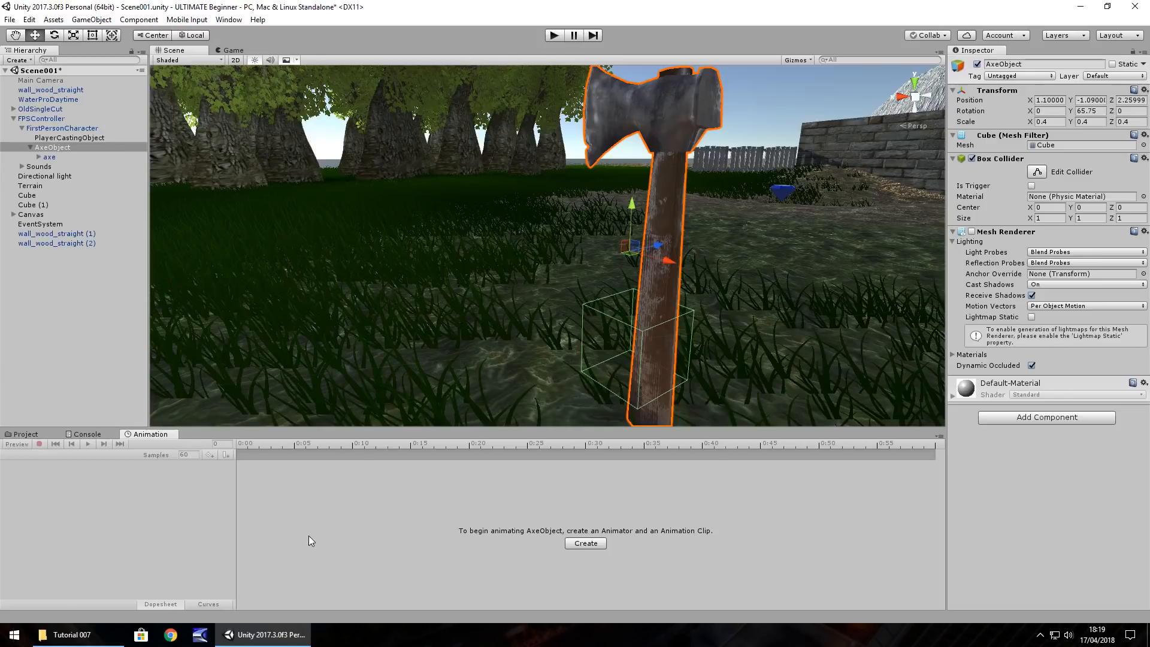
{"action": "mouse_move", "coordinate": [658, 537]}
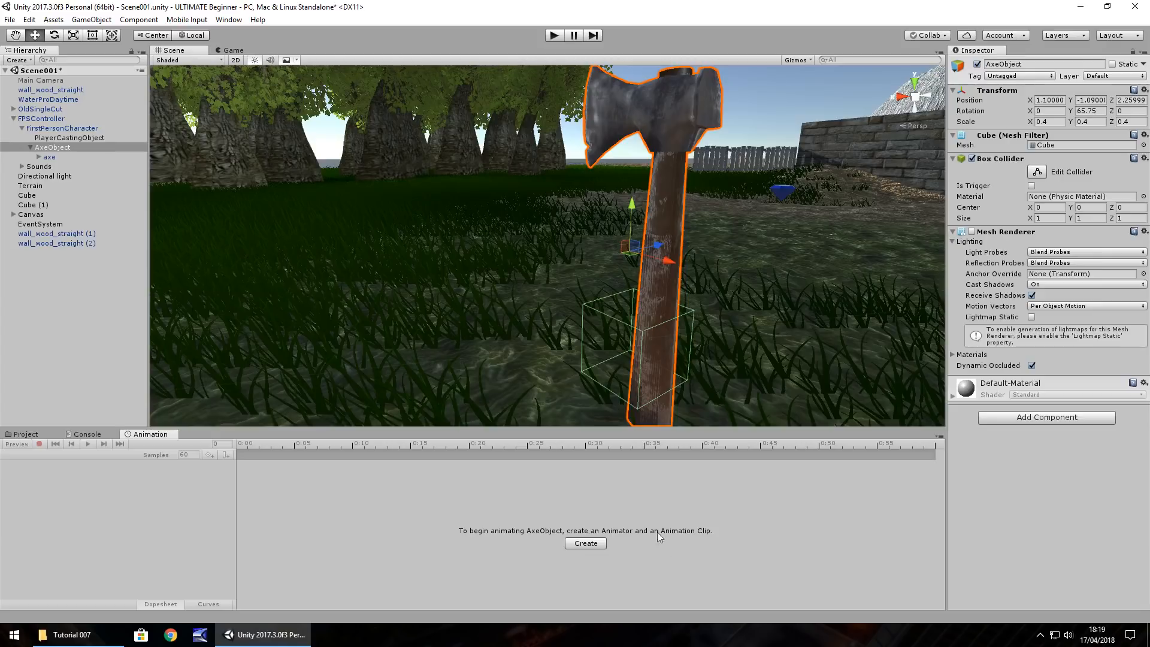
{"action": "mouse_move", "coordinate": [24, 436]}
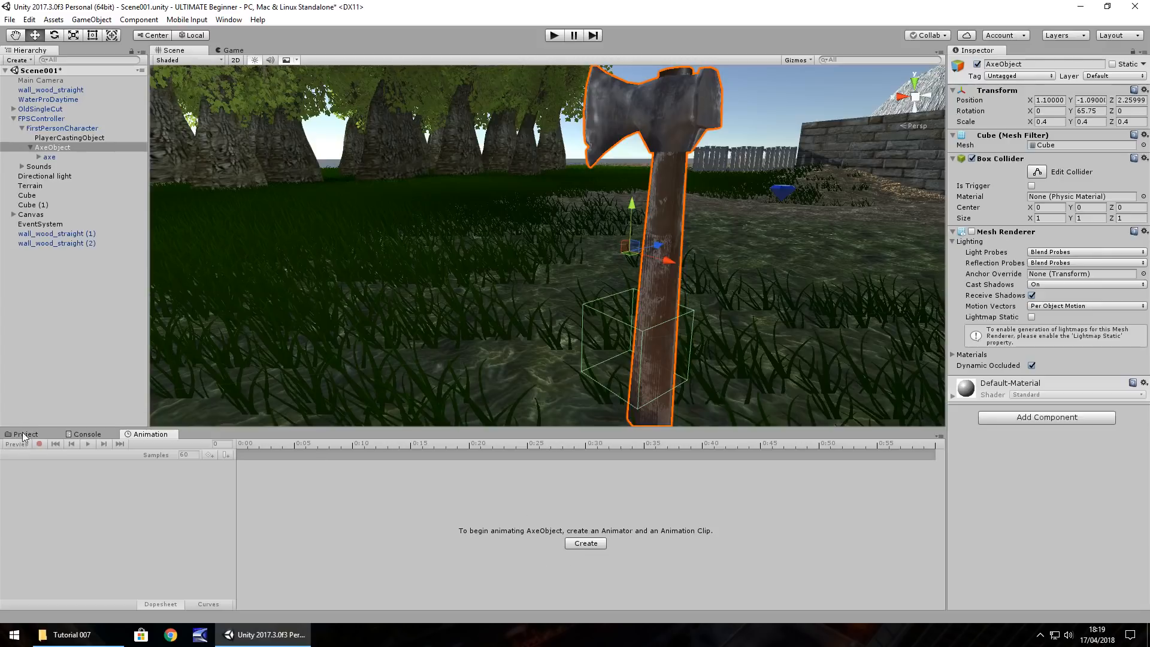
{"action": "left_click", "coordinate": [26, 433]}
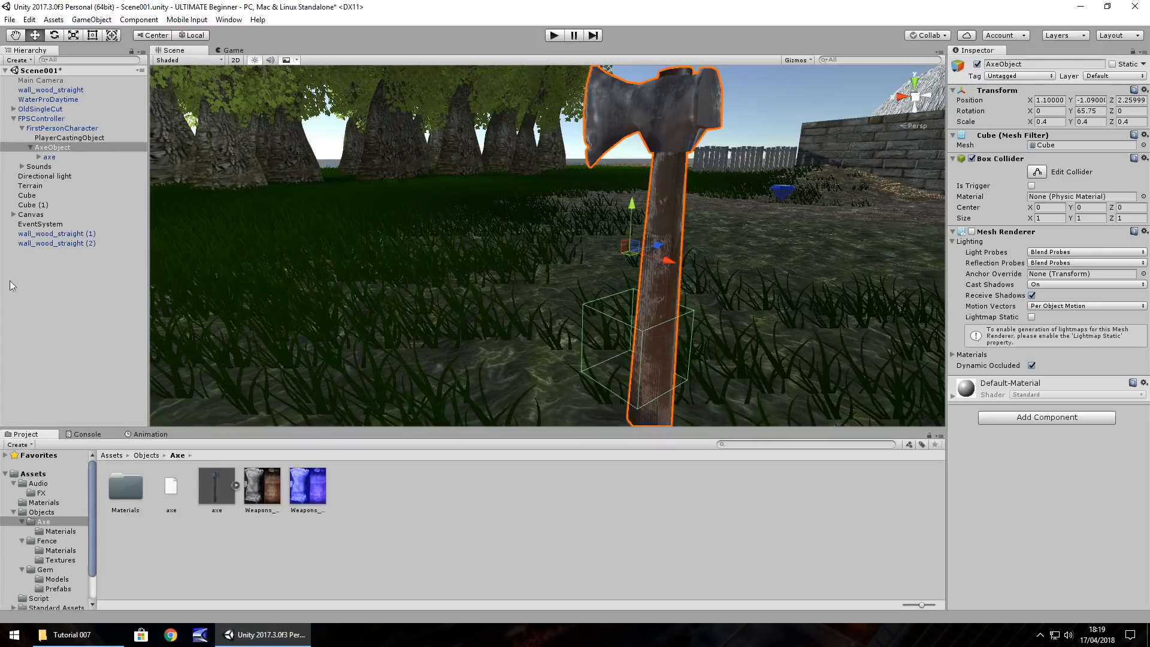
{"action": "left_click", "coordinate": [52, 147]}
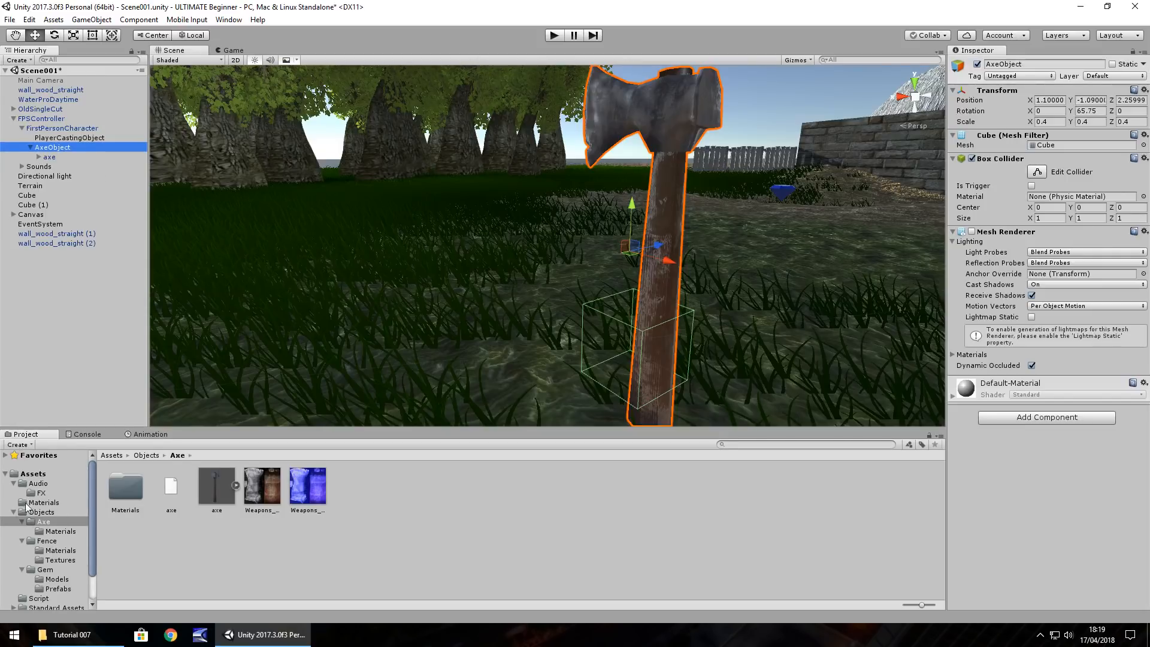
{"action": "mouse_move", "coordinate": [142, 515]}
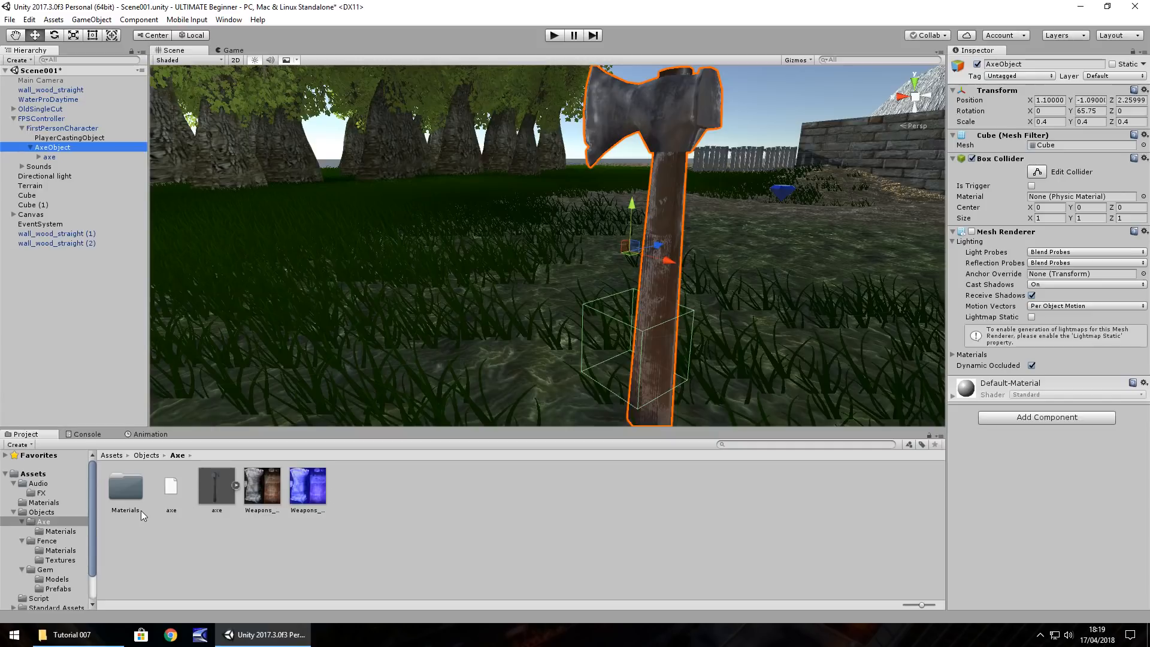
{"action": "mouse_move", "coordinate": [40, 478]}
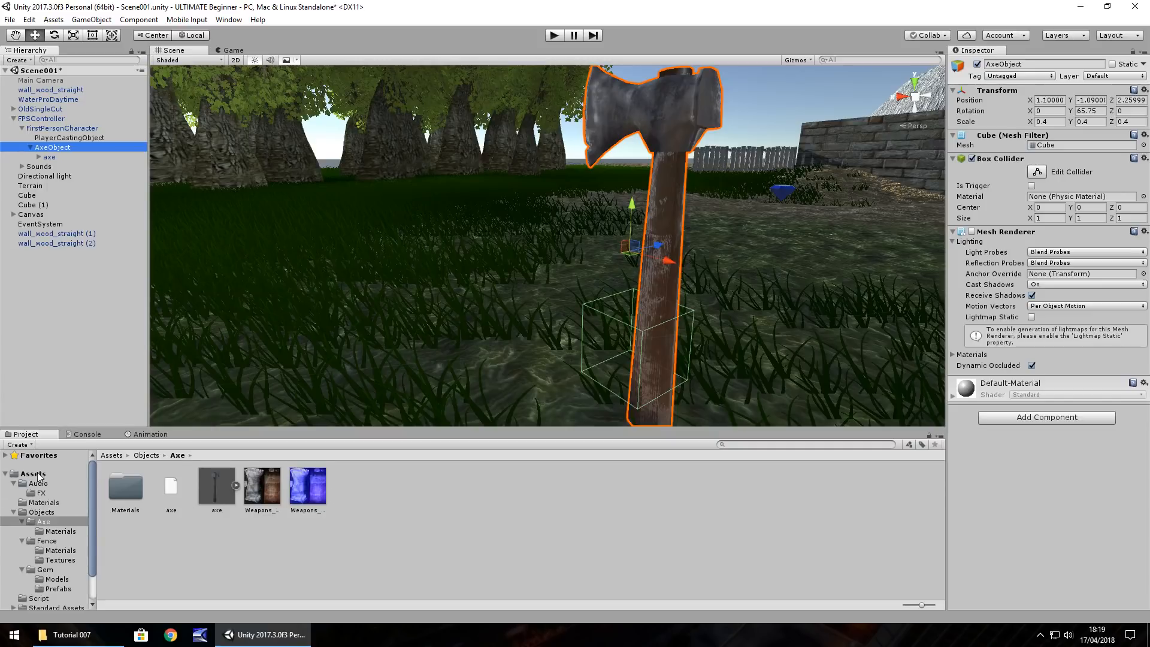
{"action": "right_click", "coordinate": [514, 549]}
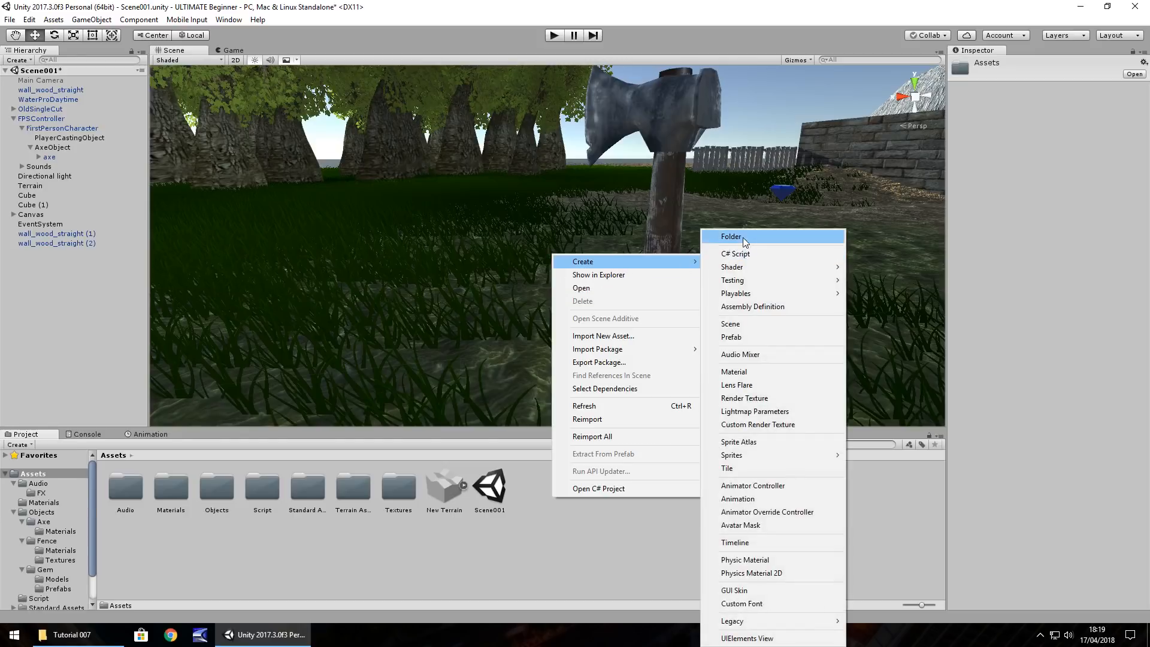
{"action": "left_click", "coordinate": [731, 236]}
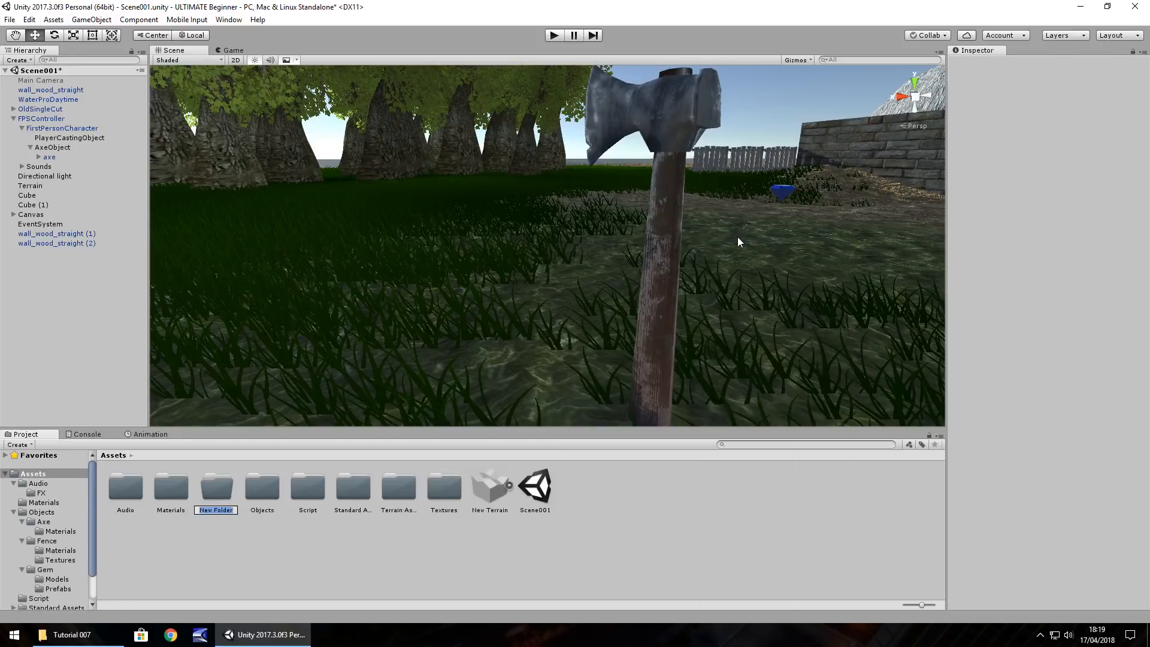
{"action": "type", "text": "Animations"}
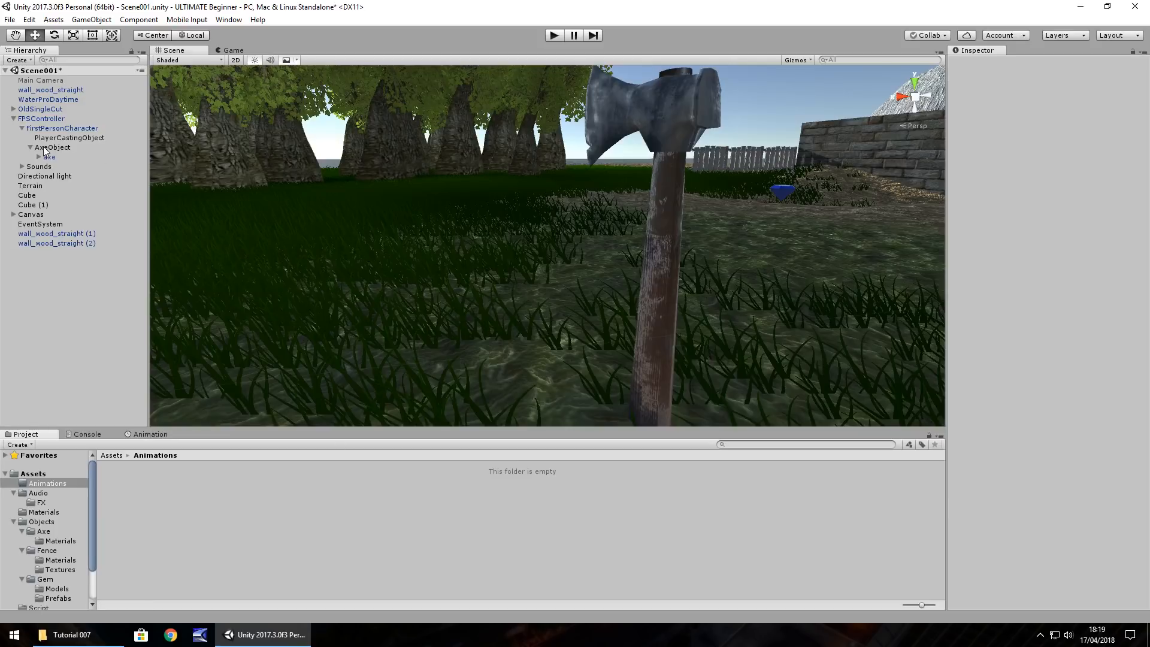
{"action": "left_click", "coordinate": [51, 147]}
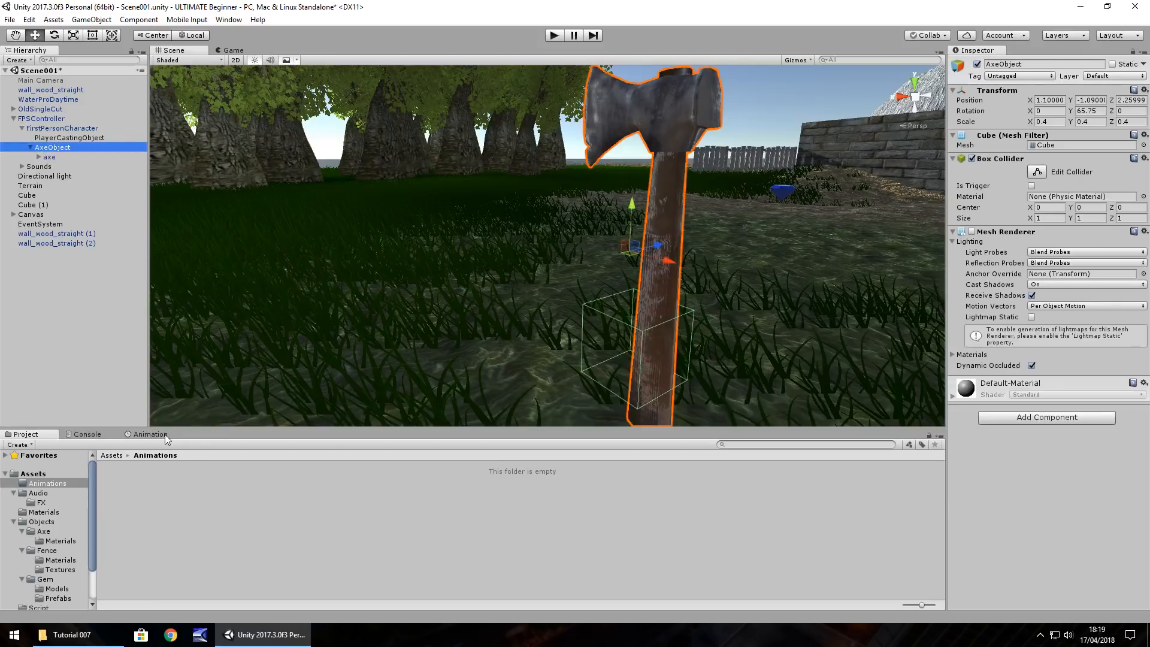
Step: Create a SwingAxe animation clip for AxeObject saved in the Animations folder
{"action": "left_click", "coordinate": [149, 433]}
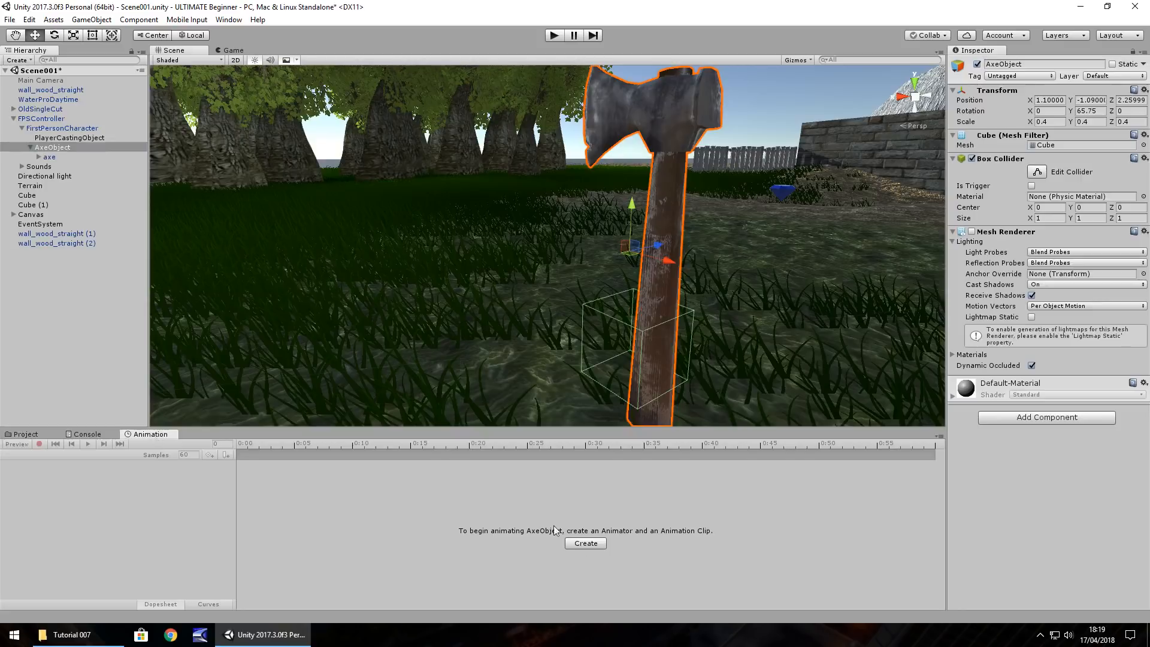
{"action": "left_click", "coordinate": [585, 542]}
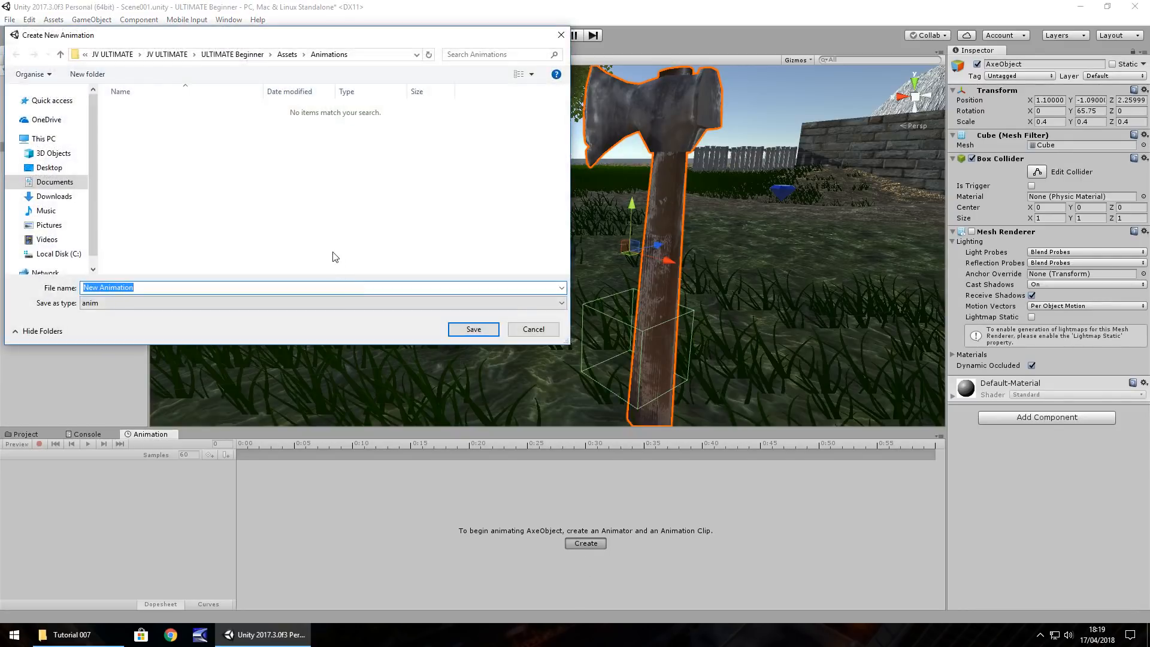
{"action": "type", "text": "Swing"}
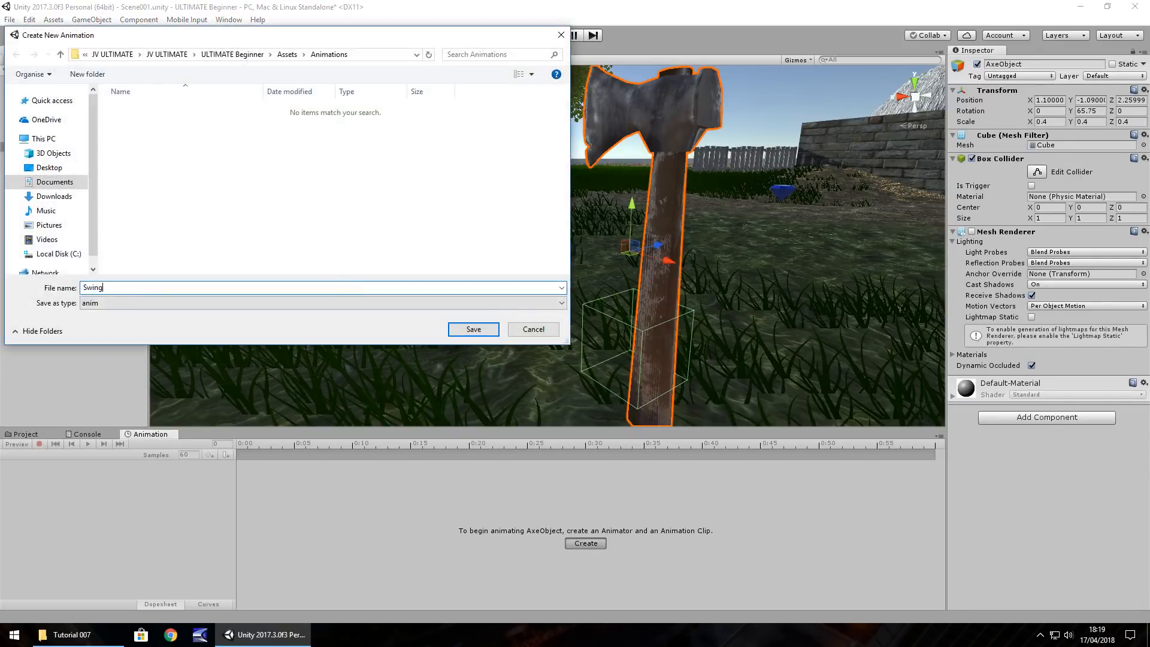
{"action": "left_click", "coordinate": [472, 328]}
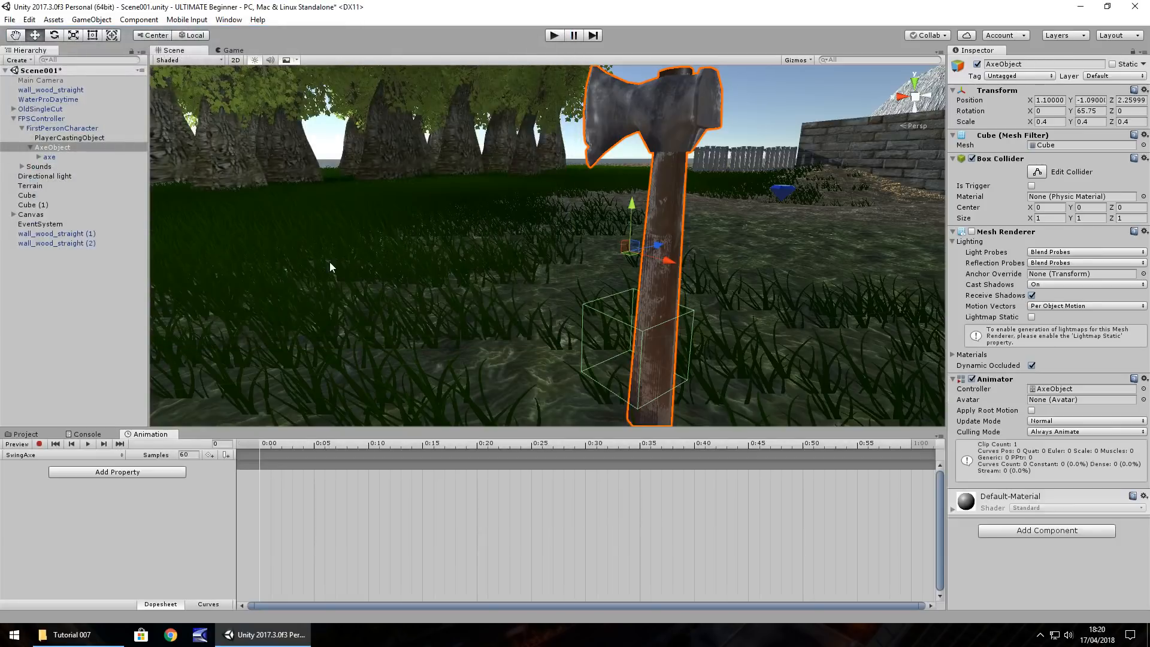
{"action": "mouse_move", "coordinate": [510, 563]}
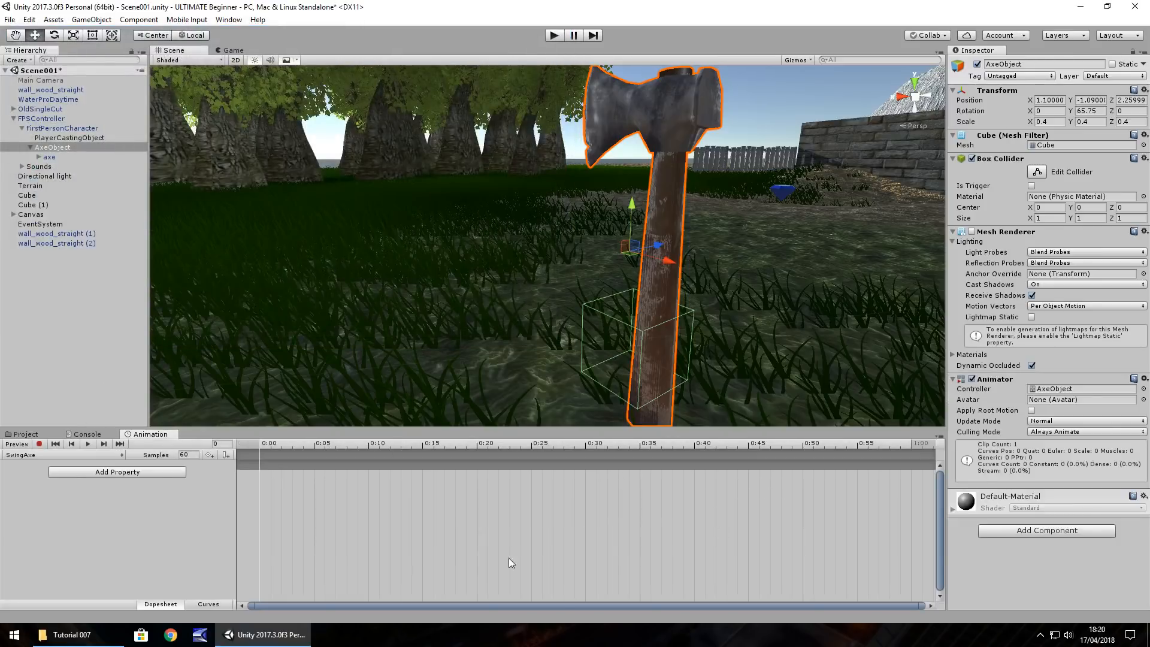
{"action": "mouse_move", "coordinate": [491, 518]}
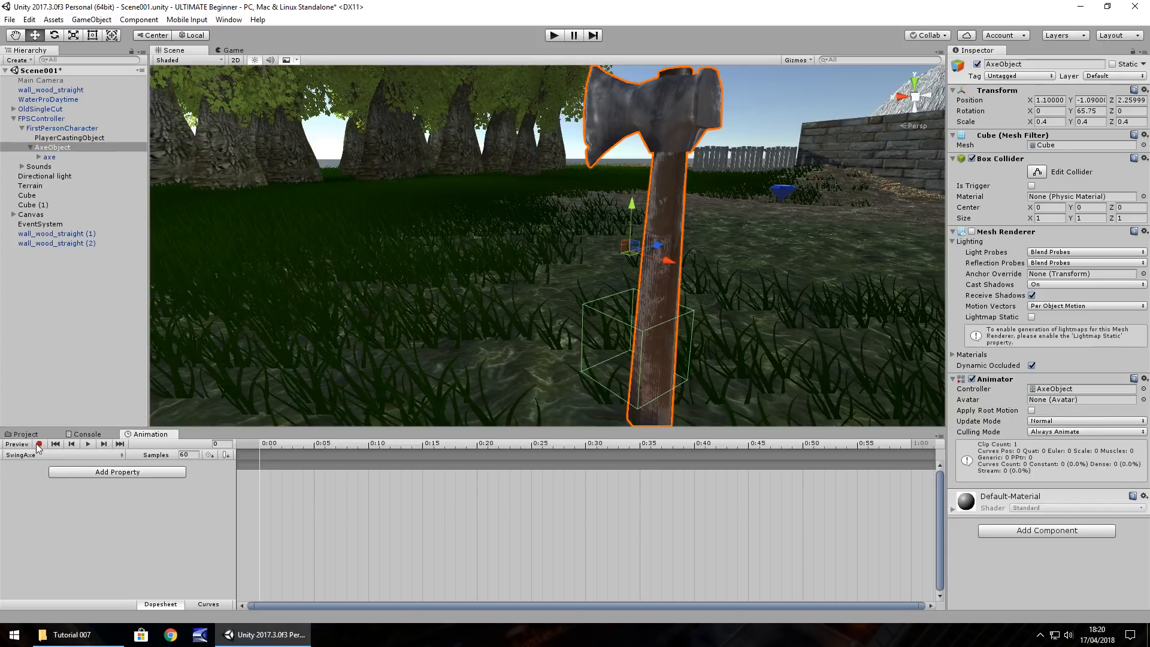
Step: Enable keyframe recording for the SwingAxe clip
{"action": "left_click", "coordinate": [15, 443]}
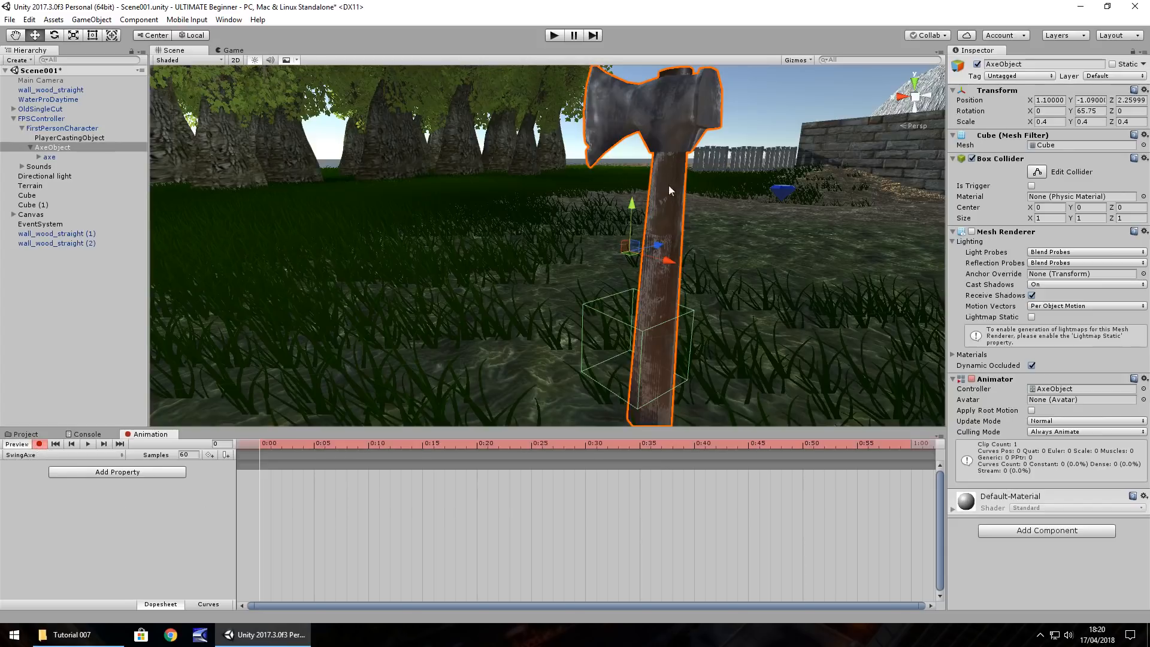
{"action": "mouse_move", "coordinate": [452, 301]}
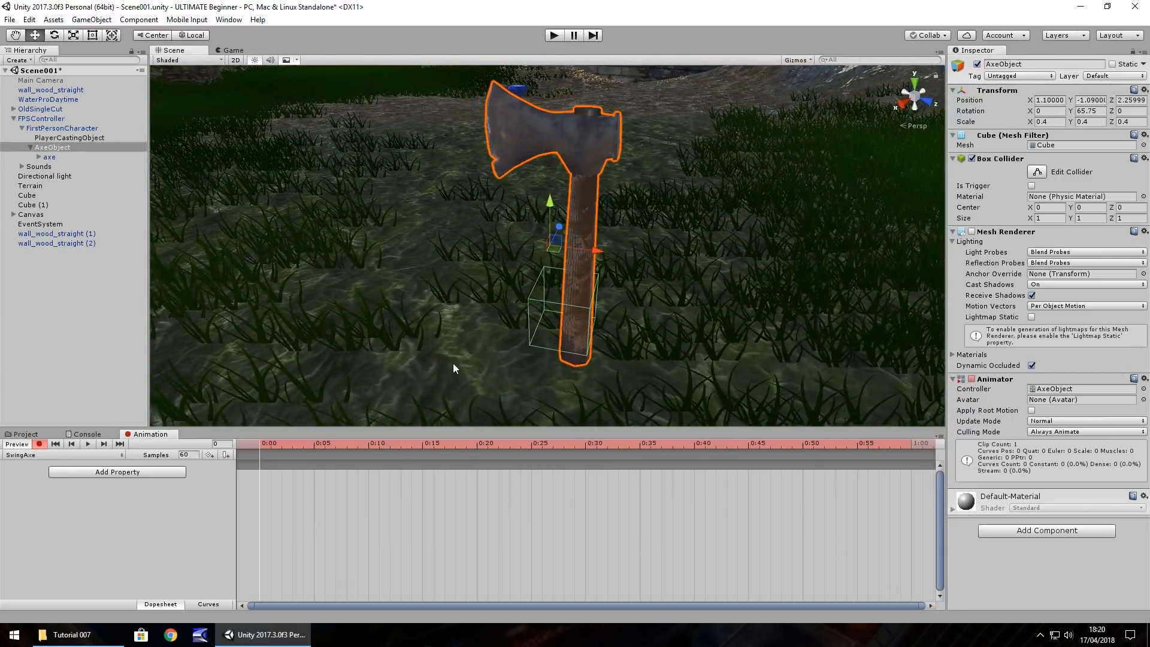
{"action": "mouse_move", "coordinate": [182, 400]}
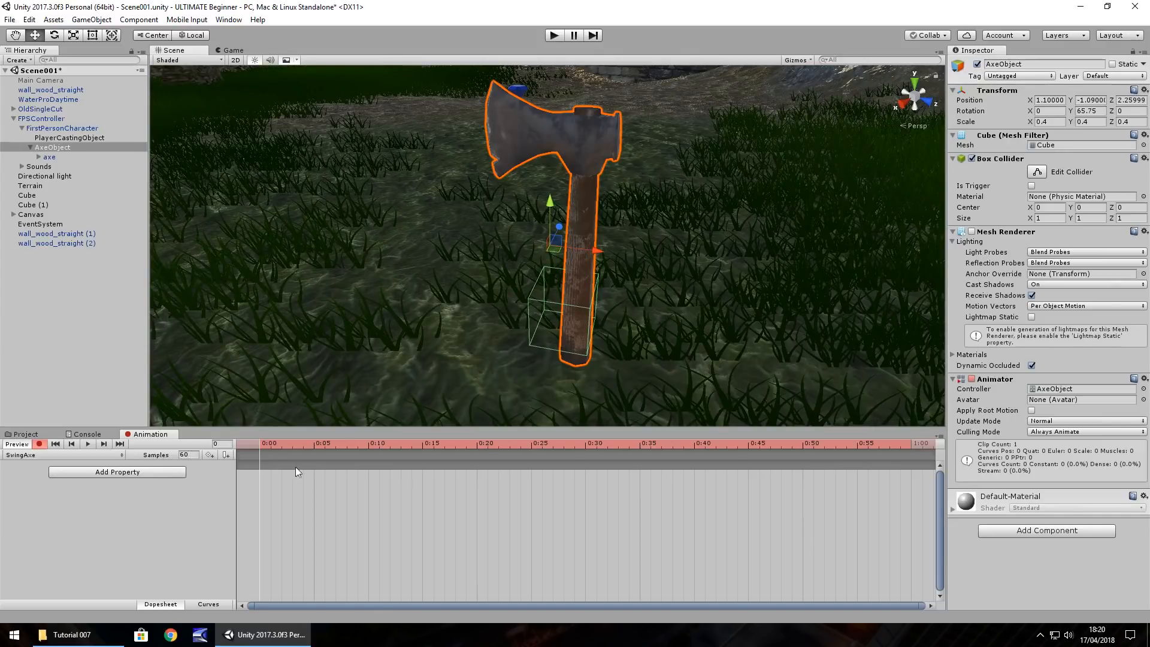
{"action": "mouse_move", "coordinate": [247, 478]}
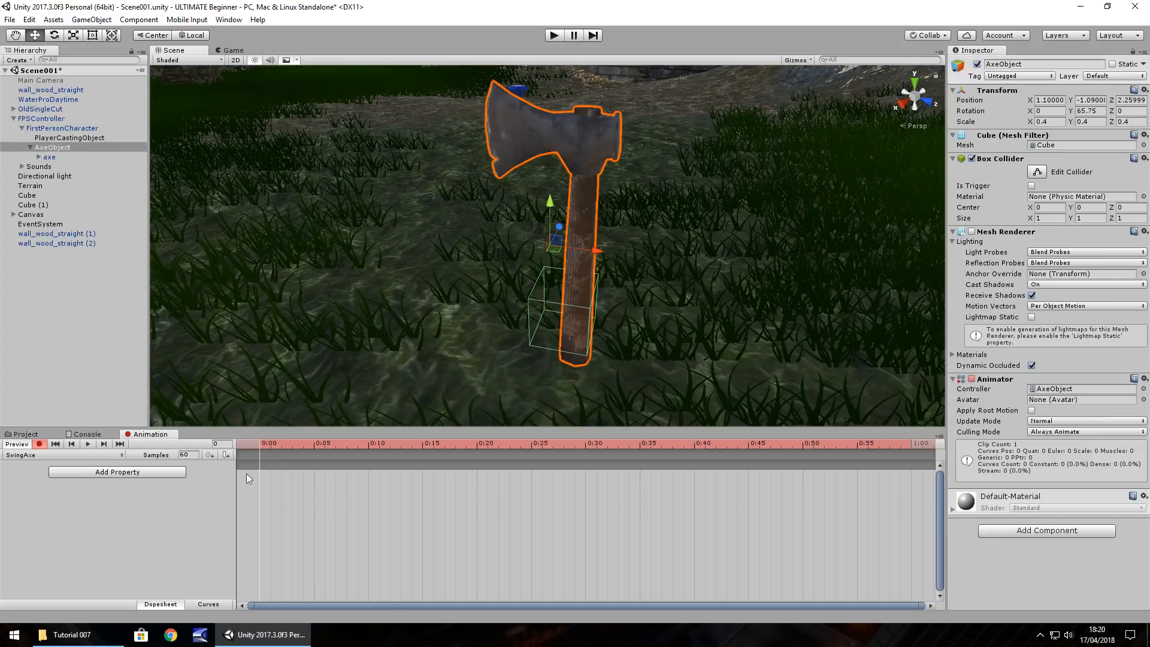
{"action": "mouse_move", "coordinate": [862, 491]}
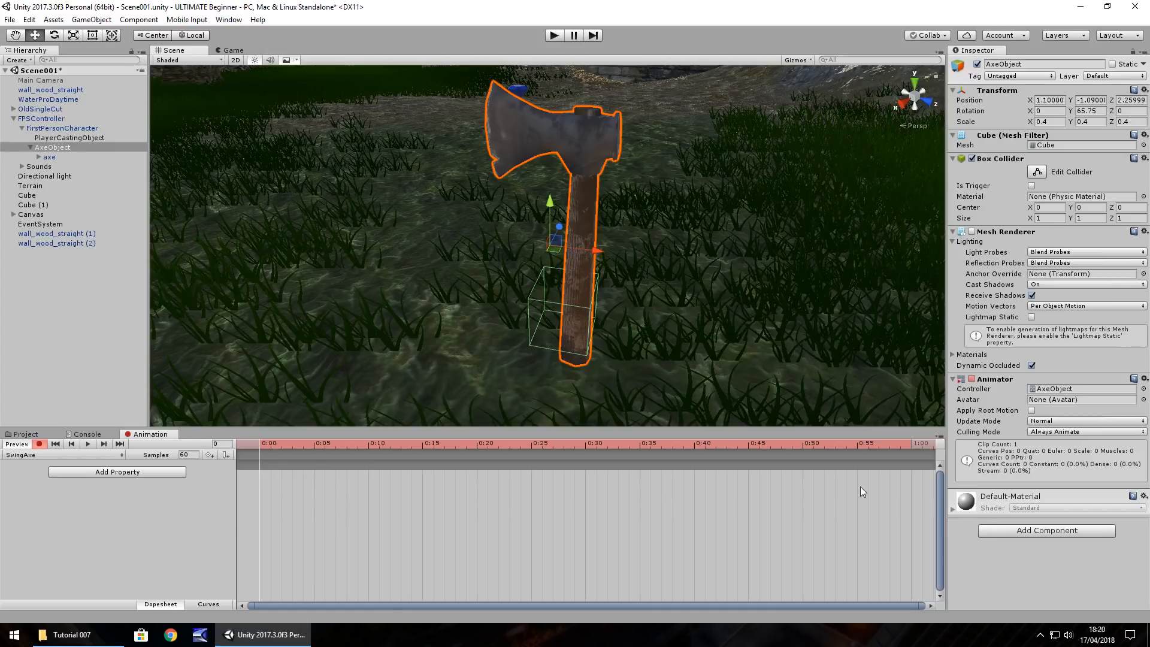
{"action": "mouse_move", "coordinate": [563, 512]}
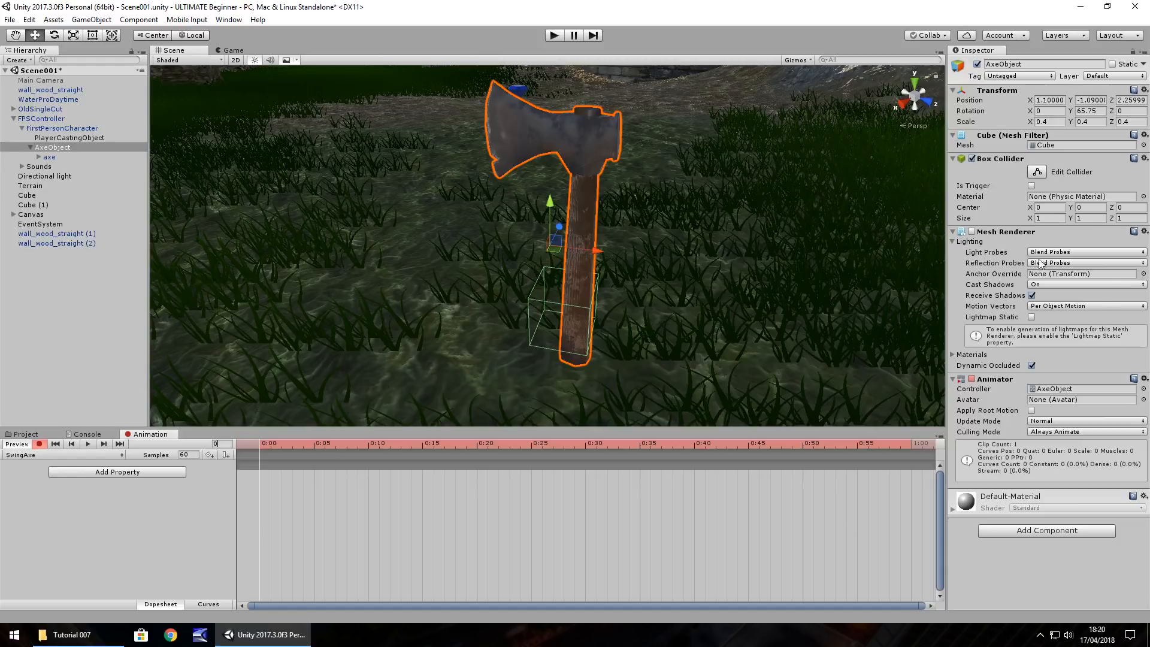
{"action": "mouse_move", "coordinate": [633, 204]}
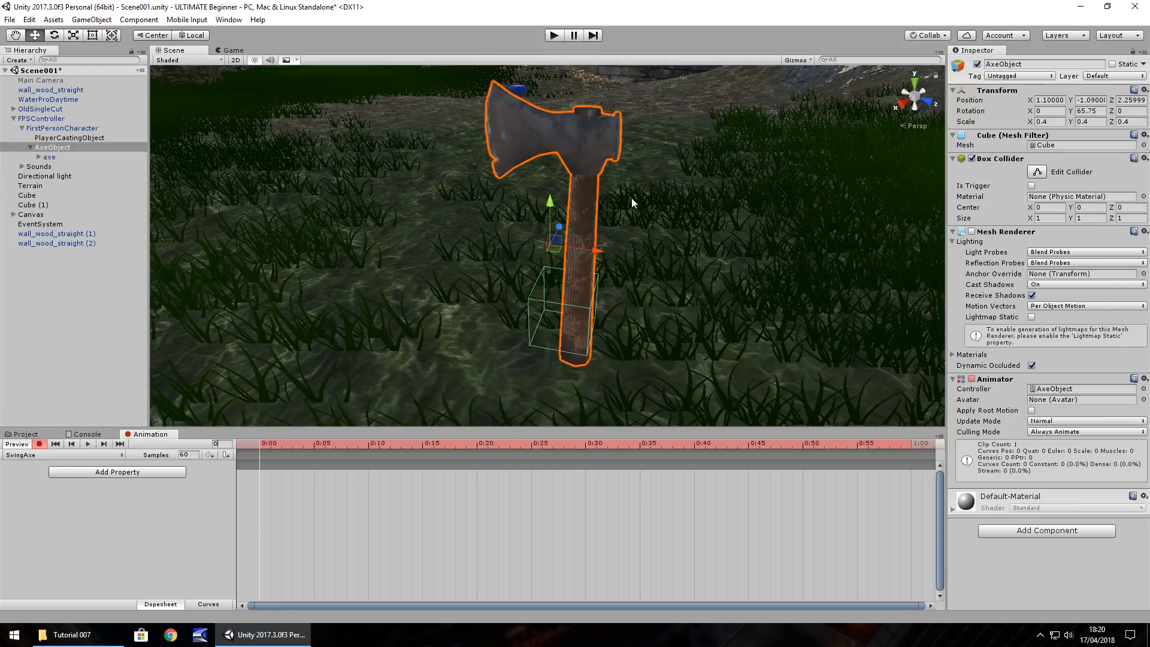
{"action": "mouse_move", "coordinate": [594, 272]}
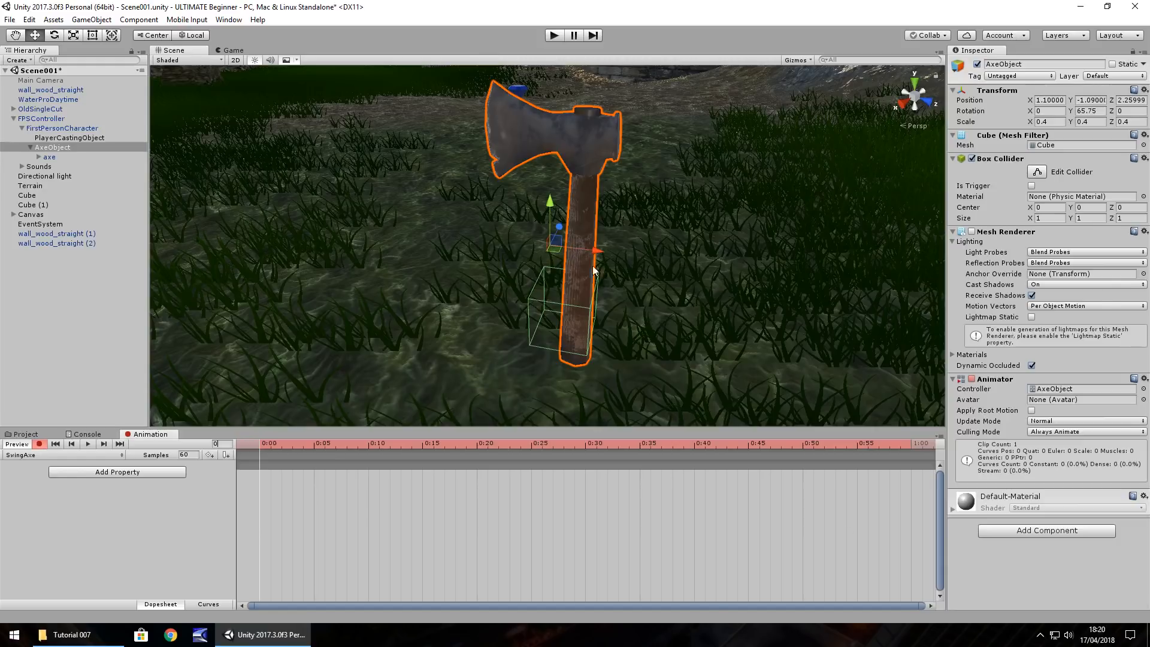
{"action": "mouse_move", "coordinate": [564, 304]}
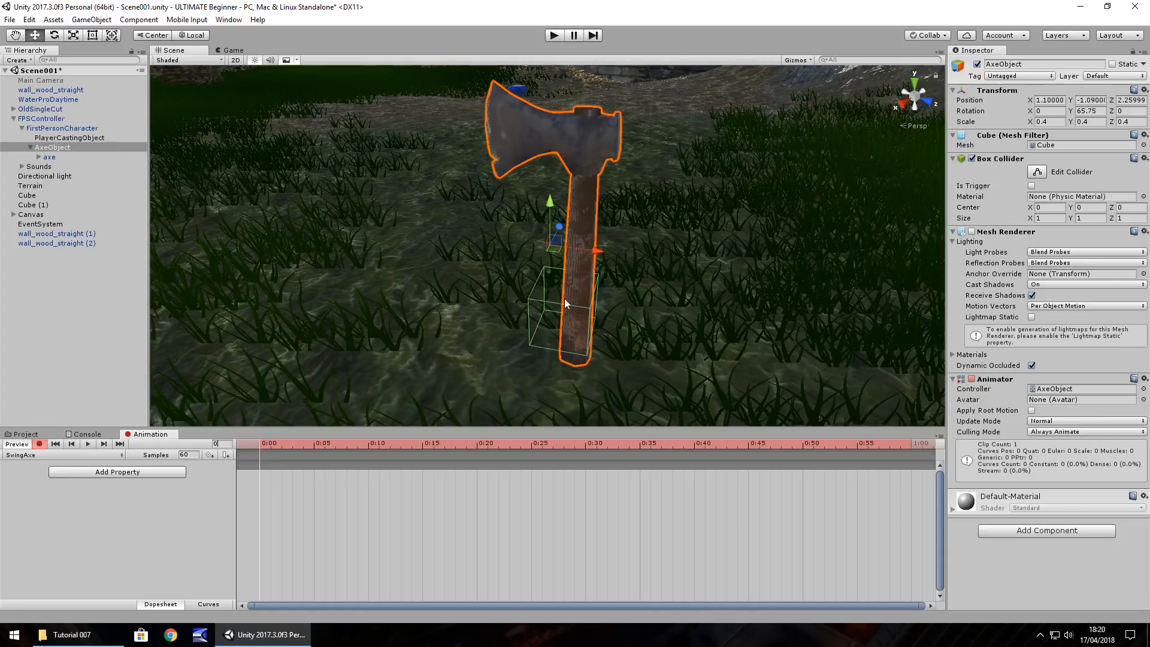
{"action": "mouse_move", "coordinate": [1087, 145]}
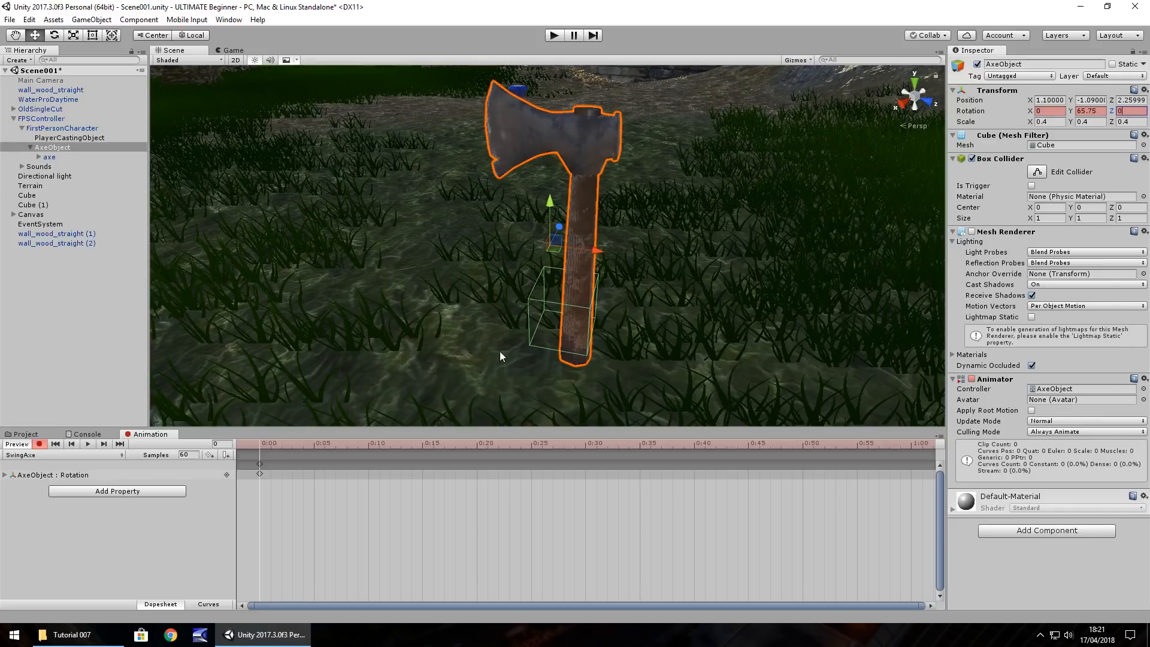
{"action": "mouse_move", "coordinate": [764, 240]}
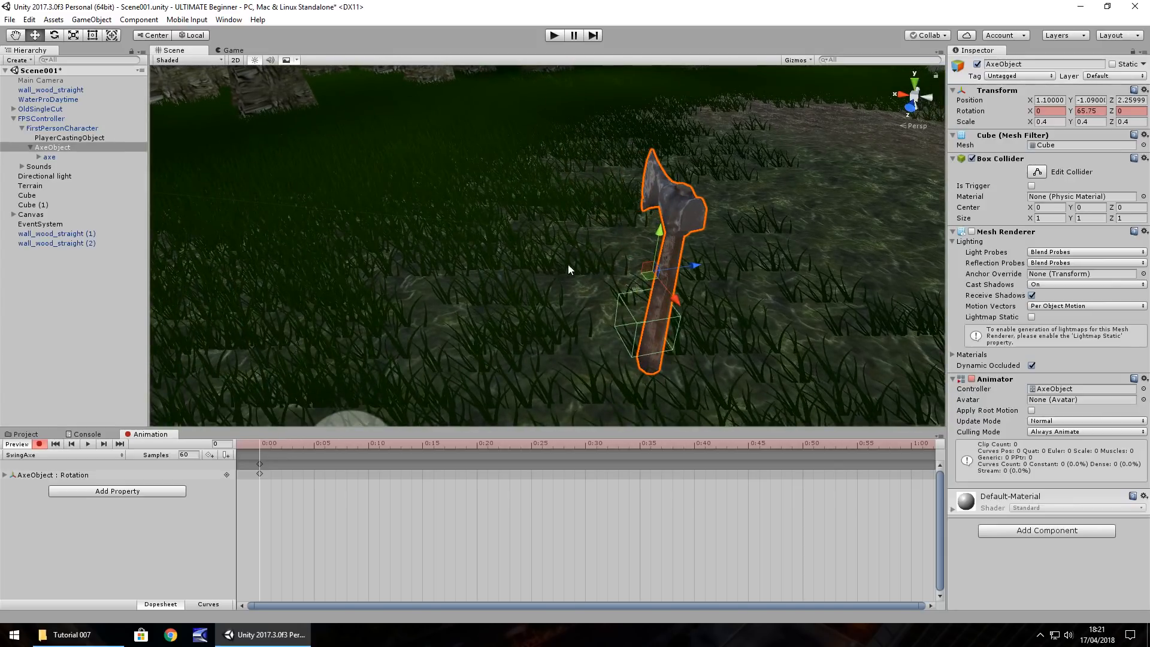
{"action": "mouse_move", "coordinate": [230, 443]}
{"action": "type", "text": "20"}
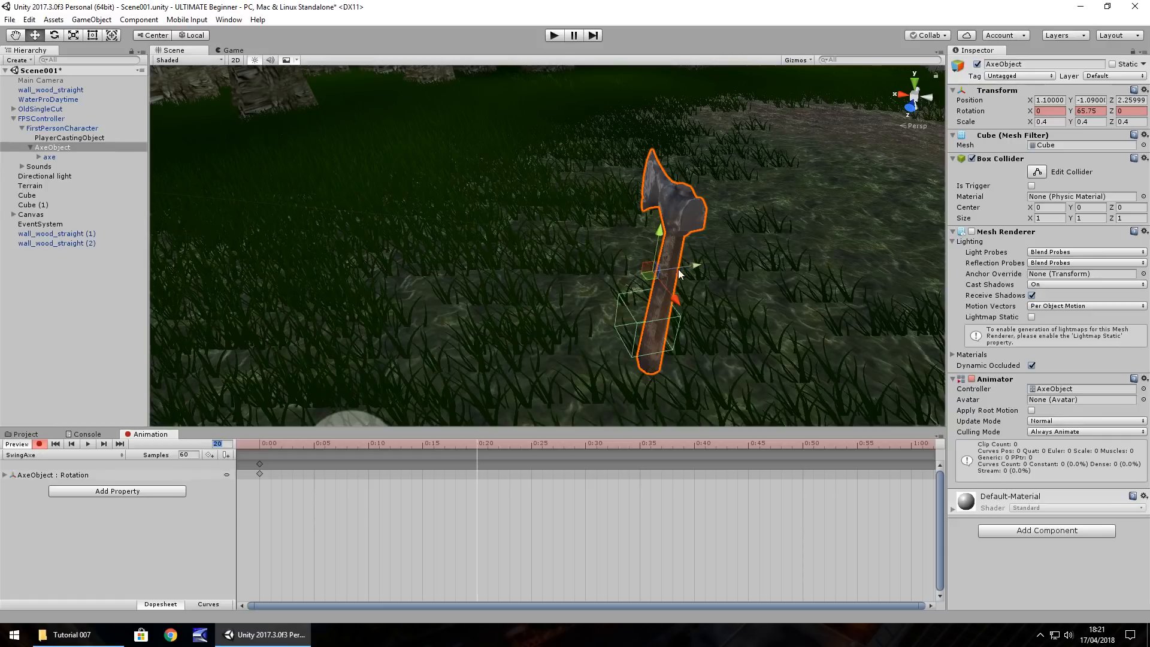
{"action": "mouse_move", "coordinate": [662, 280]}
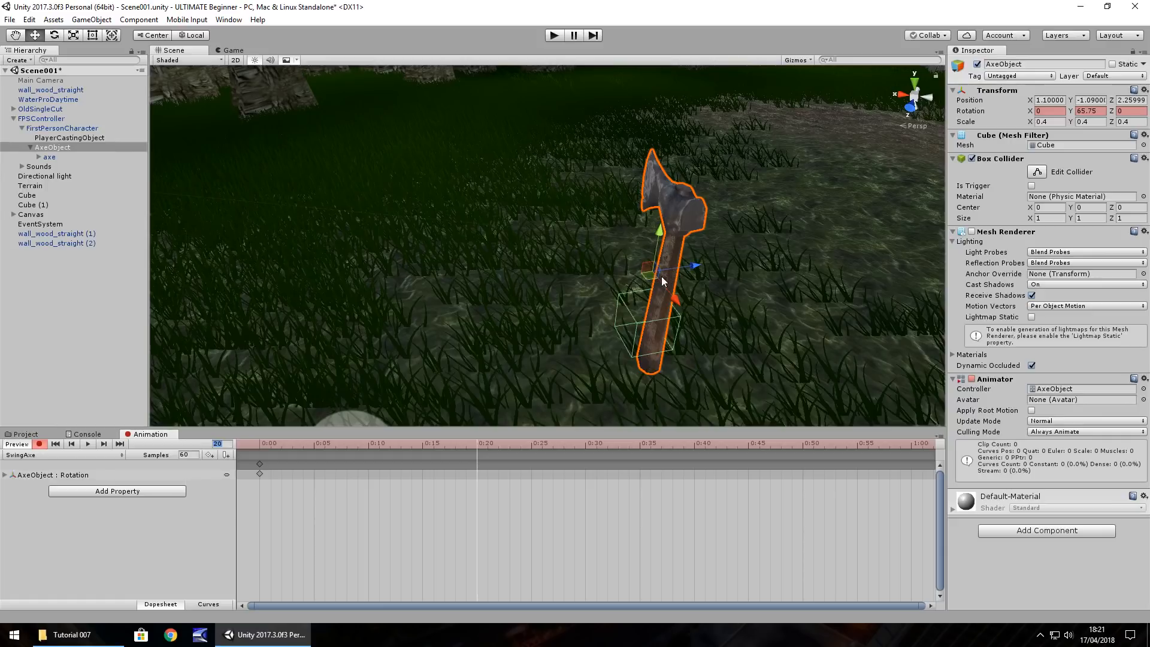
{"action": "mouse_move", "coordinate": [642, 214]}
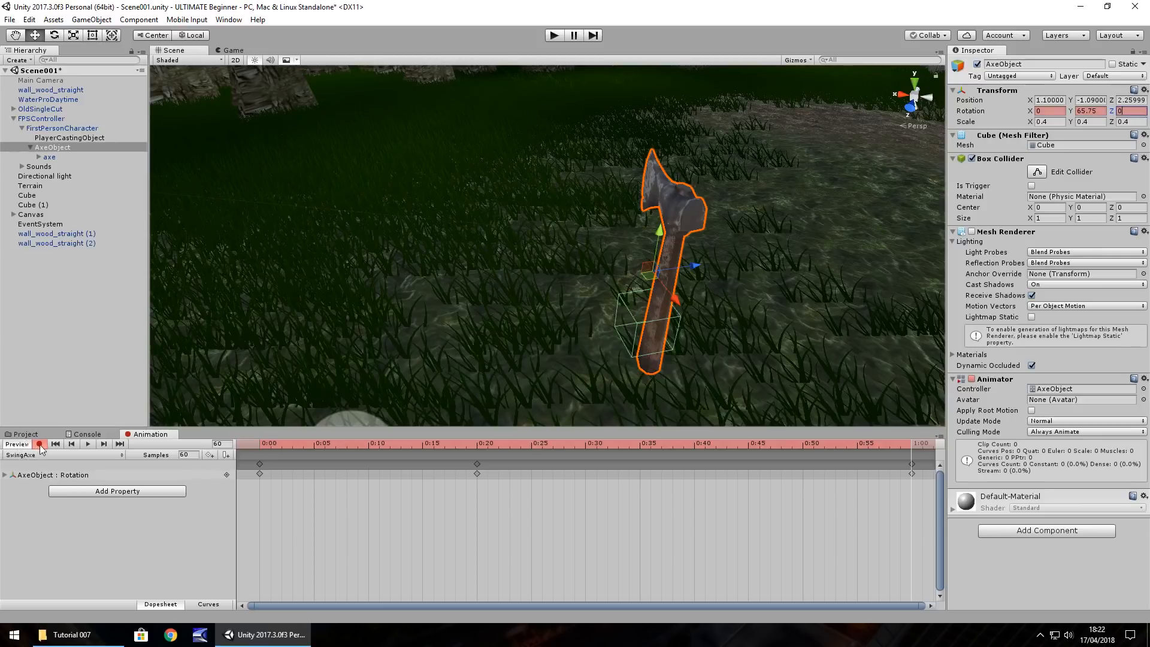
{"action": "mouse_move", "coordinate": [39, 444]}
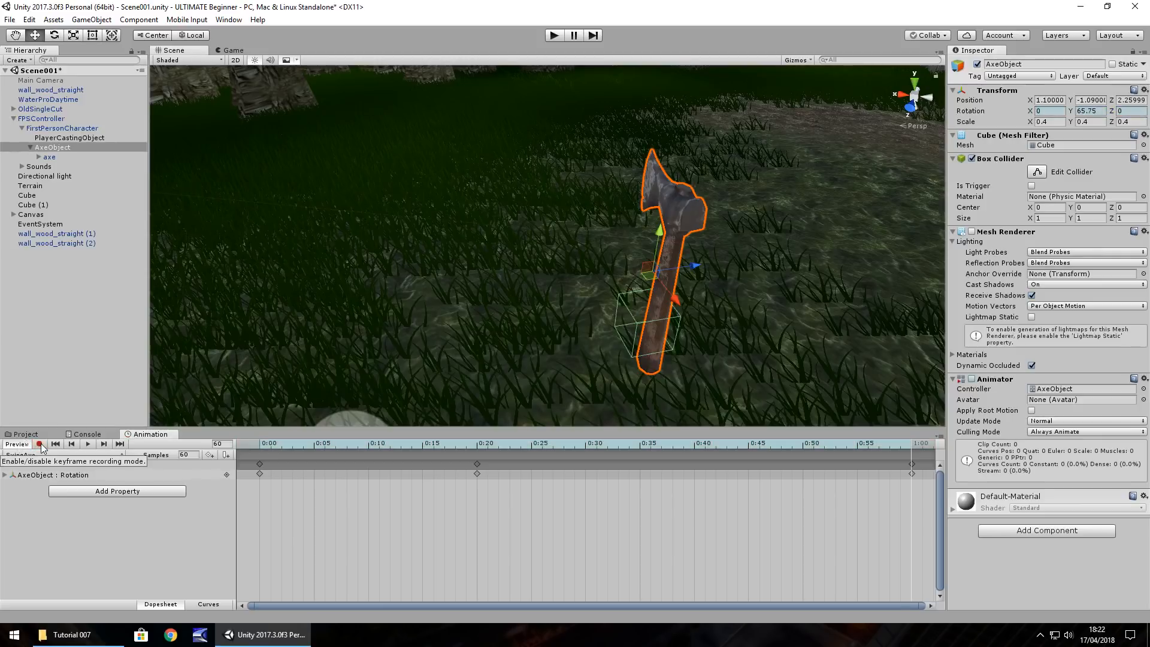
Step: Stop keyframe recording and run the game to test the axe animation
{"action": "left_click", "coordinate": [39, 444]}
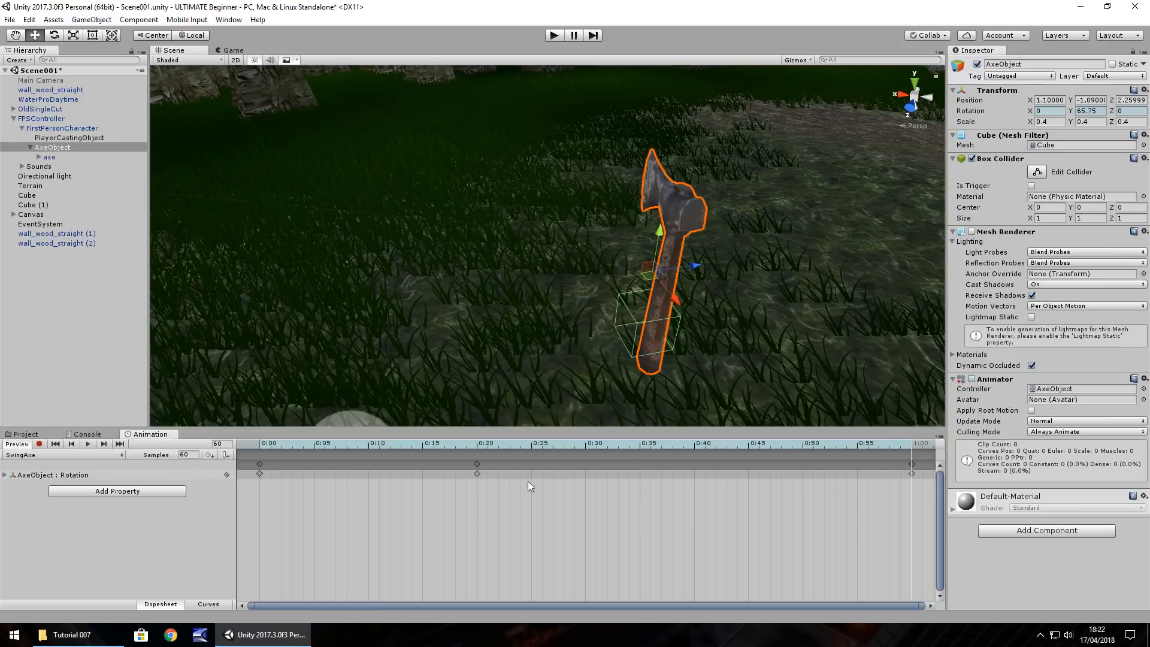
{"action": "mouse_move", "coordinate": [521, 548]}
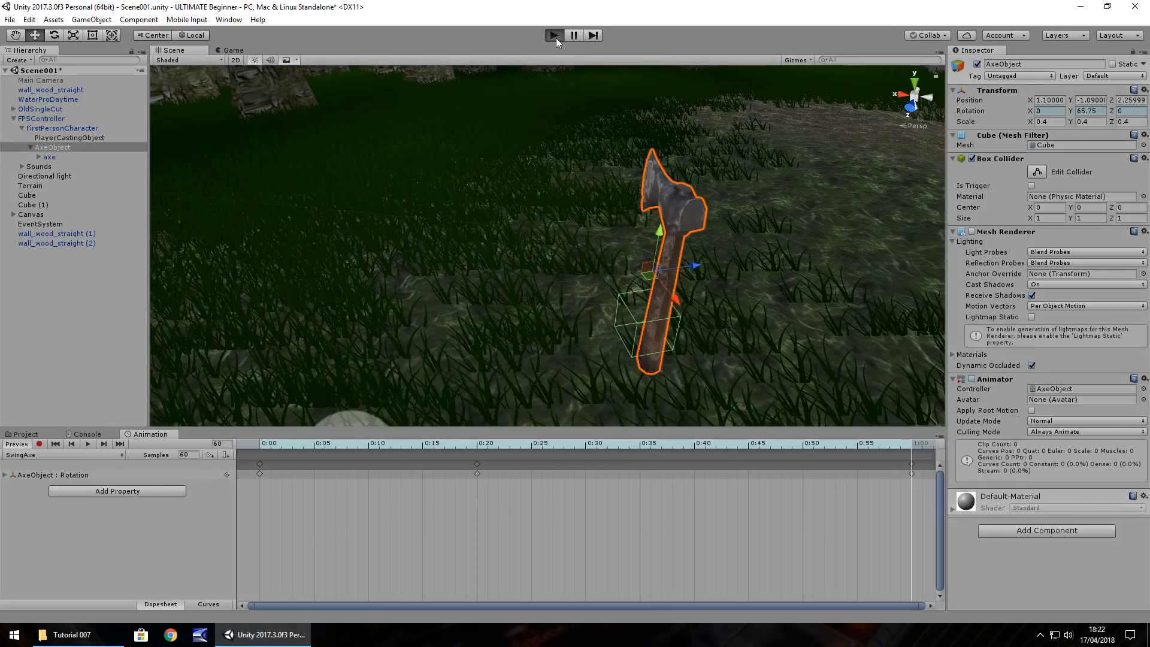
{"action": "left_click", "coordinate": [553, 35]}
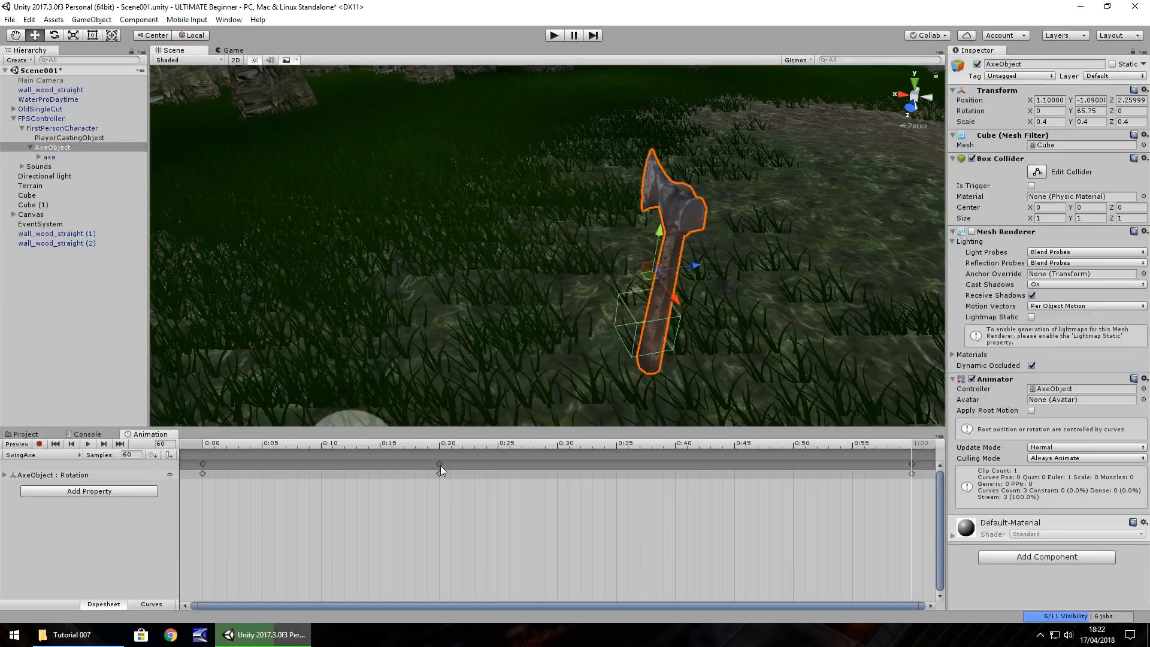
Step: Turn recording back on and select the opening keyframe of SwingAxe for repositioning
{"action": "left_click", "coordinate": [15, 443]}
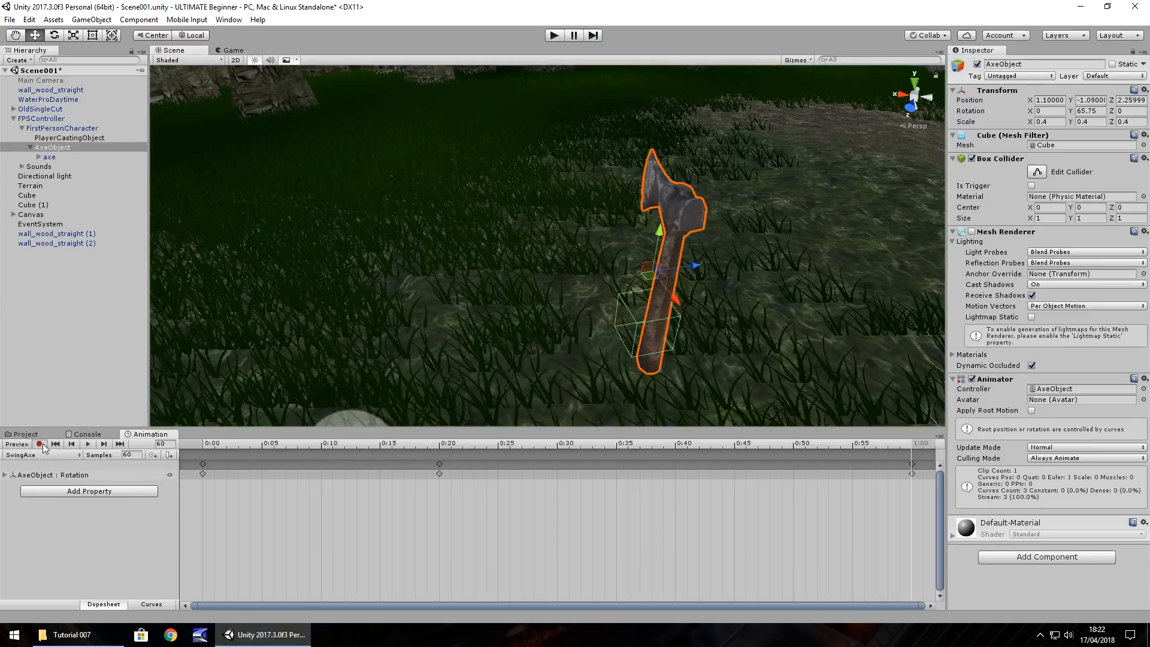
{"action": "left_click", "coordinate": [16, 443]}
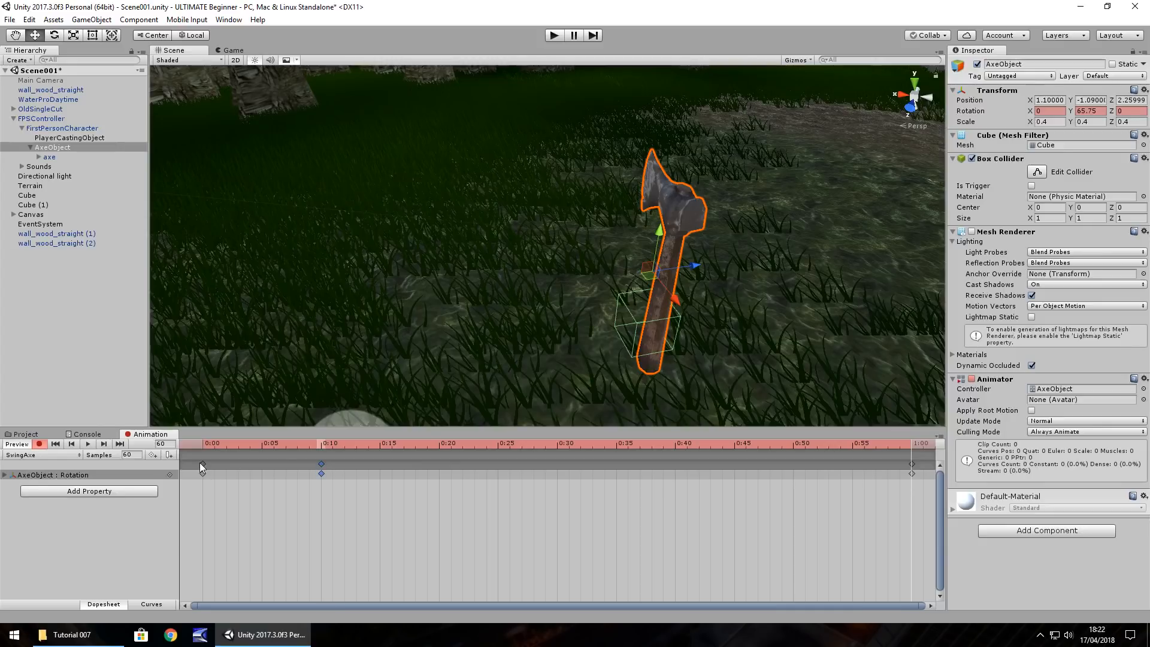
{"action": "left_click", "coordinate": [202, 464]}
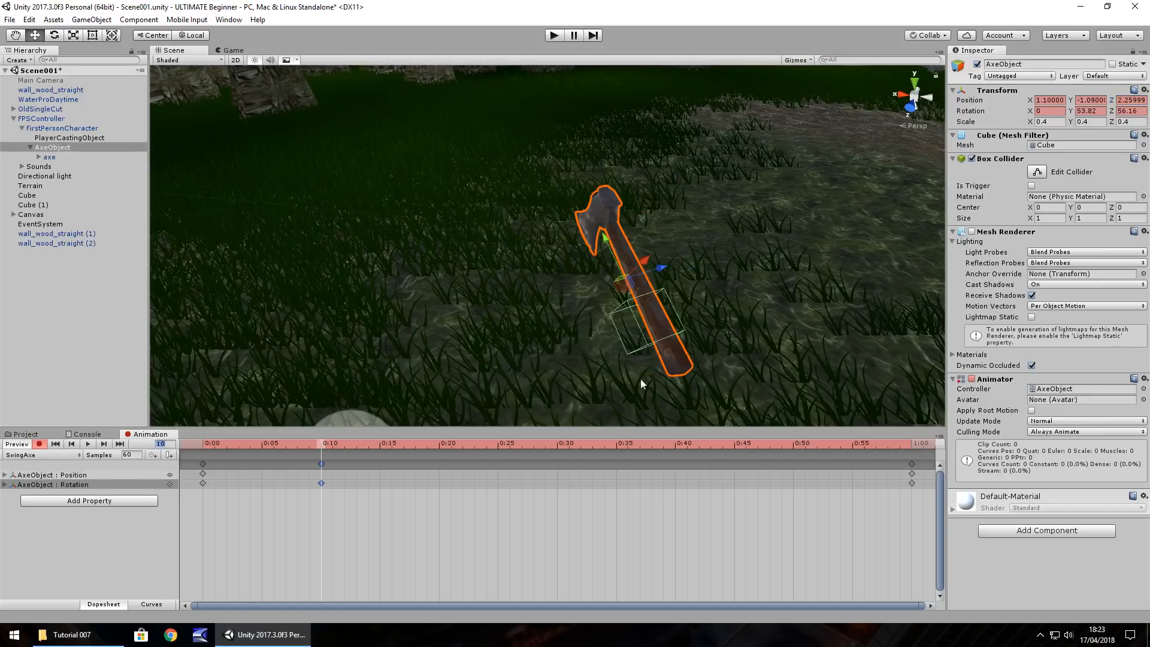
{"action": "mouse_move", "coordinate": [660, 274]}
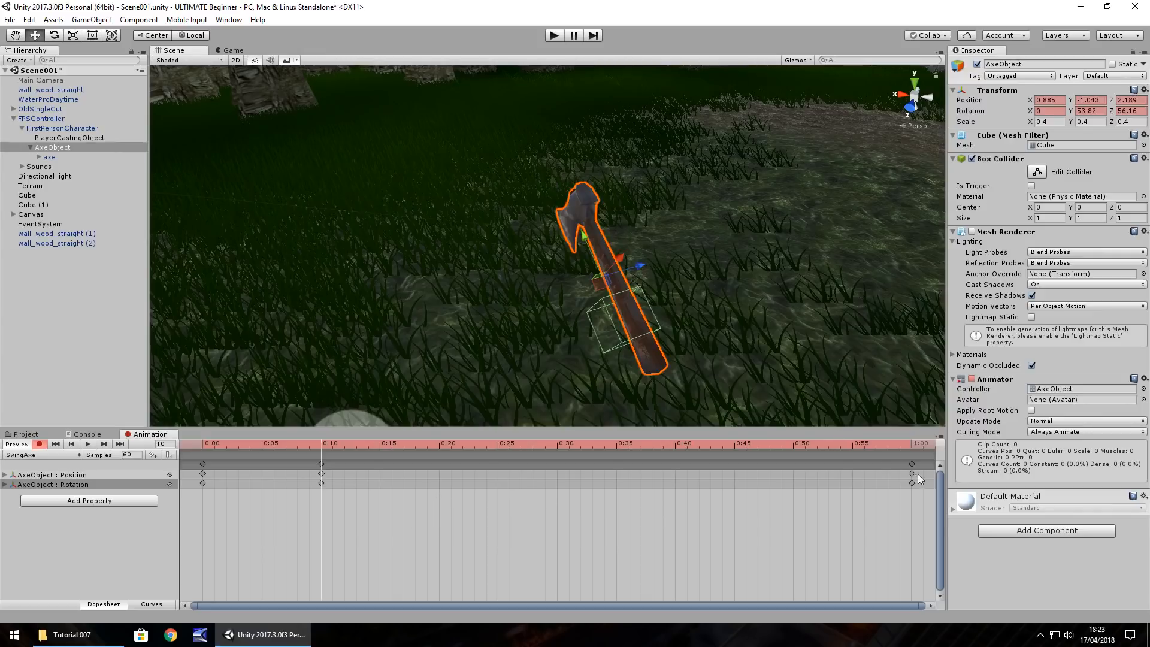
{"action": "mouse_move", "coordinate": [629, 470]}
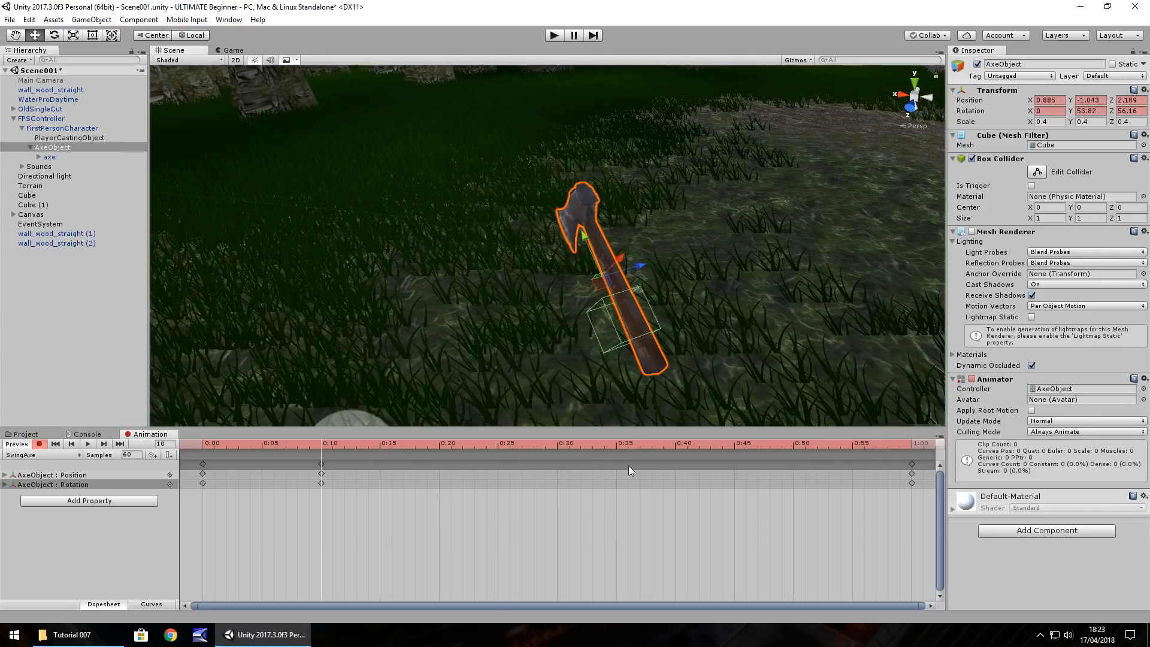
{"action": "mouse_move", "coordinate": [912, 471]}
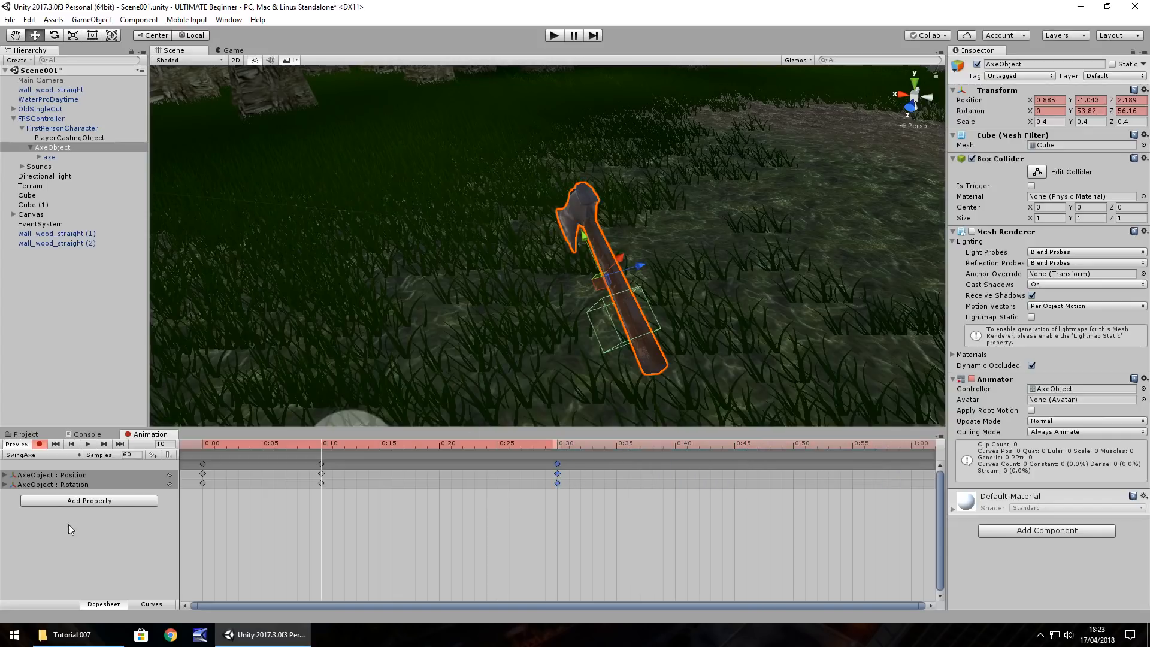
Step: Run the game to preview the axe swing in the first-person Game view
{"action": "left_click", "coordinate": [554, 35]}
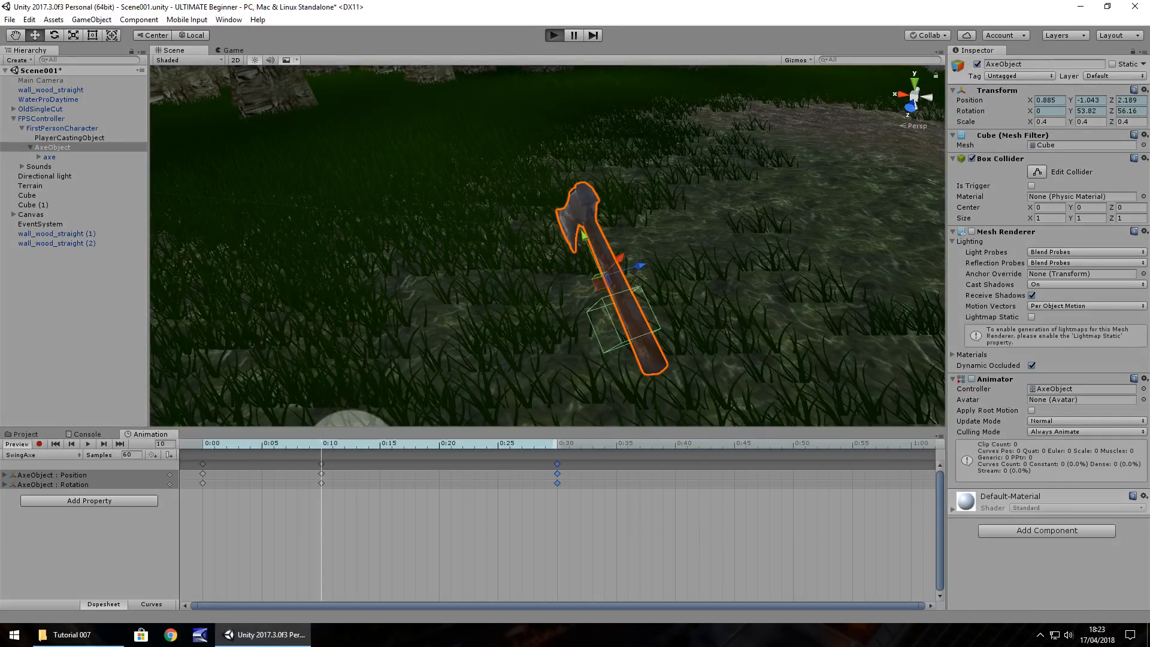
{"action": "left_click", "coordinate": [553, 35]}
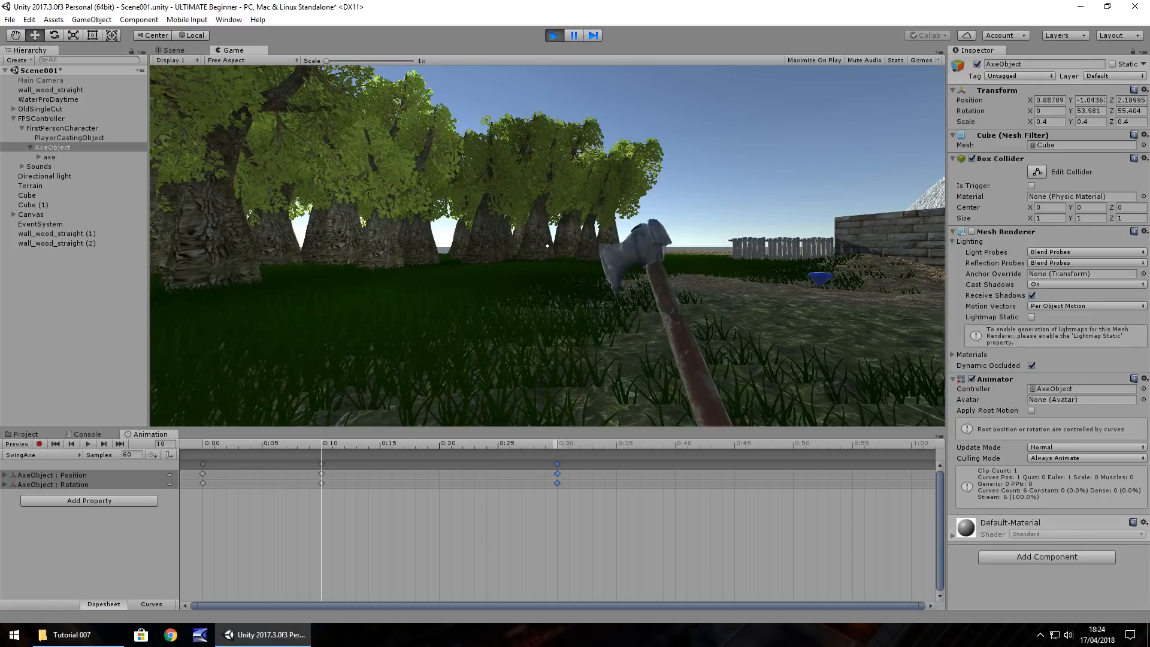
Step: Exit play mode and browse the Project window to the Animations folder
{"action": "left_click", "coordinate": [172, 50]}
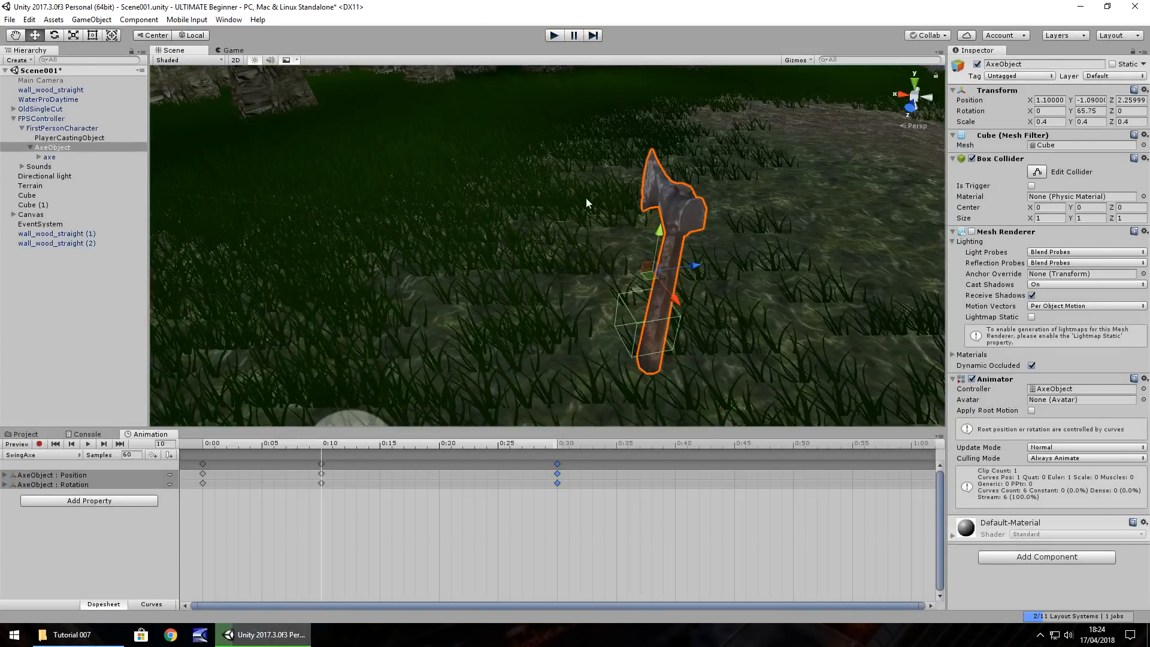
{"action": "left_click", "coordinate": [24, 433]}
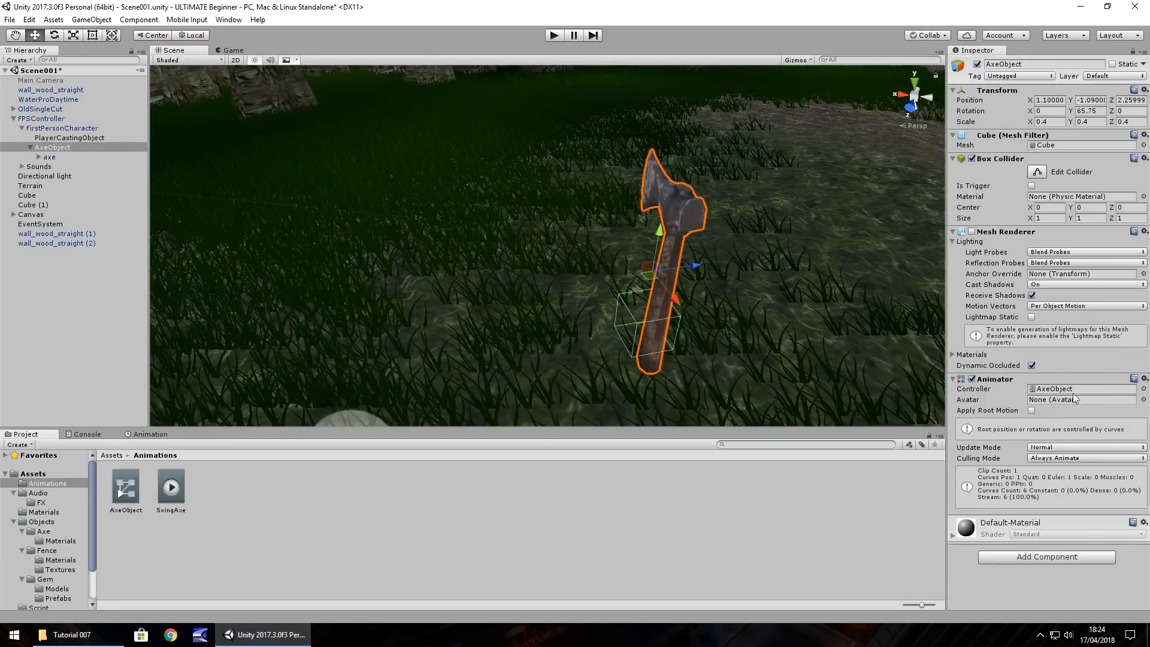
{"action": "mouse_move", "coordinate": [172, 498]}
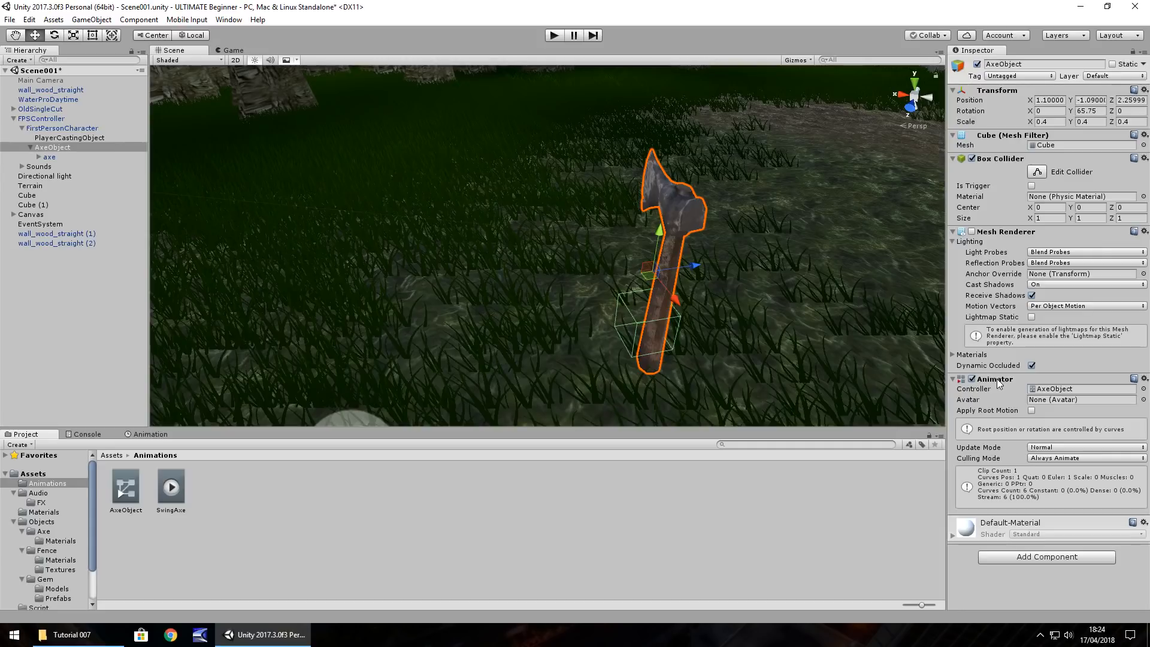
Step: Remove the Animator from AxeObject and add a legacy Animation component instead
{"action": "left_click", "coordinate": [1143, 378]}
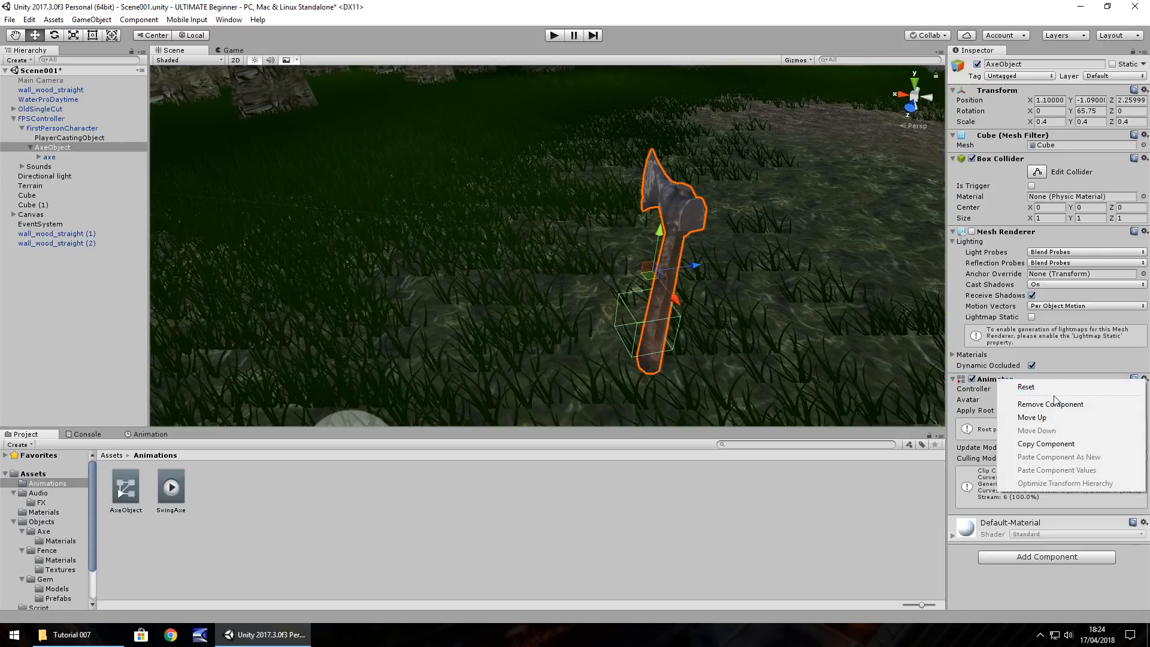
{"action": "left_click", "coordinate": [1049, 404]}
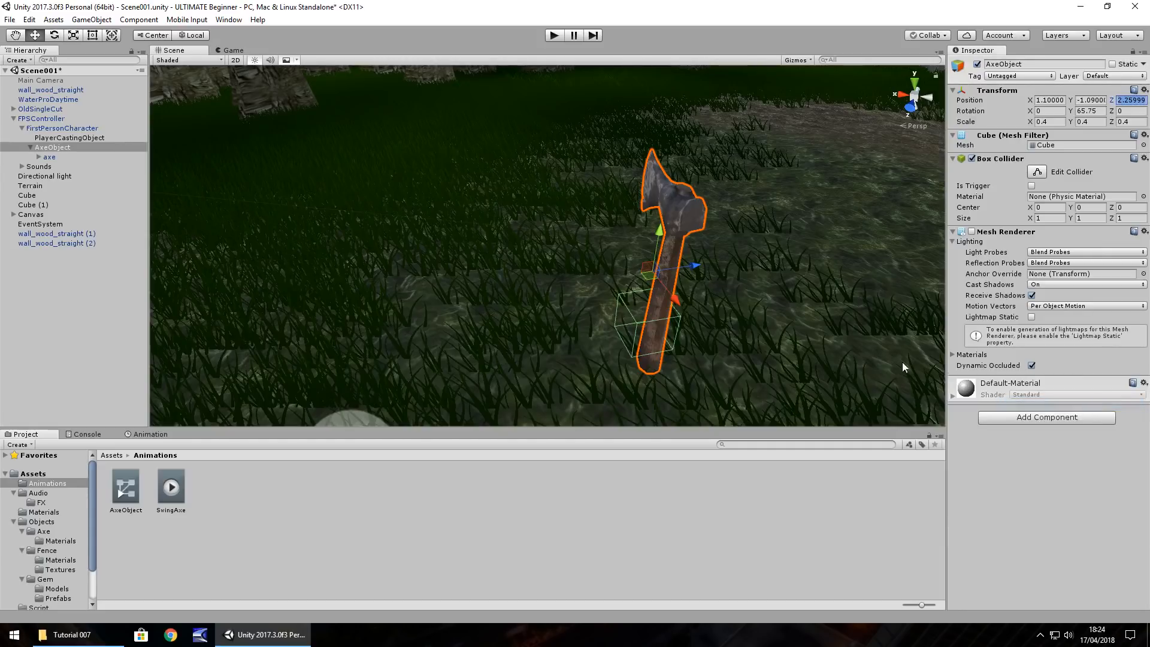
{"action": "mouse_move", "coordinate": [596, 235]}
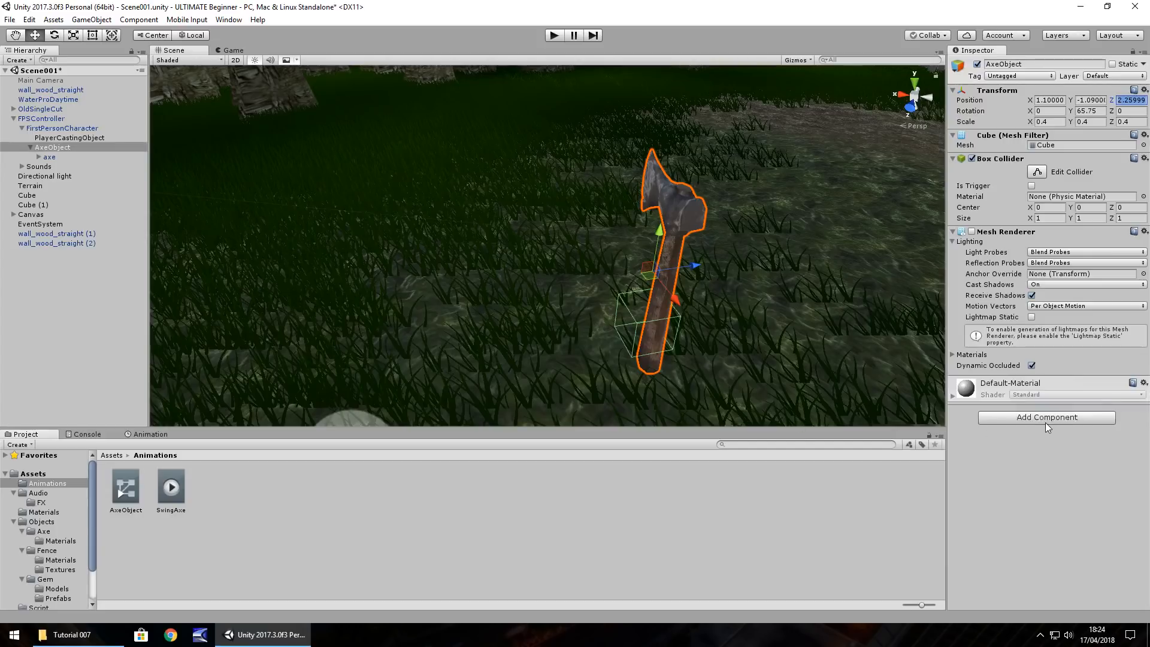
{"action": "left_click", "coordinate": [1045, 417]}
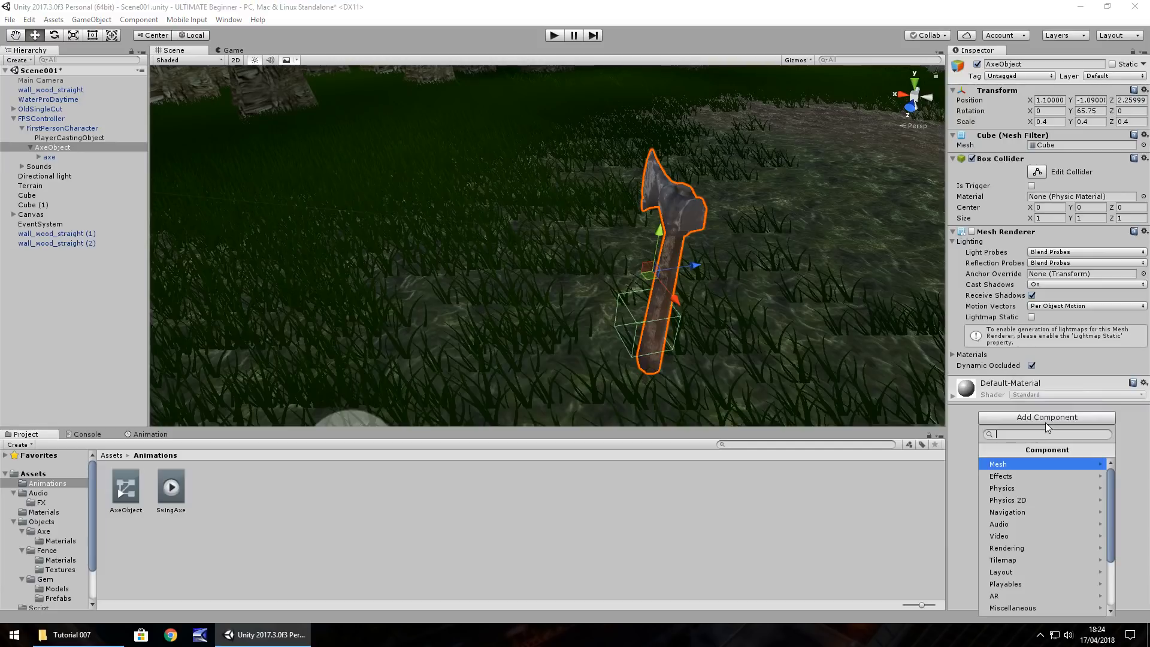
{"action": "type", "text": "anim"}
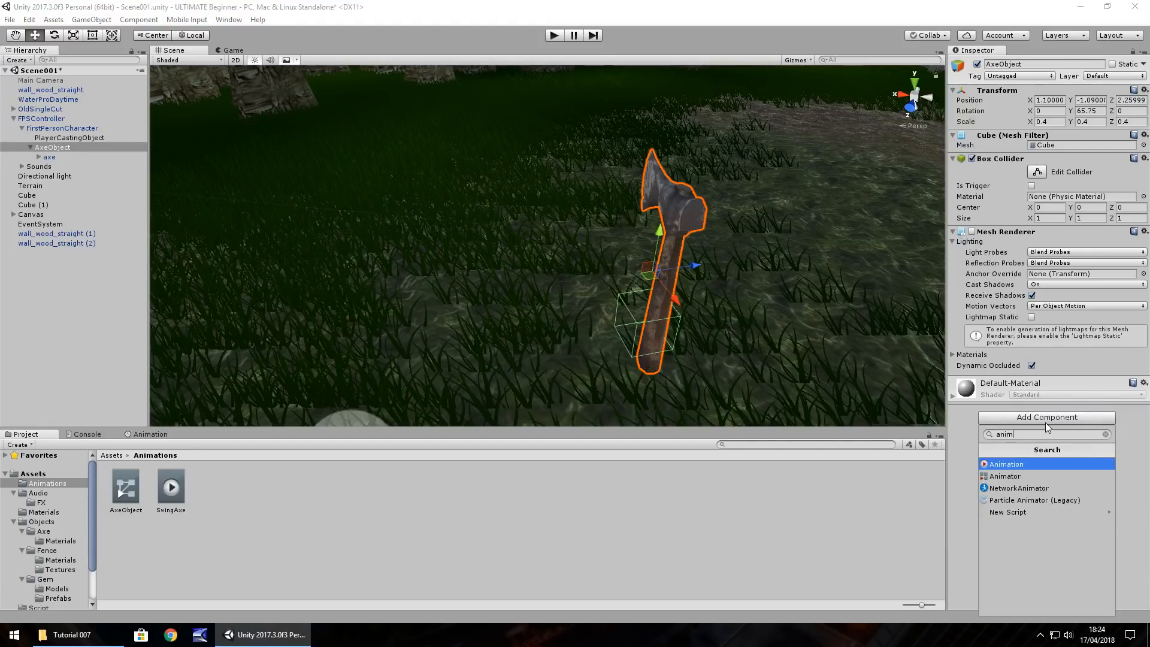
{"action": "mouse_move", "coordinate": [1027, 469]}
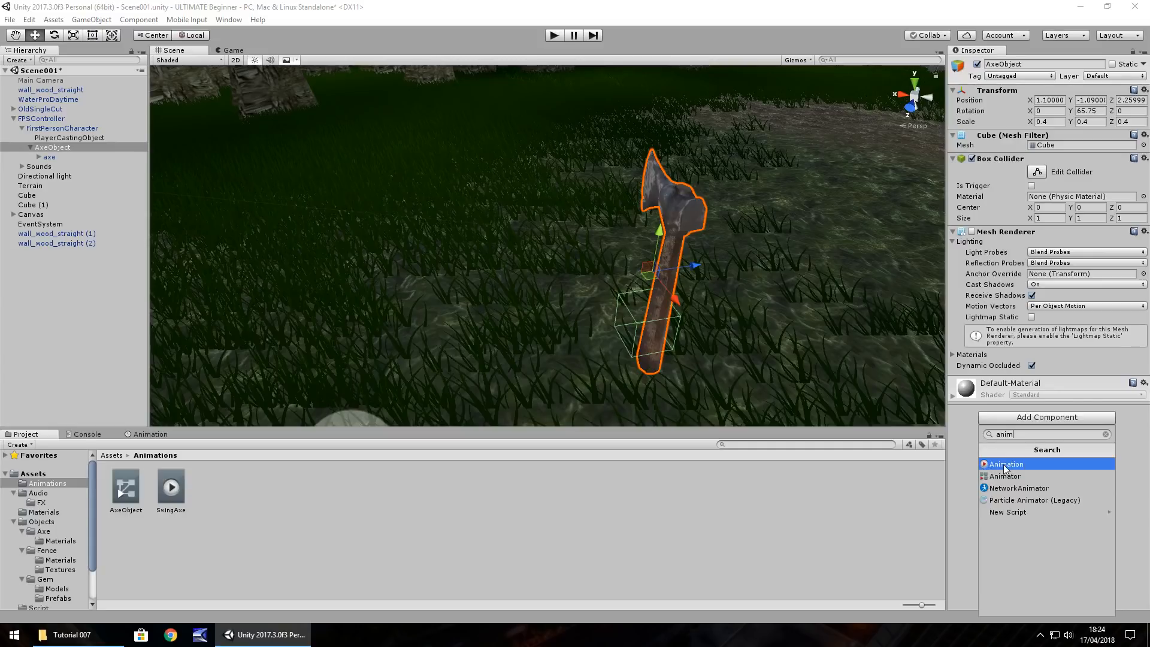
{"action": "left_click", "coordinate": [1005, 464]}
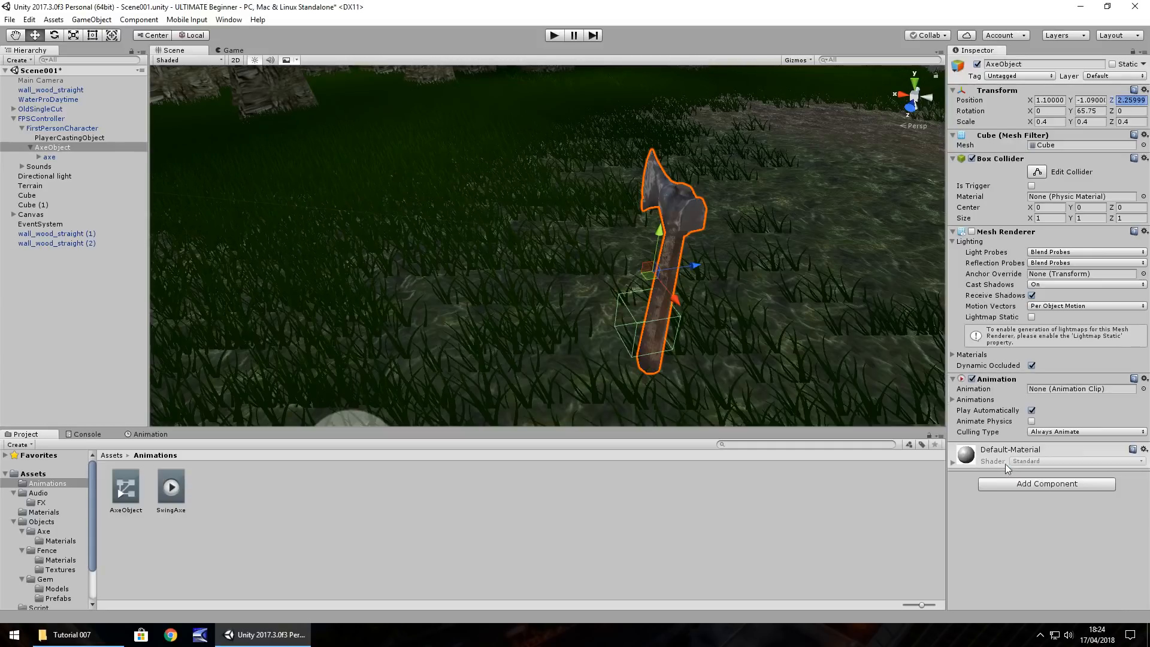
{"action": "mouse_move", "coordinate": [1014, 429]}
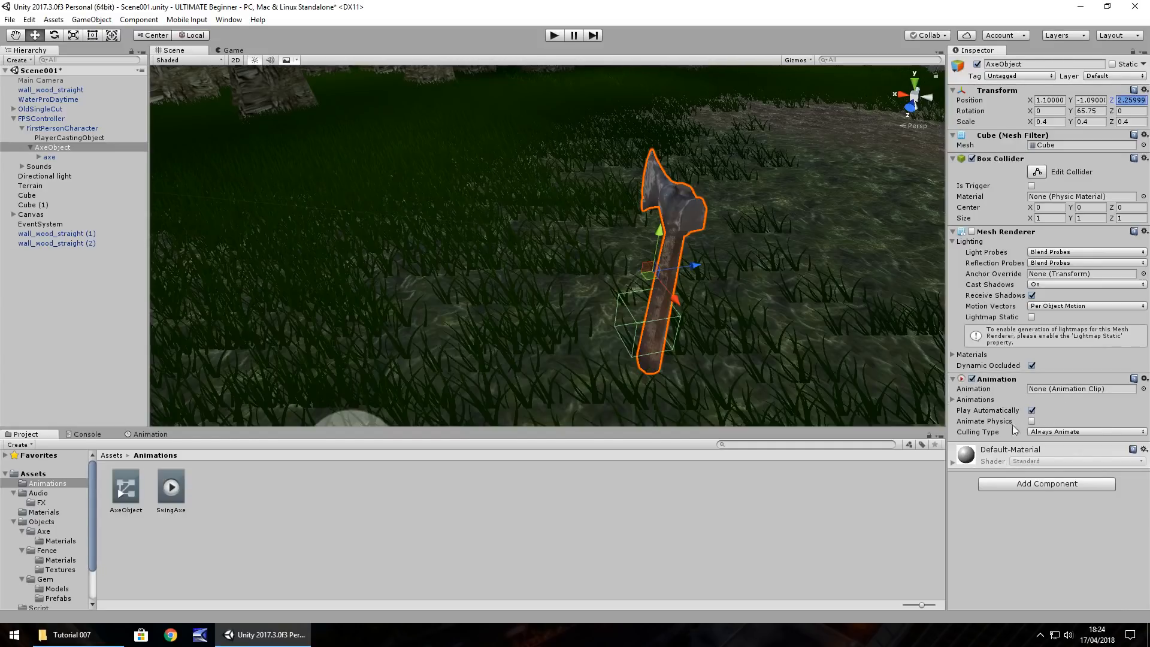
{"action": "mouse_move", "coordinate": [969, 424]}
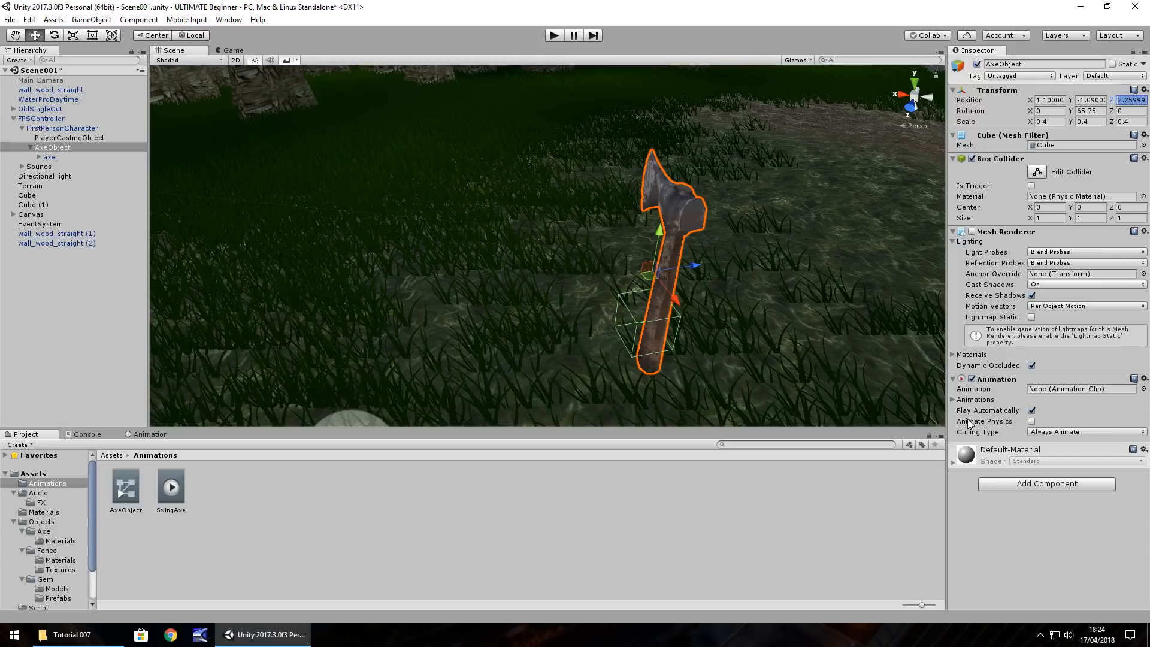
{"action": "mouse_move", "coordinate": [968, 429]}
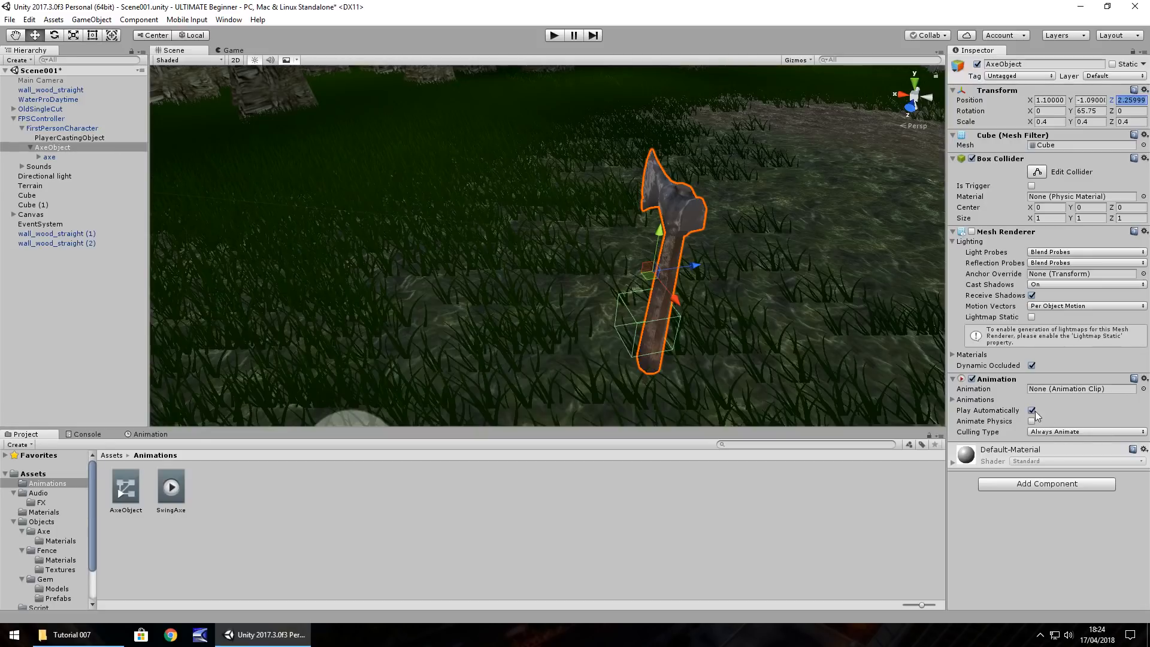
Step: Untick Play Automatically and expand the Animations list on the component
{"action": "left_click", "coordinate": [1031, 410]}
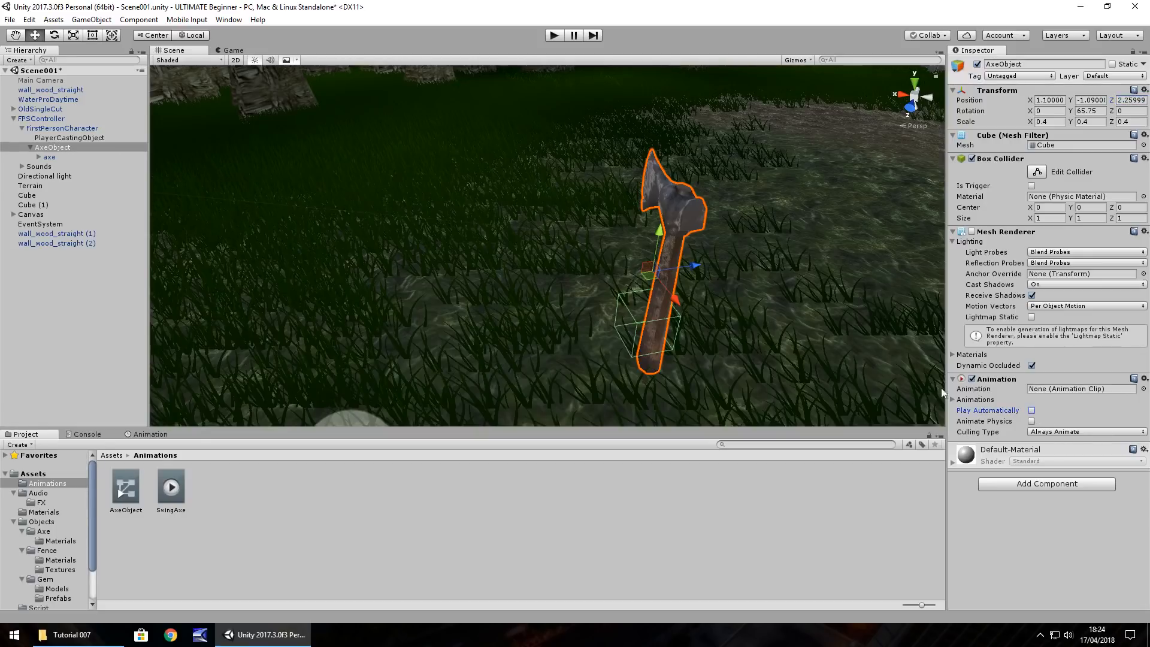
{"action": "left_click", "coordinate": [954, 399]}
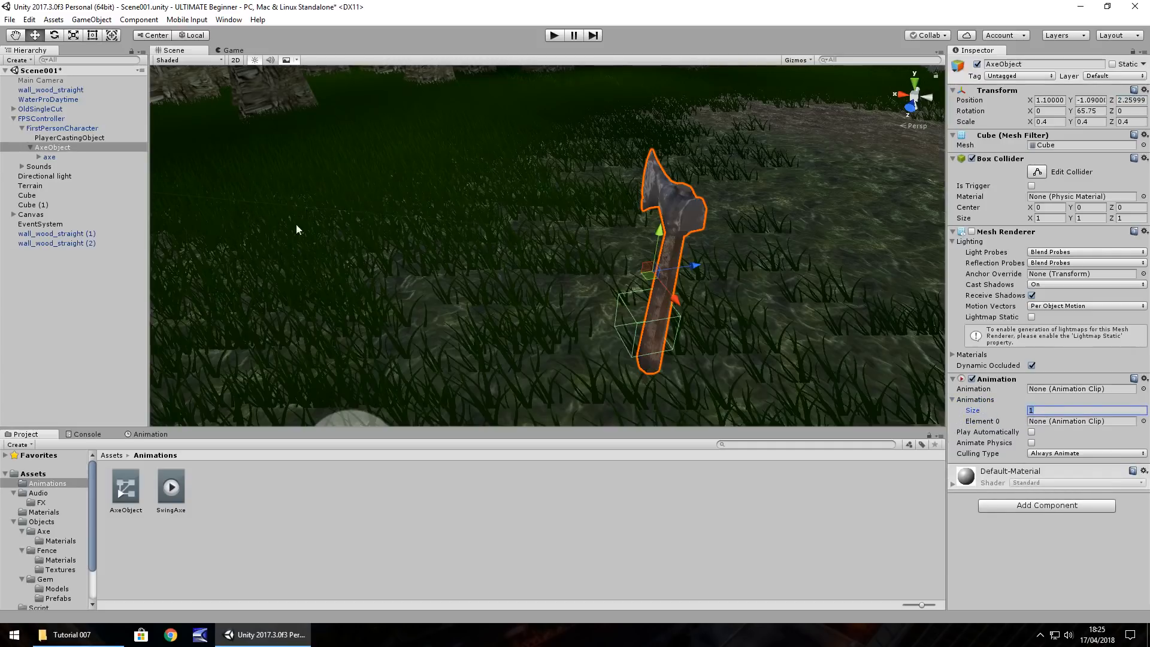
Step: Select the SwingAxe clip and mark it Legacy via the Inspector's Debug view
{"action": "left_click", "coordinate": [170, 485]}
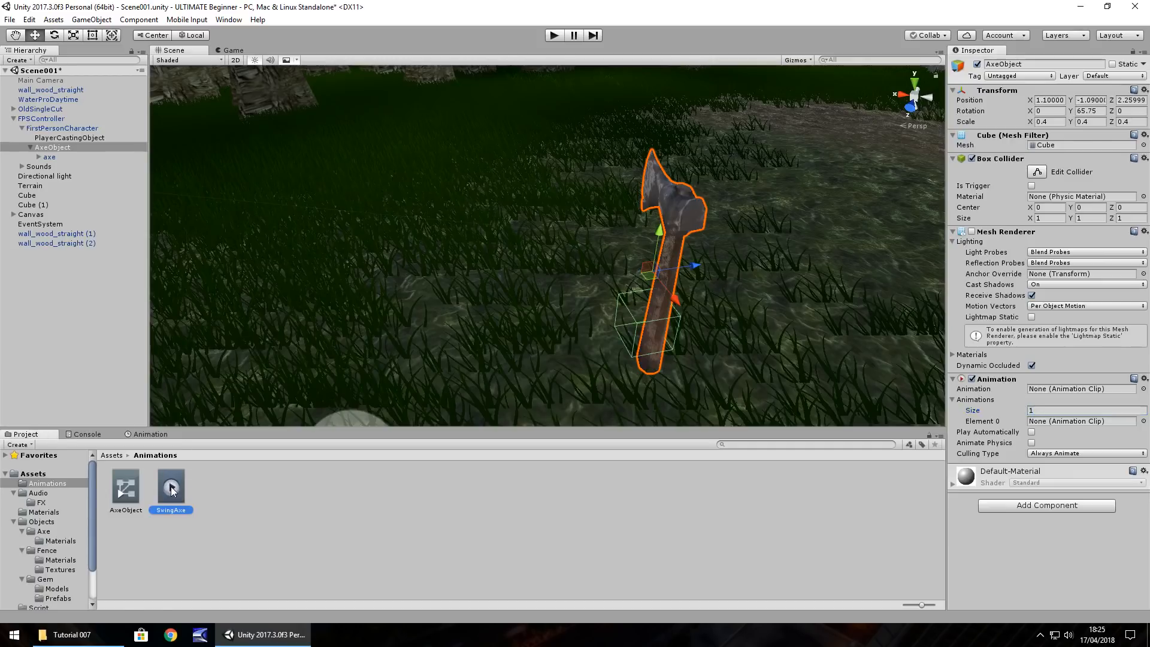
{"action": "left_click", "coordinate": [170, 487]}
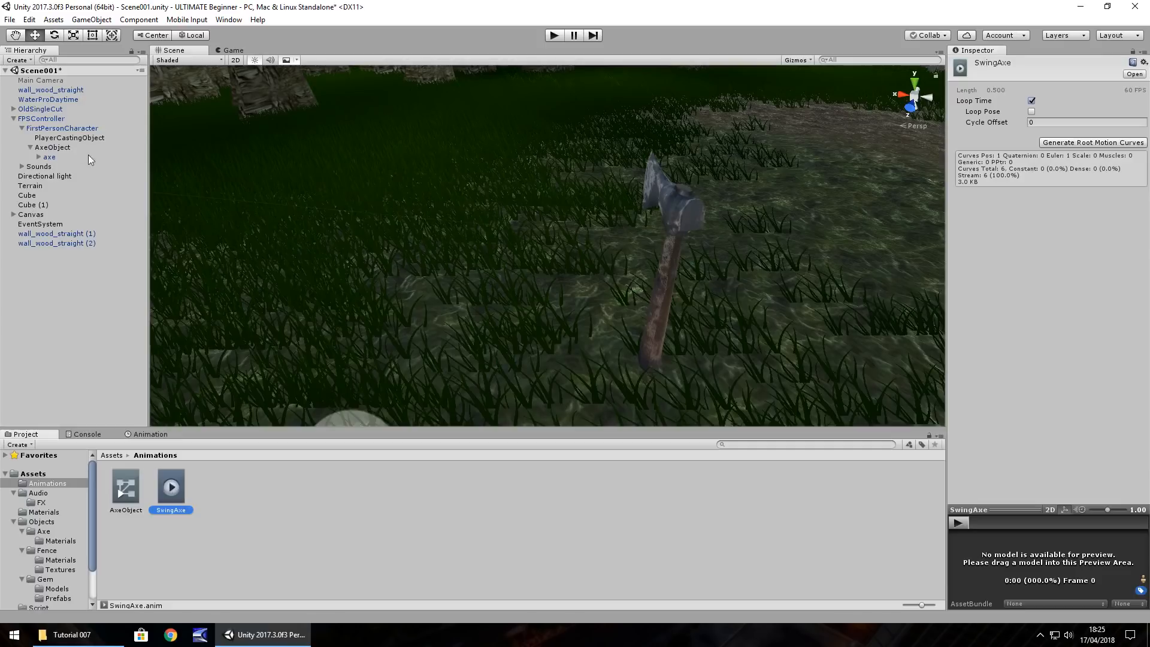
{"action": "mouse_move", "coordinate": [61, 151]}
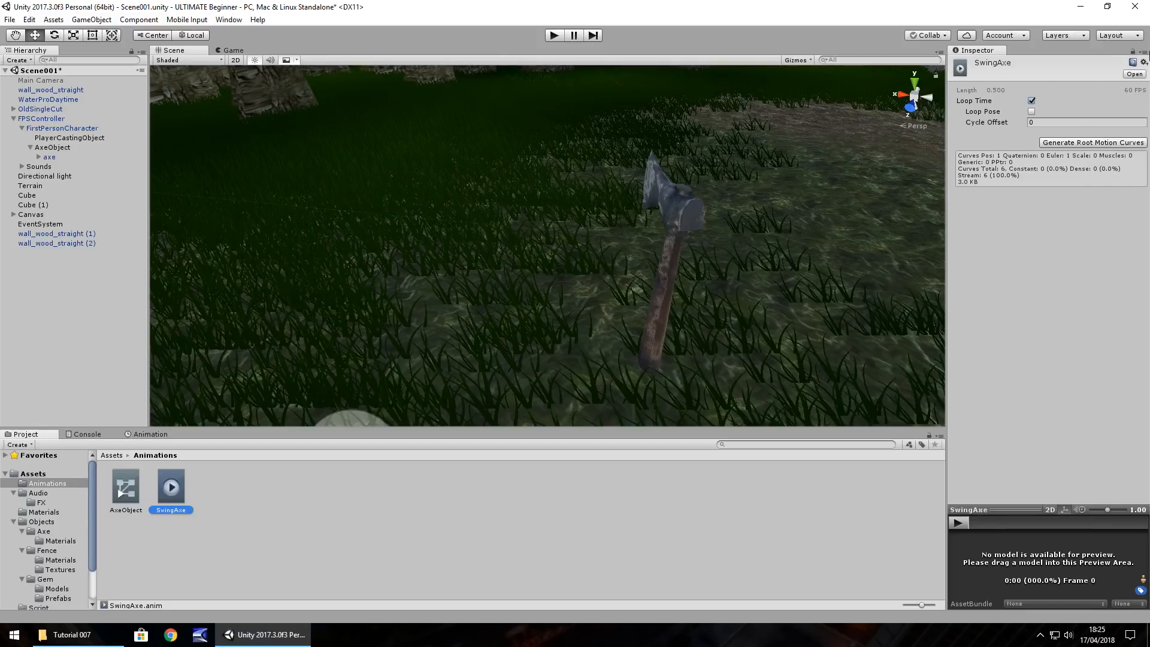
{"action": "left_click", "coordinate": [1143, 50]}
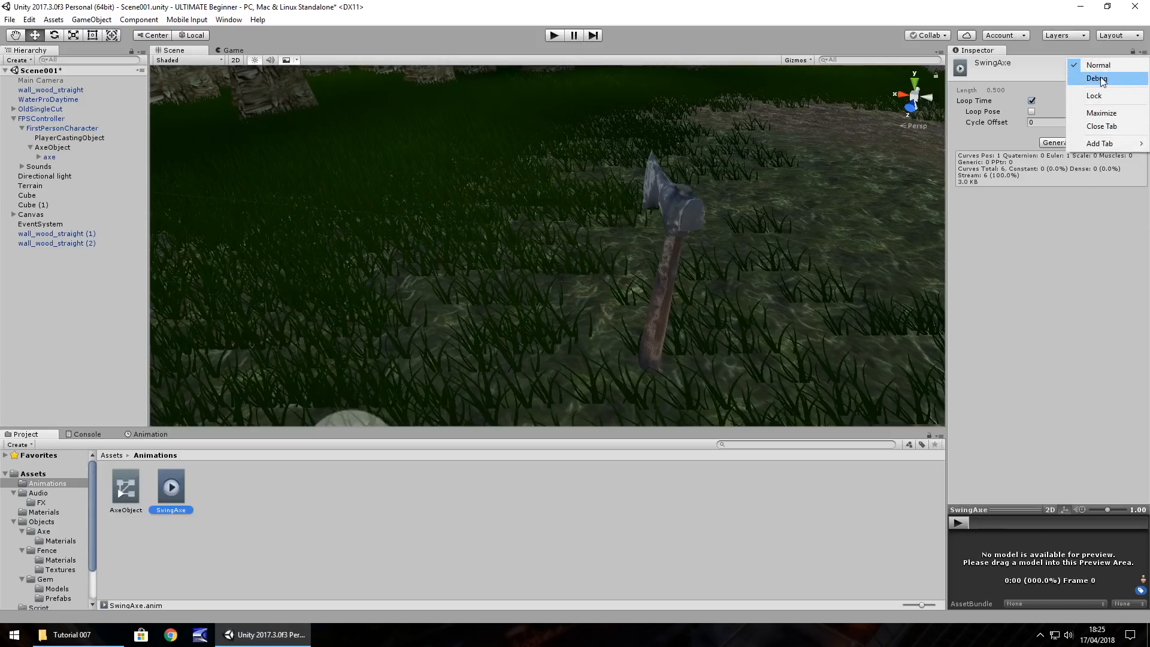
{"action": "left_click", "coordinate": [1096, 79]}
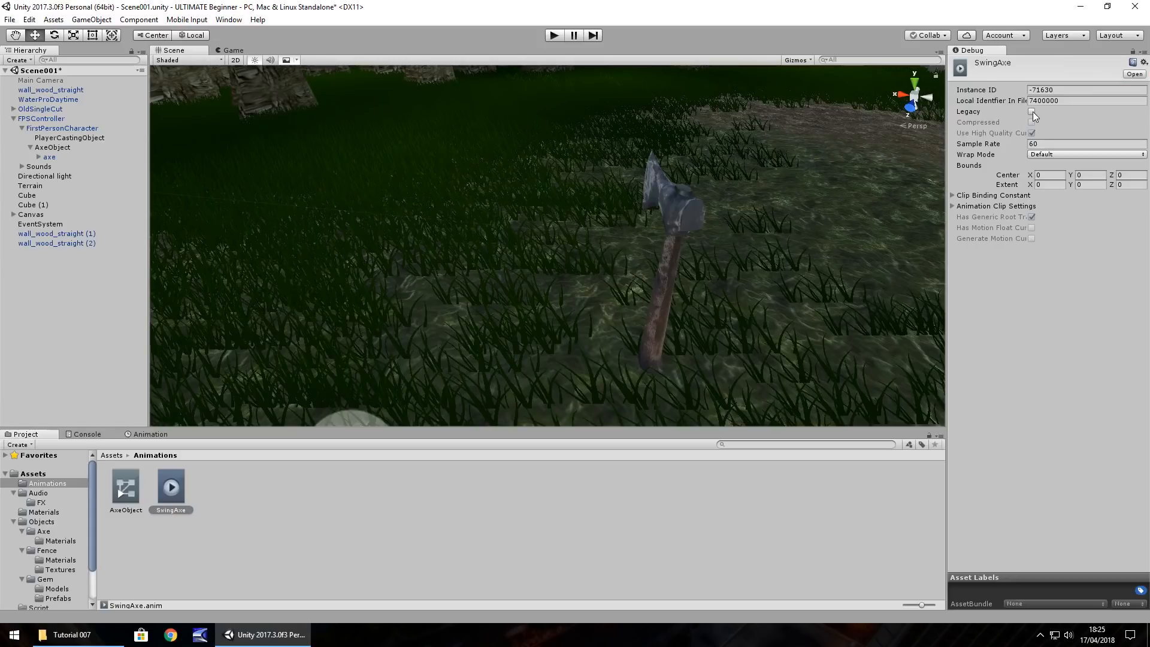
{"action": "left_click", "coordinate": [1032, 110]}
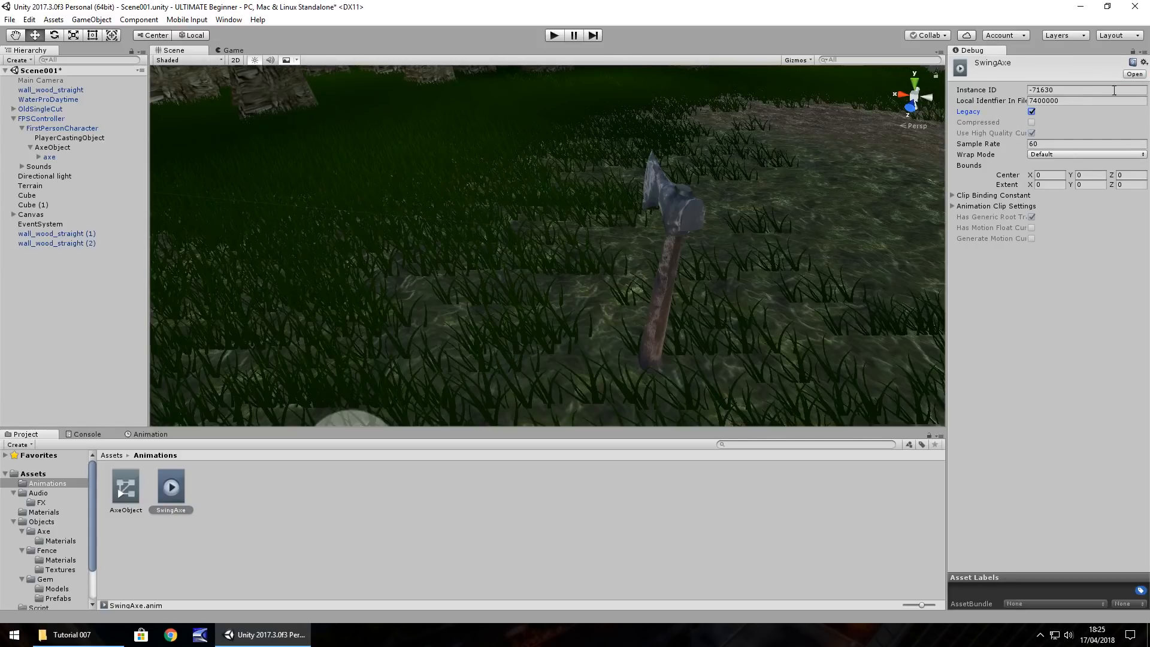
Step: Return to Normal view and set SwingAxe's Wrap Mode to Once
{"action": "left_click", "coordinate": [1142, 50]}
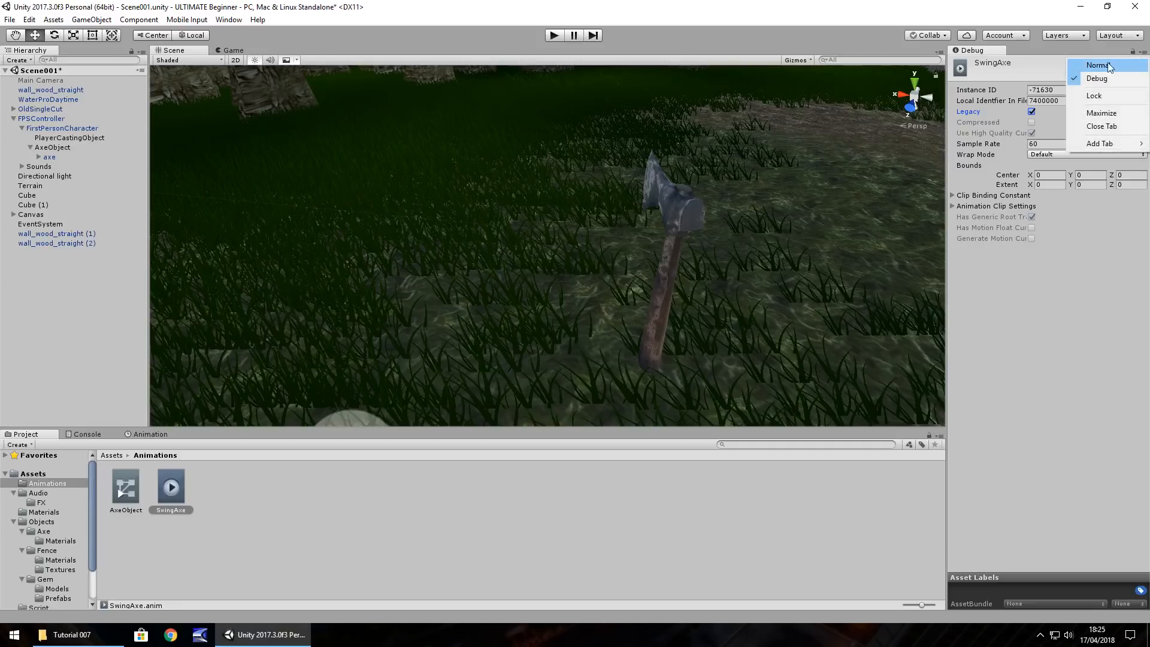
{"action": "left_click", "coordinate": [1098, 65]}
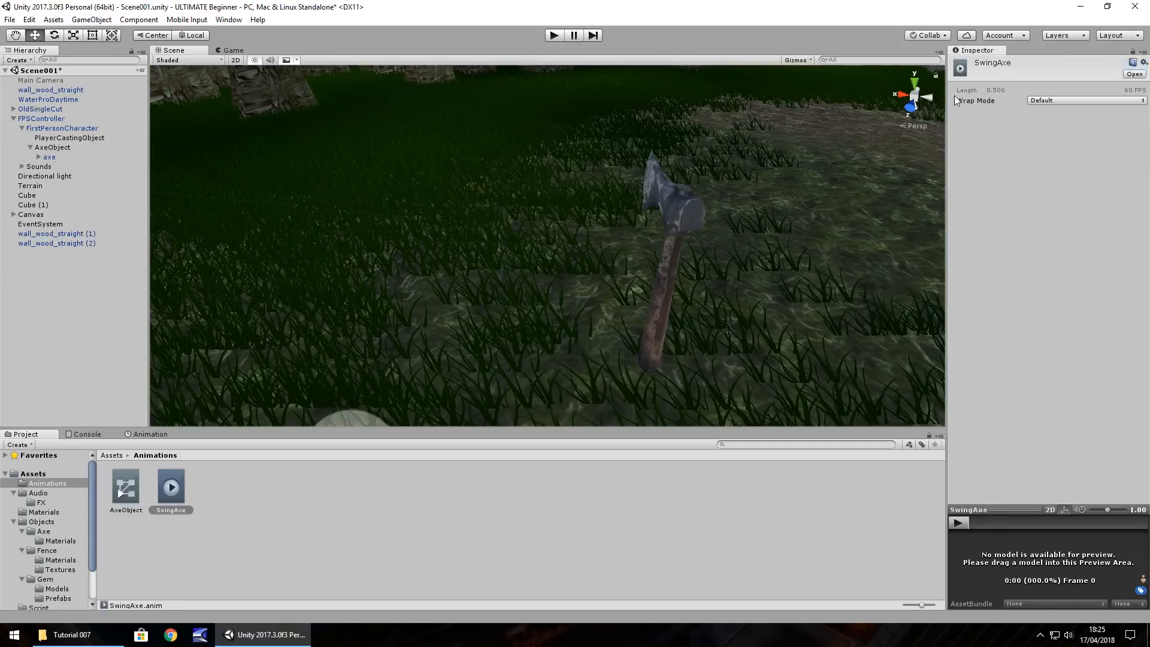
{"action": "left_click", "coordinate": [1085, 99]}
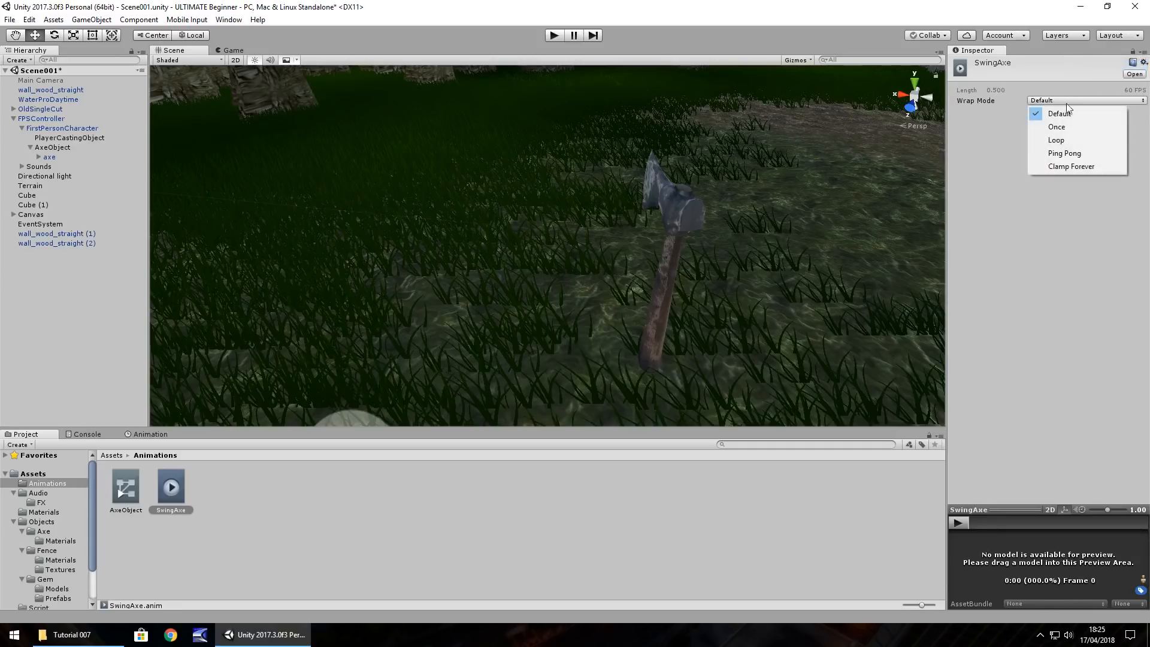
{"action": "left_click", "coordinate": [1056, 127]}
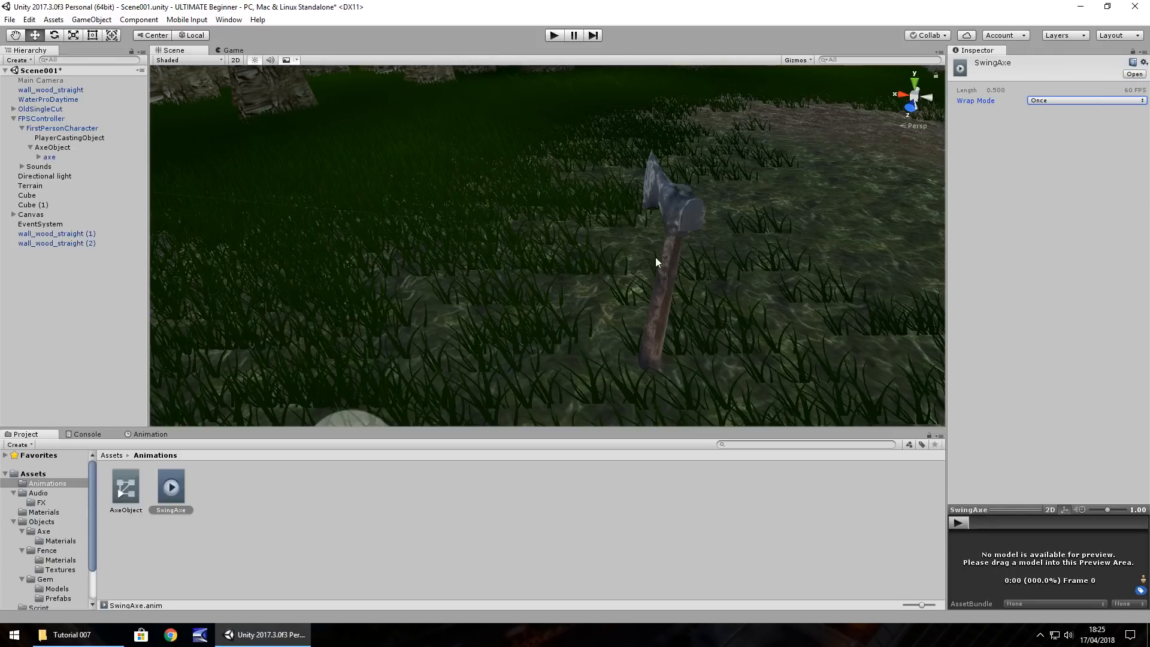
{"action": "mouse_move", "coordinate": [731, 394]}
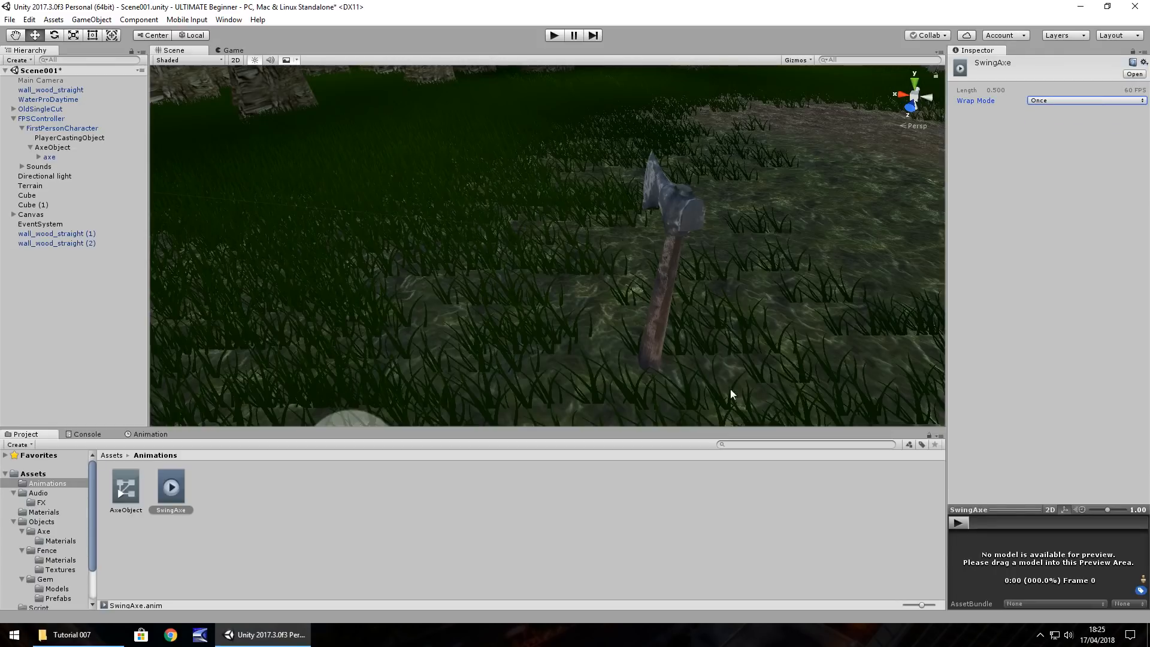
{"action": "mouse_move", "coordinate": [280, 523]}
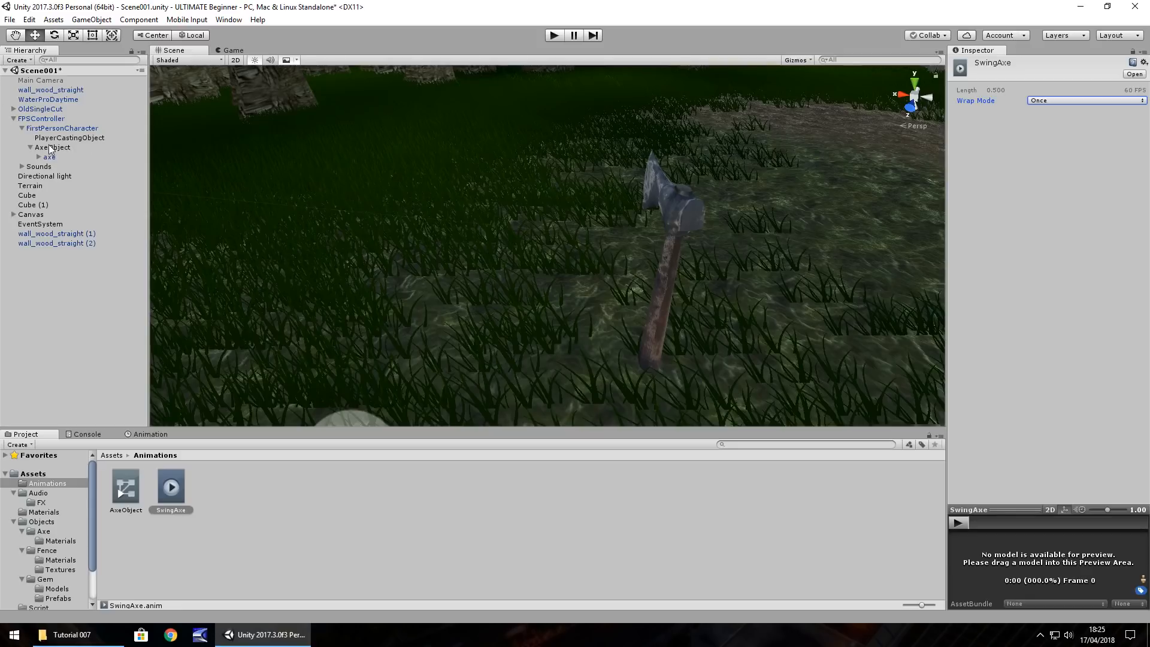
Step: Assign SwingAxe as AxeObject's Animation clip and in its Animations list, then save the scene
{"action": "left_click", "coordinate": [51, 146]}
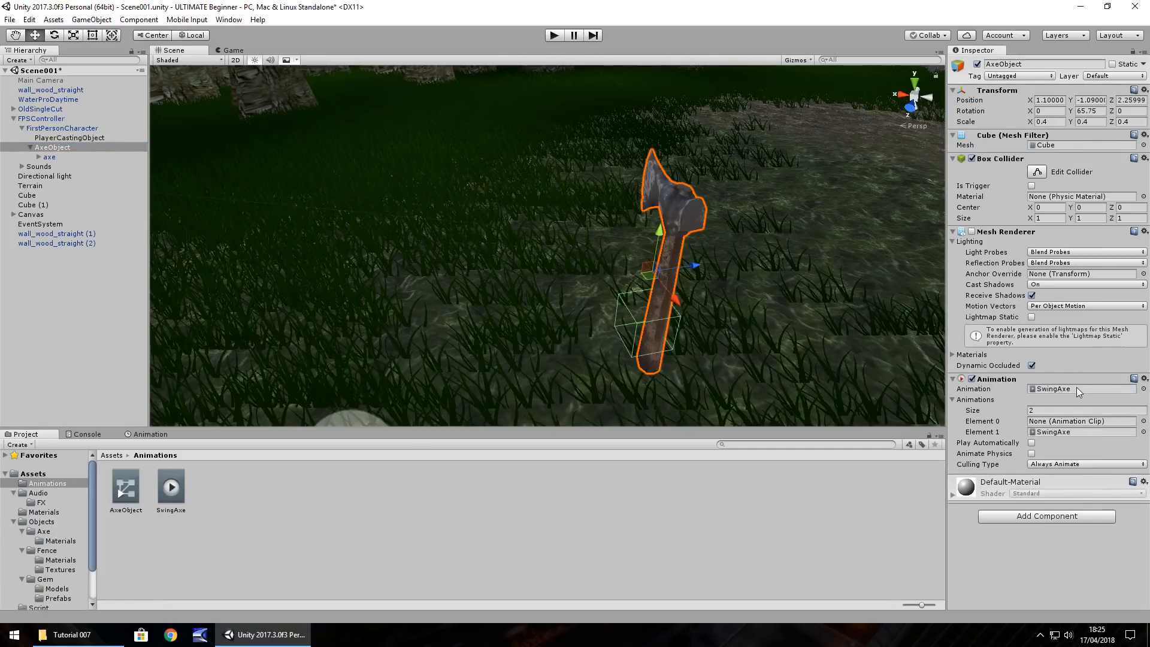
{"action": "mouse_move", "coordinate": [1030, 439]}
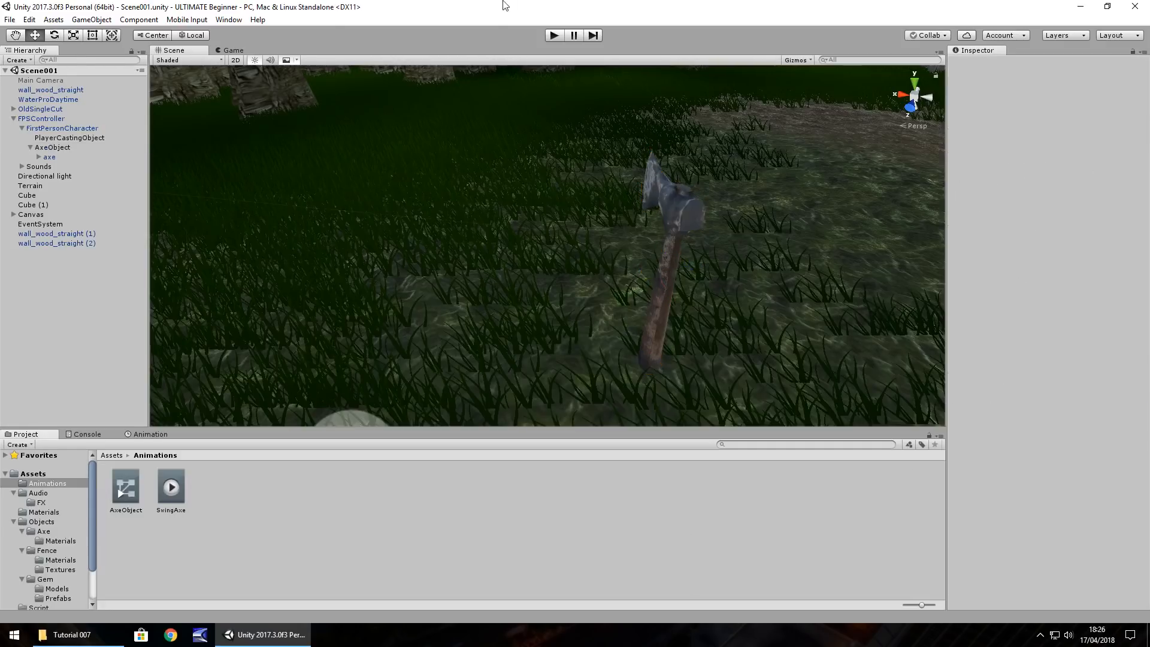
{"action": "left_click", "coordinate": [553, 35]}
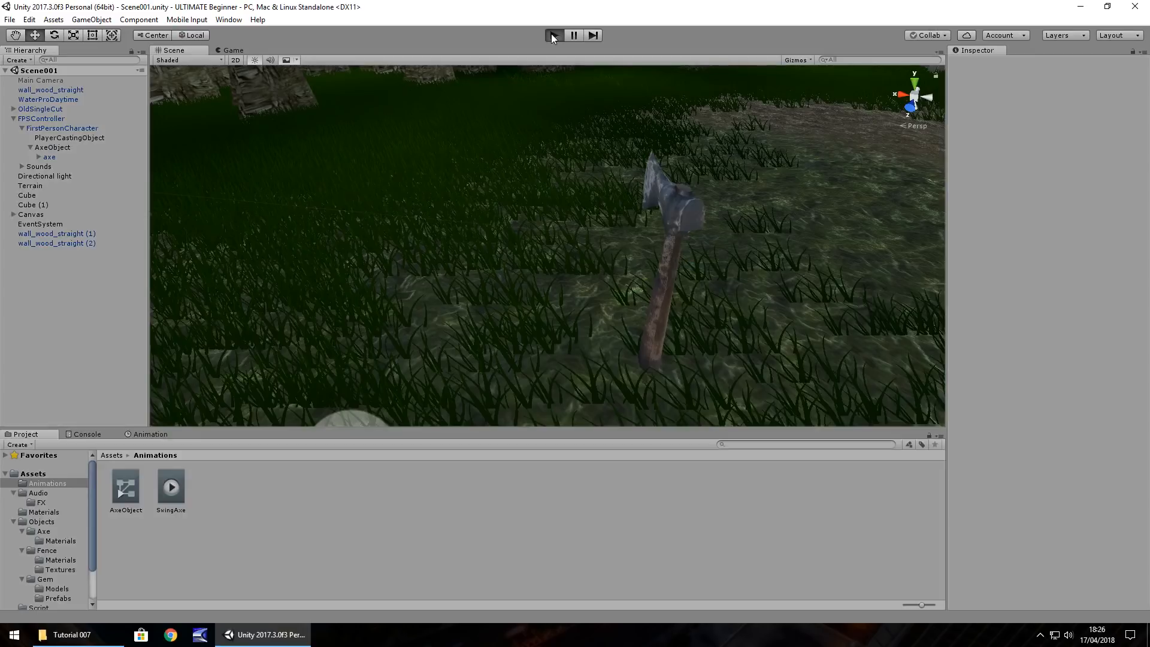
{"action": "left_click", "coordinate": [554, 35]}
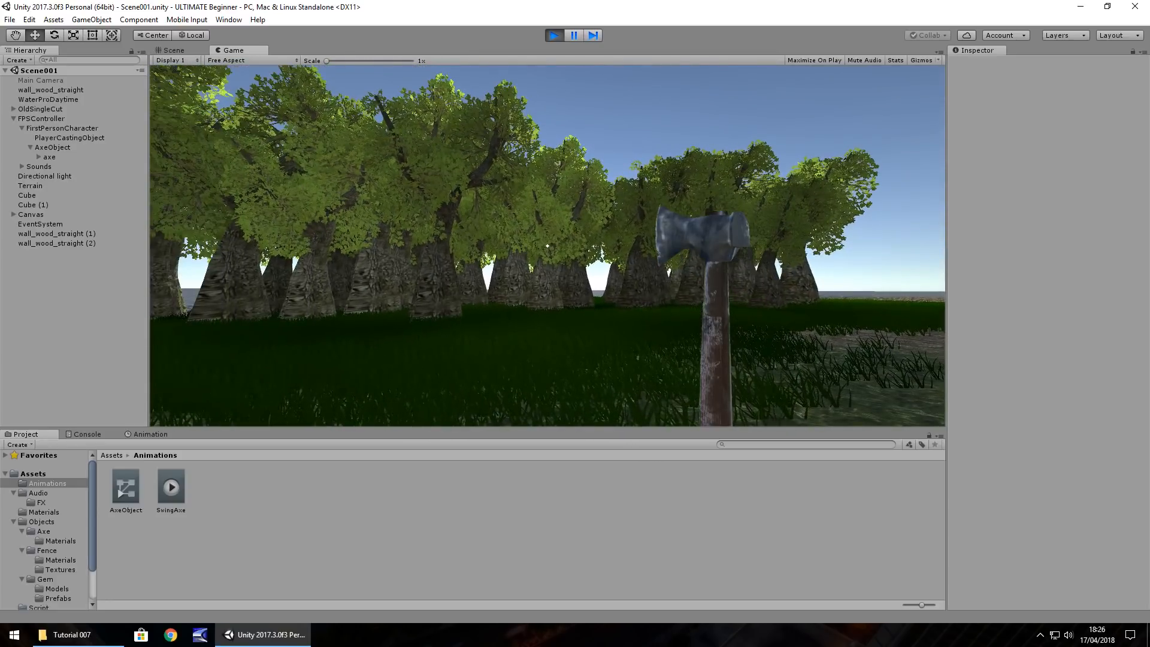
{"action": "left_click", "coordinate": [172, 50]}
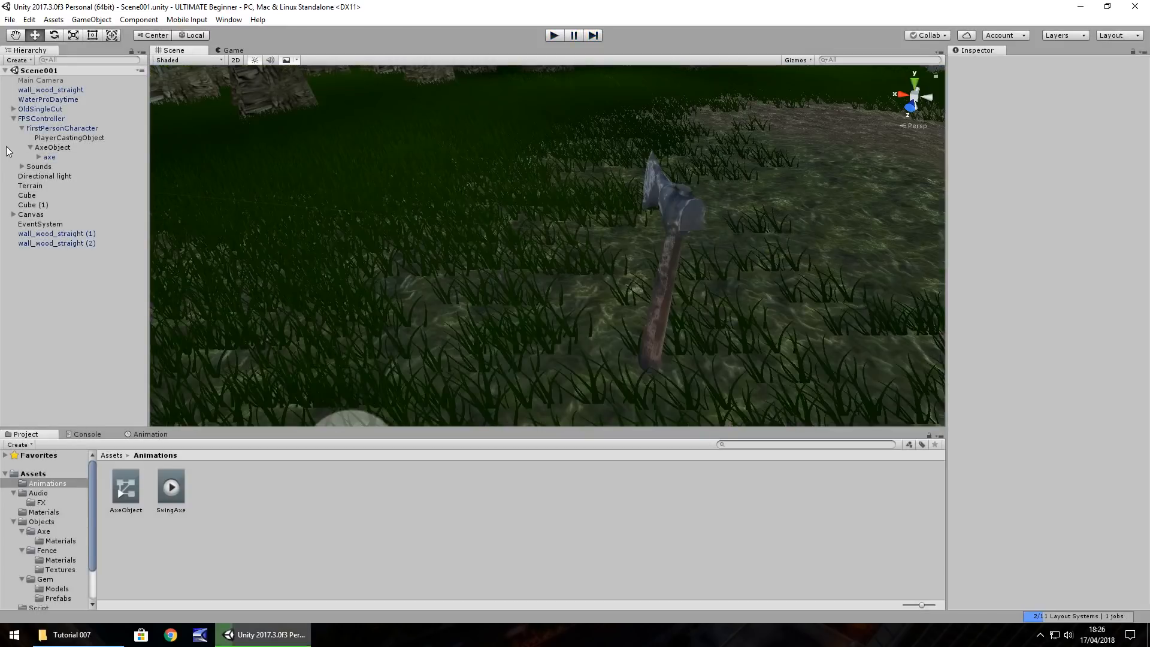
Step: Set FirstPersonCharacter's Position Y to 1.93 and play-test the new camera height
{"action": "left_click", "coordinate": [63, 128]}
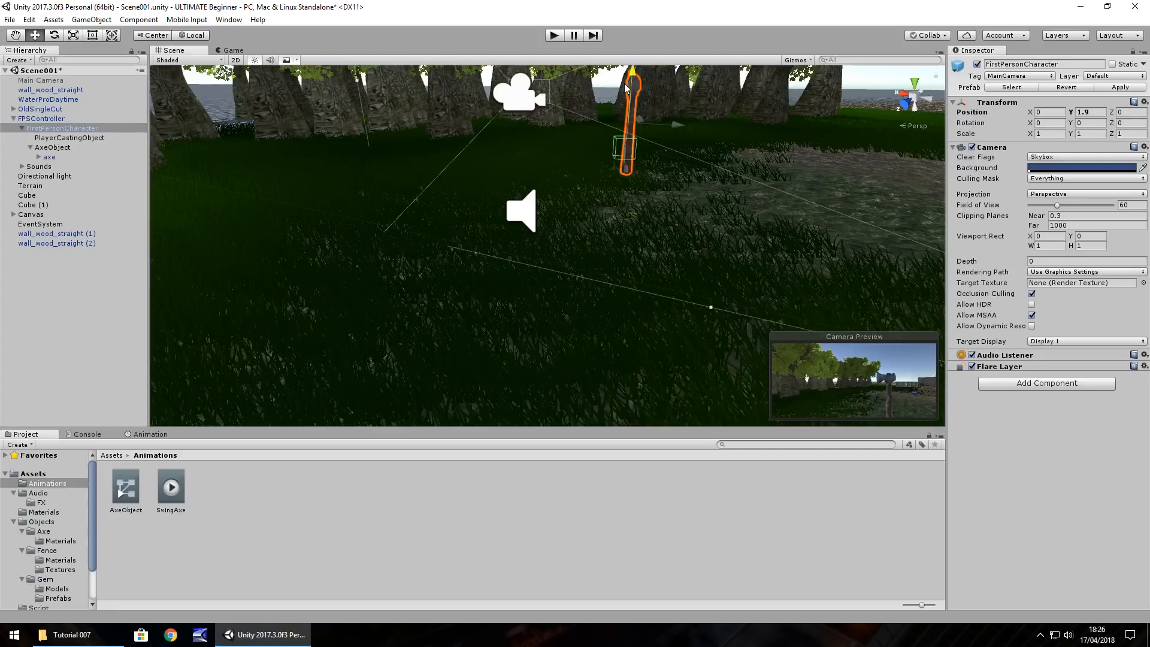
{"action": "left_click", "coordinate": [554, 35]}
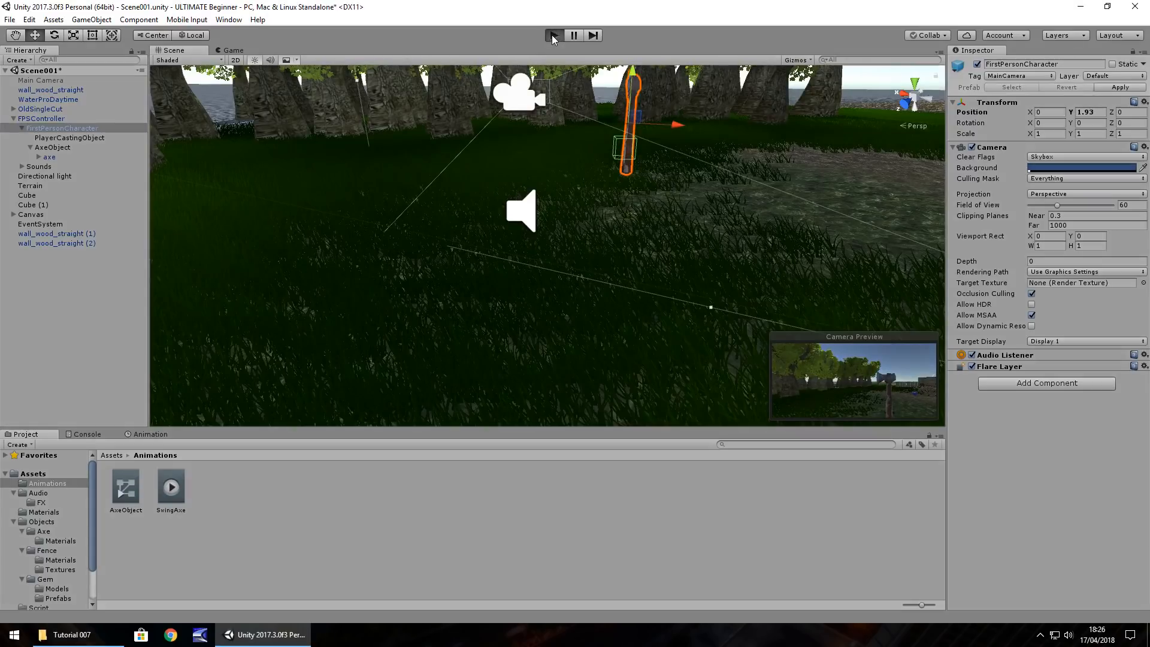
{"action": "left_click", "coordinate": [553, 34]}
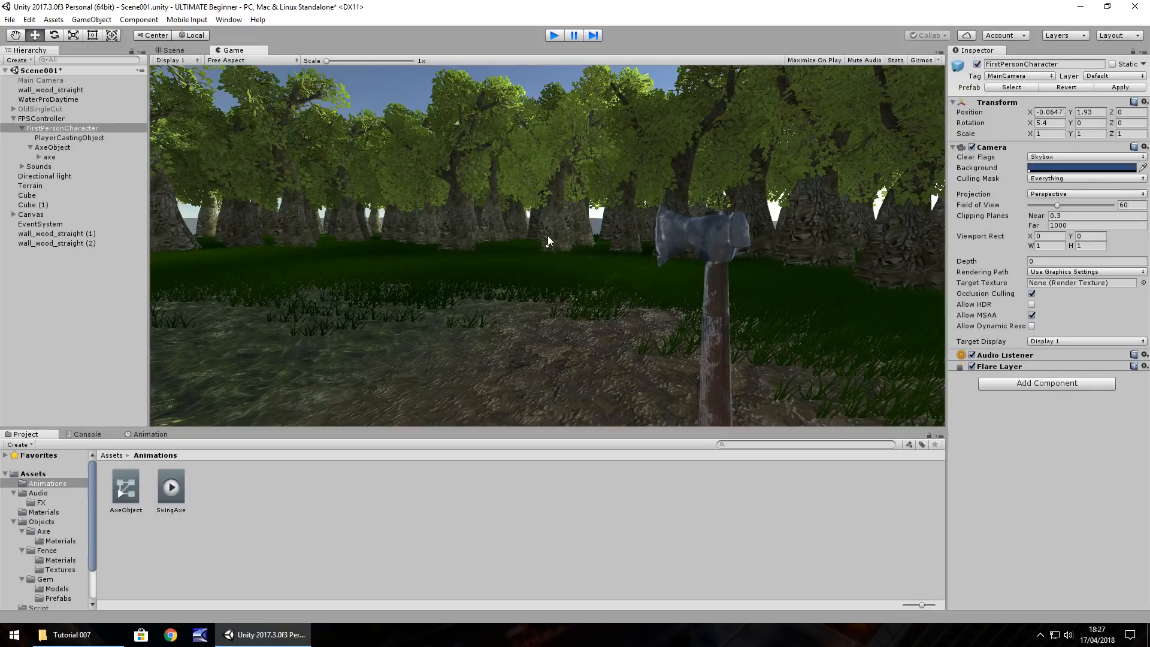
{"action": "left_click", "coordinate": [172, 50]}
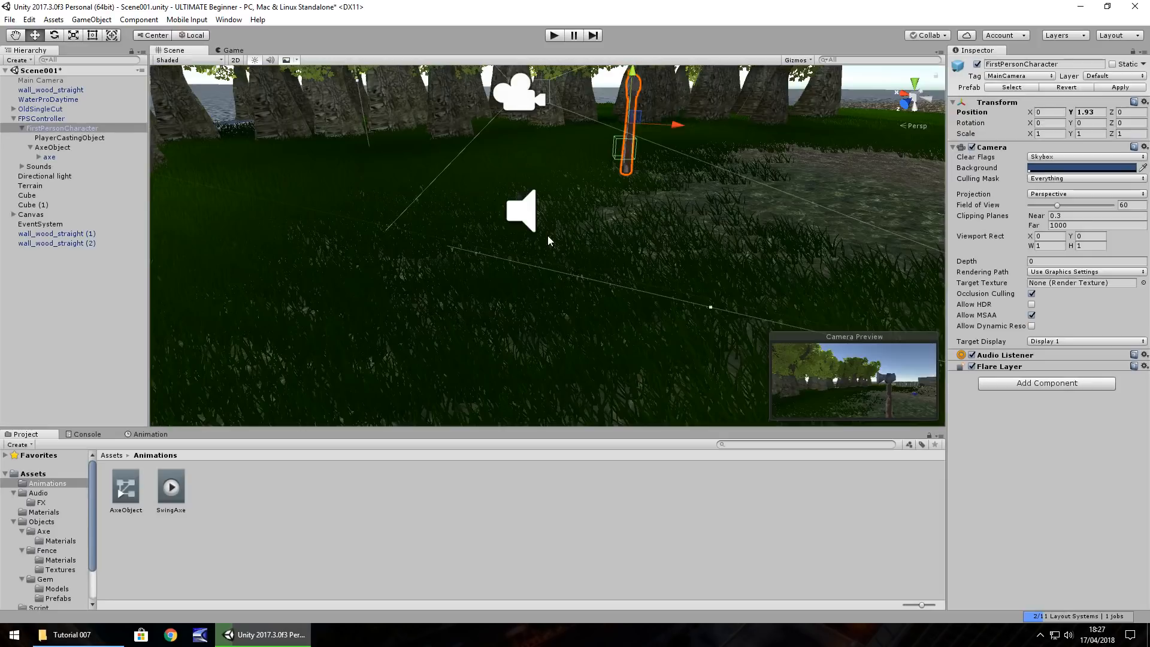